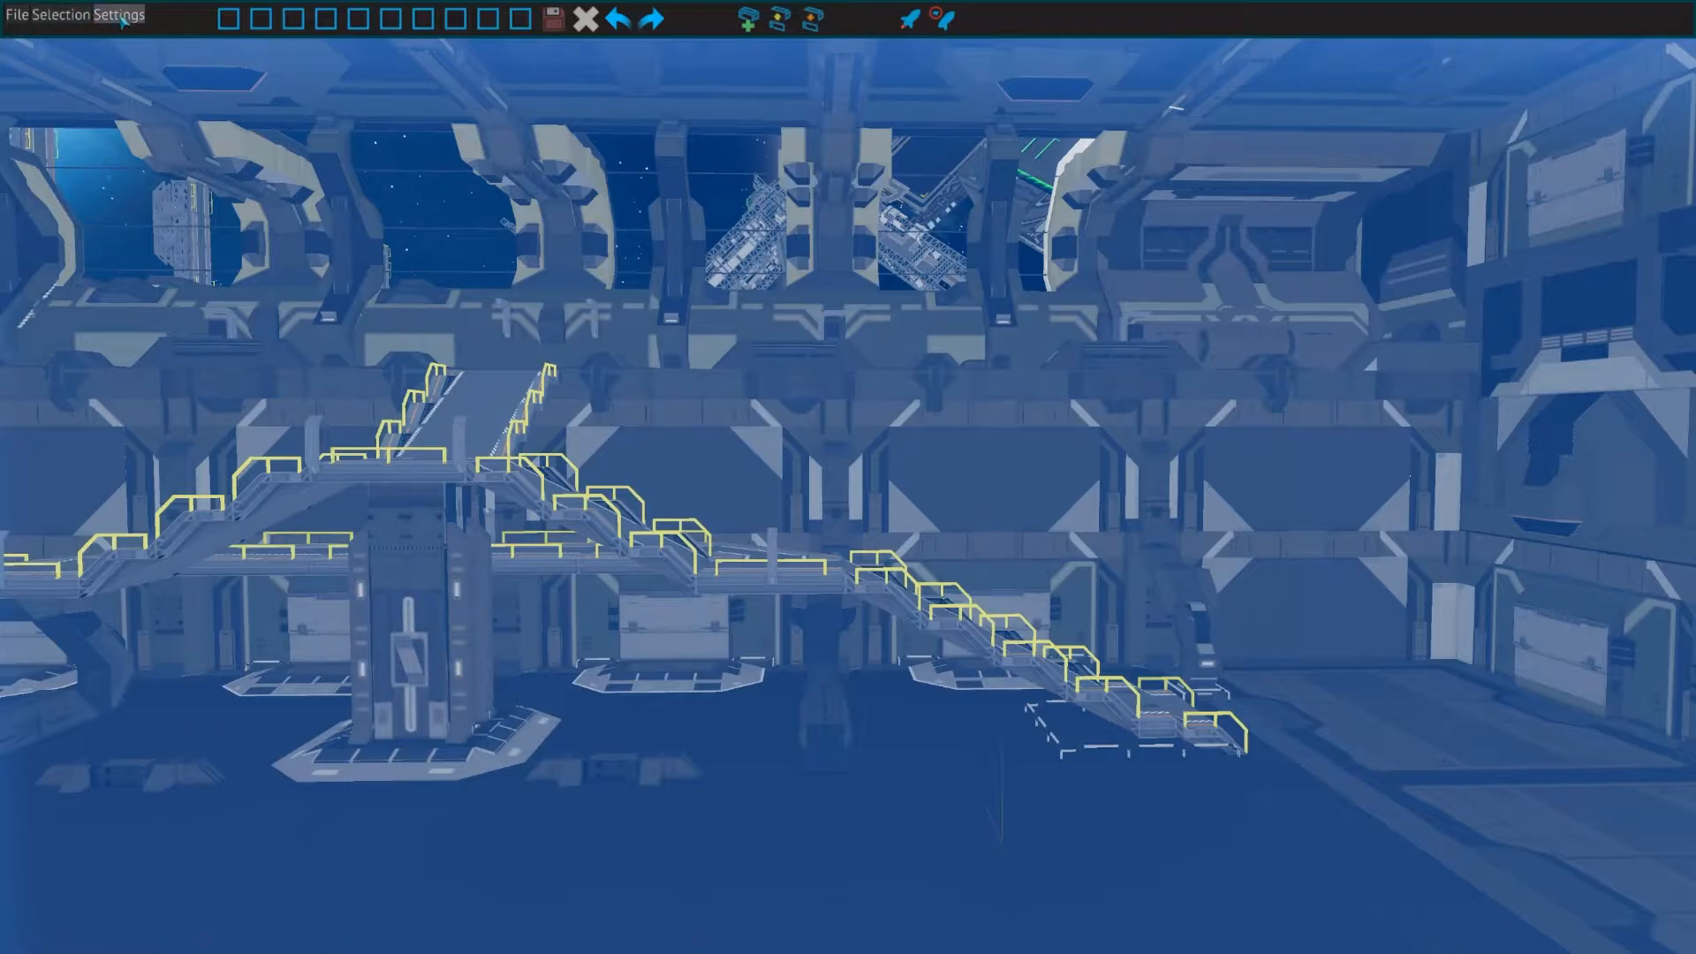
- Browse the Machinery parts and its Power group in the Asset Browser, then collapse them
click(19, 14)
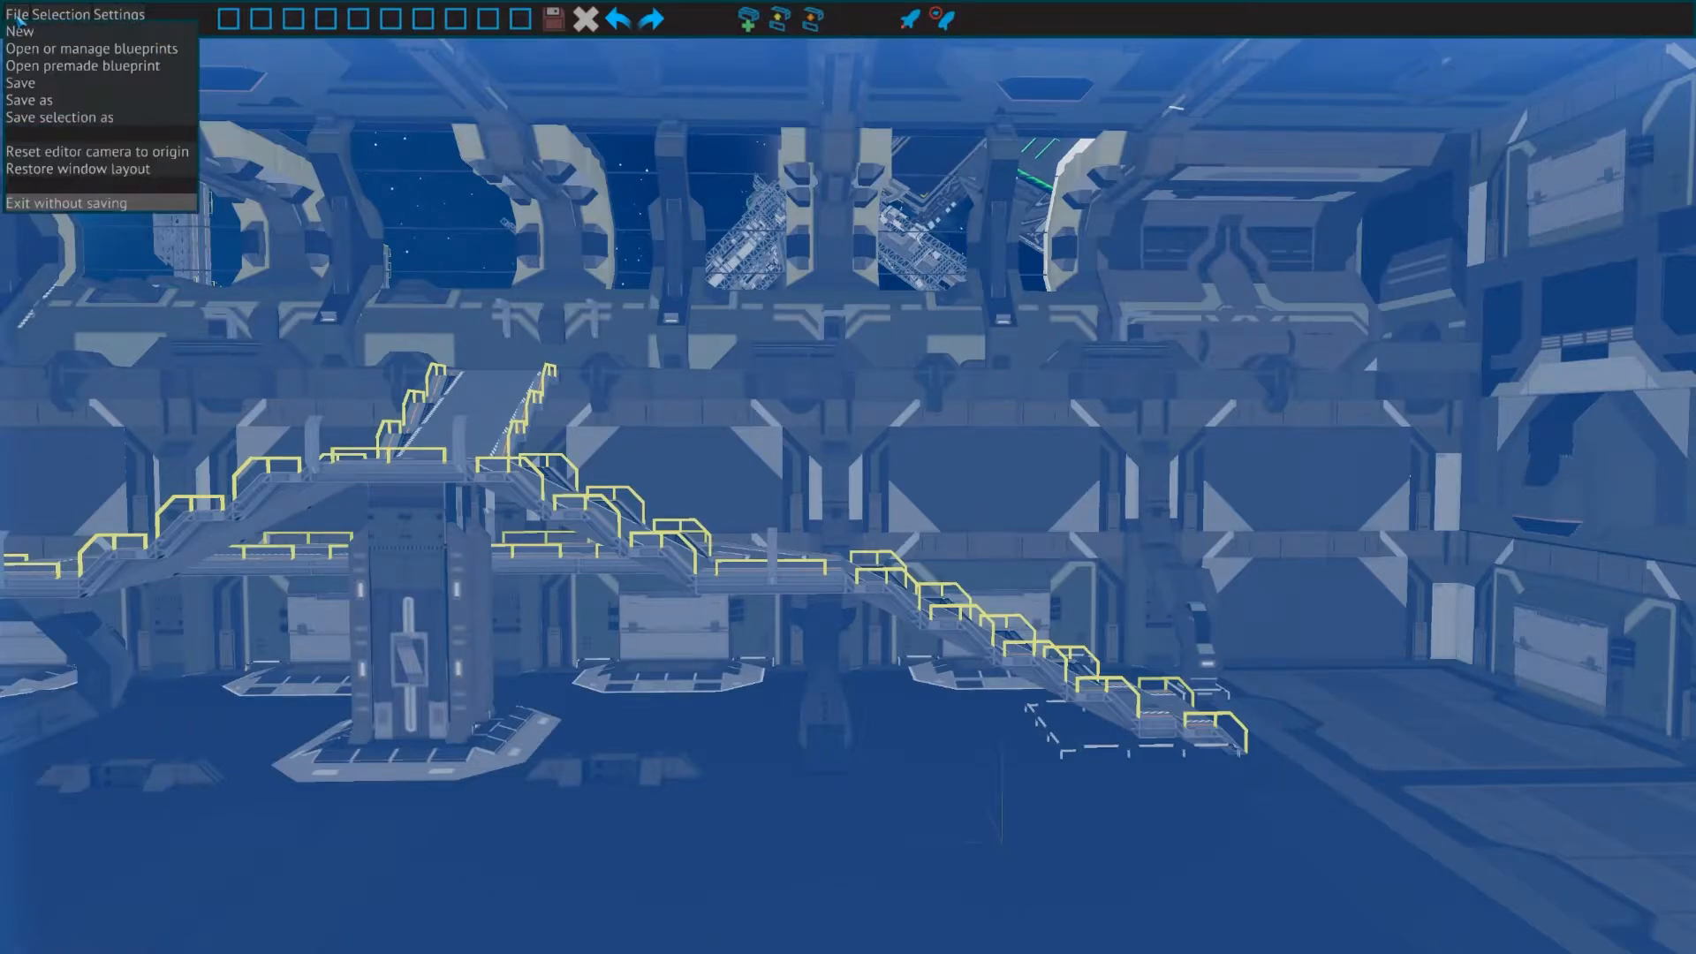
click(83, 14)
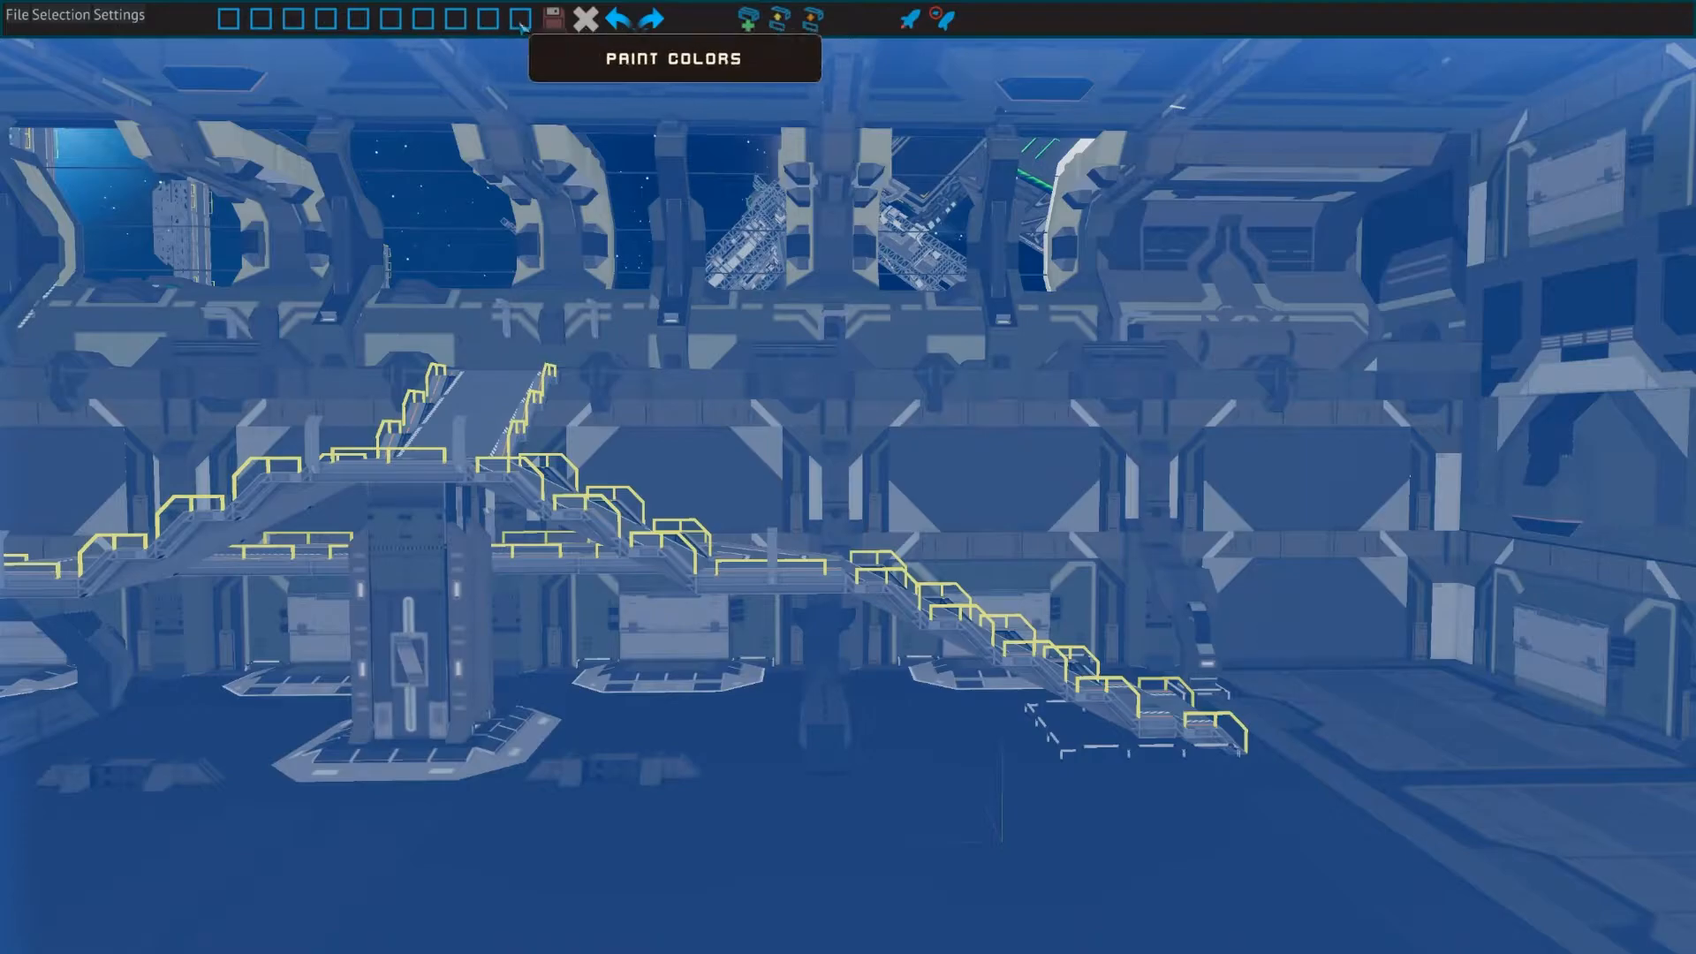
mouse_move(551, 18)
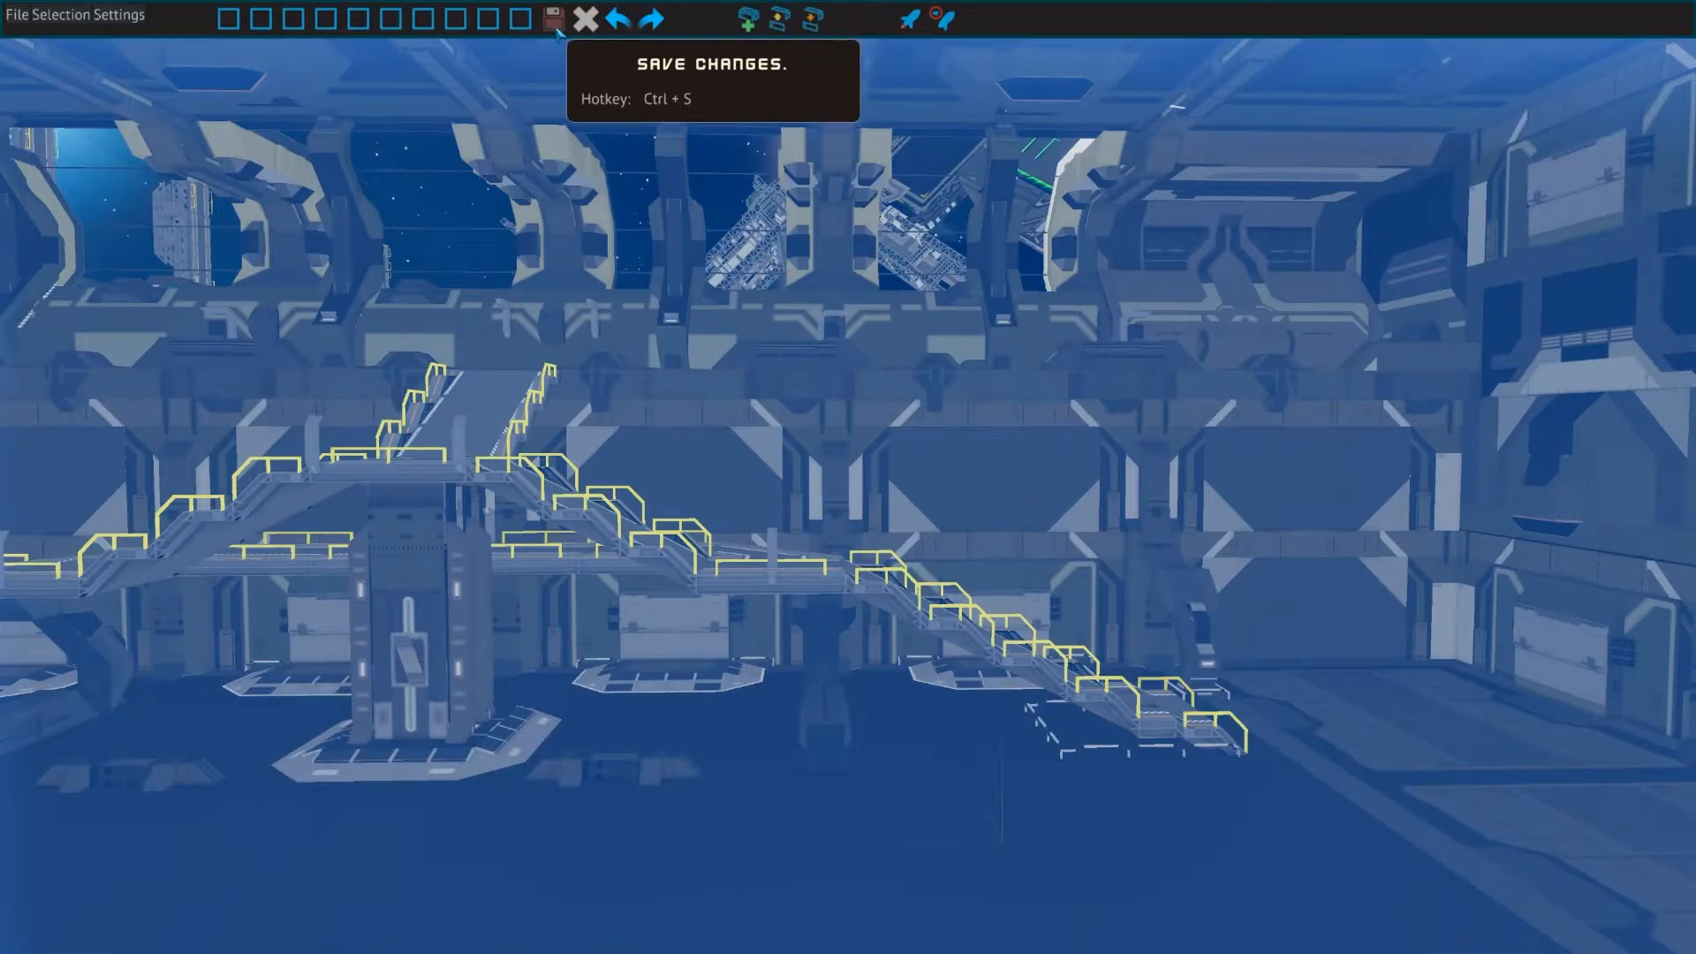
mouse_move(618, 19)
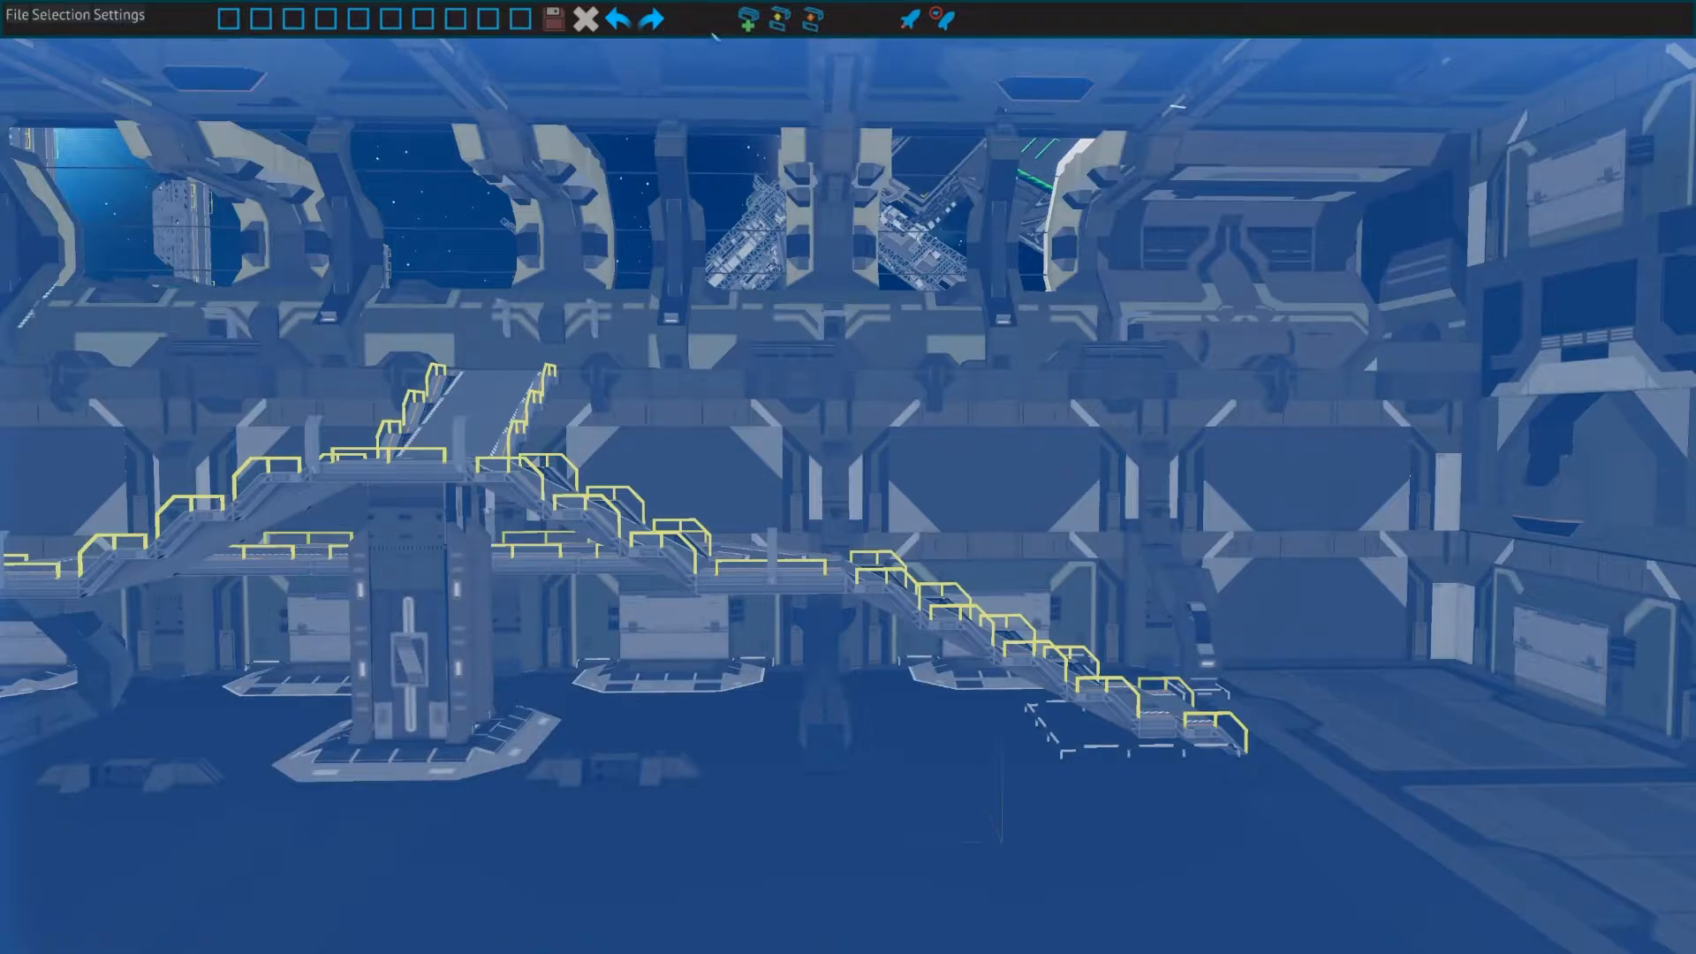
mouse_move(813, 18)
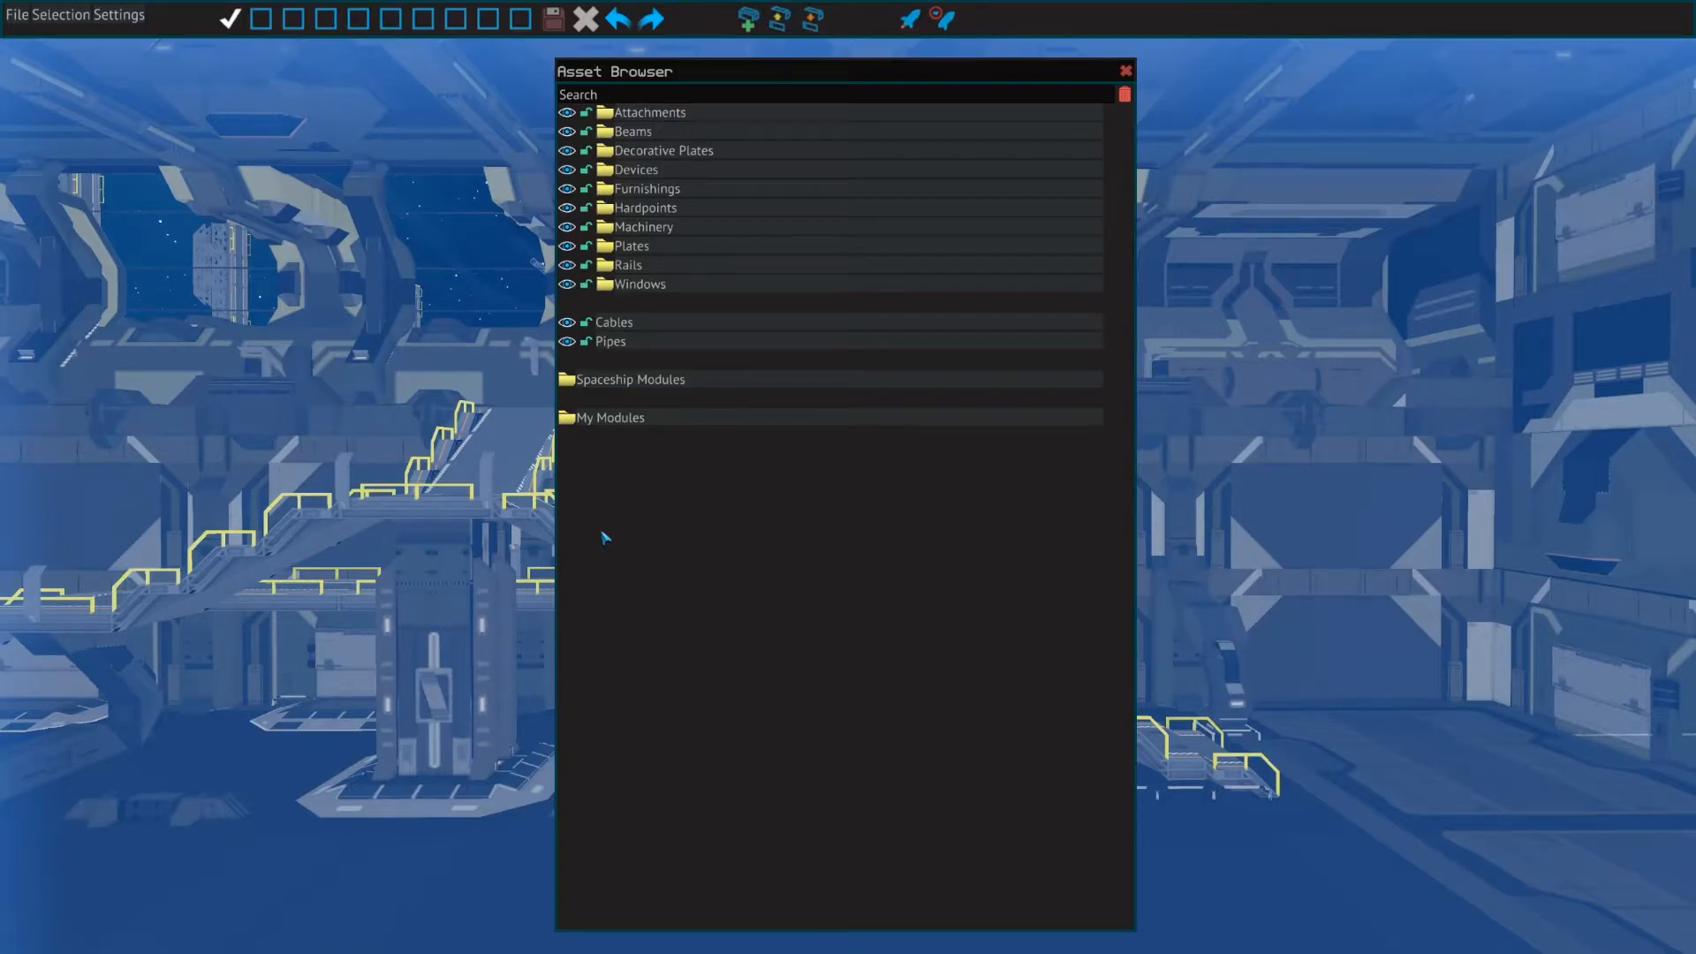
click(644, 226)
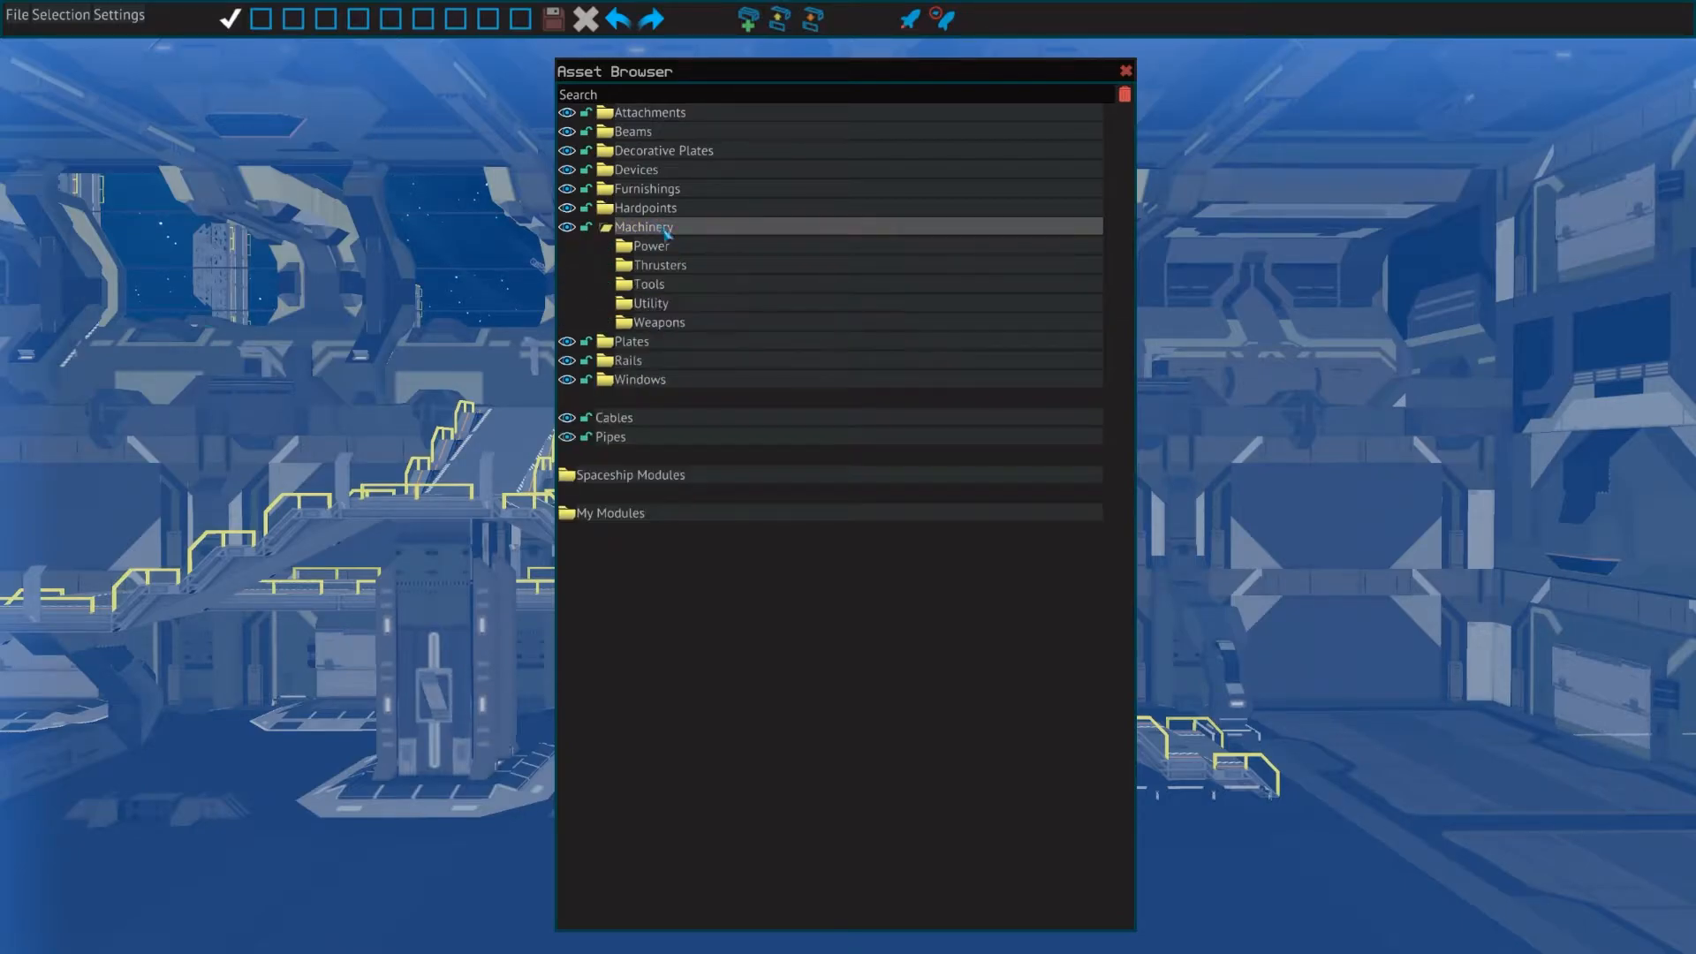
click(649, 246)
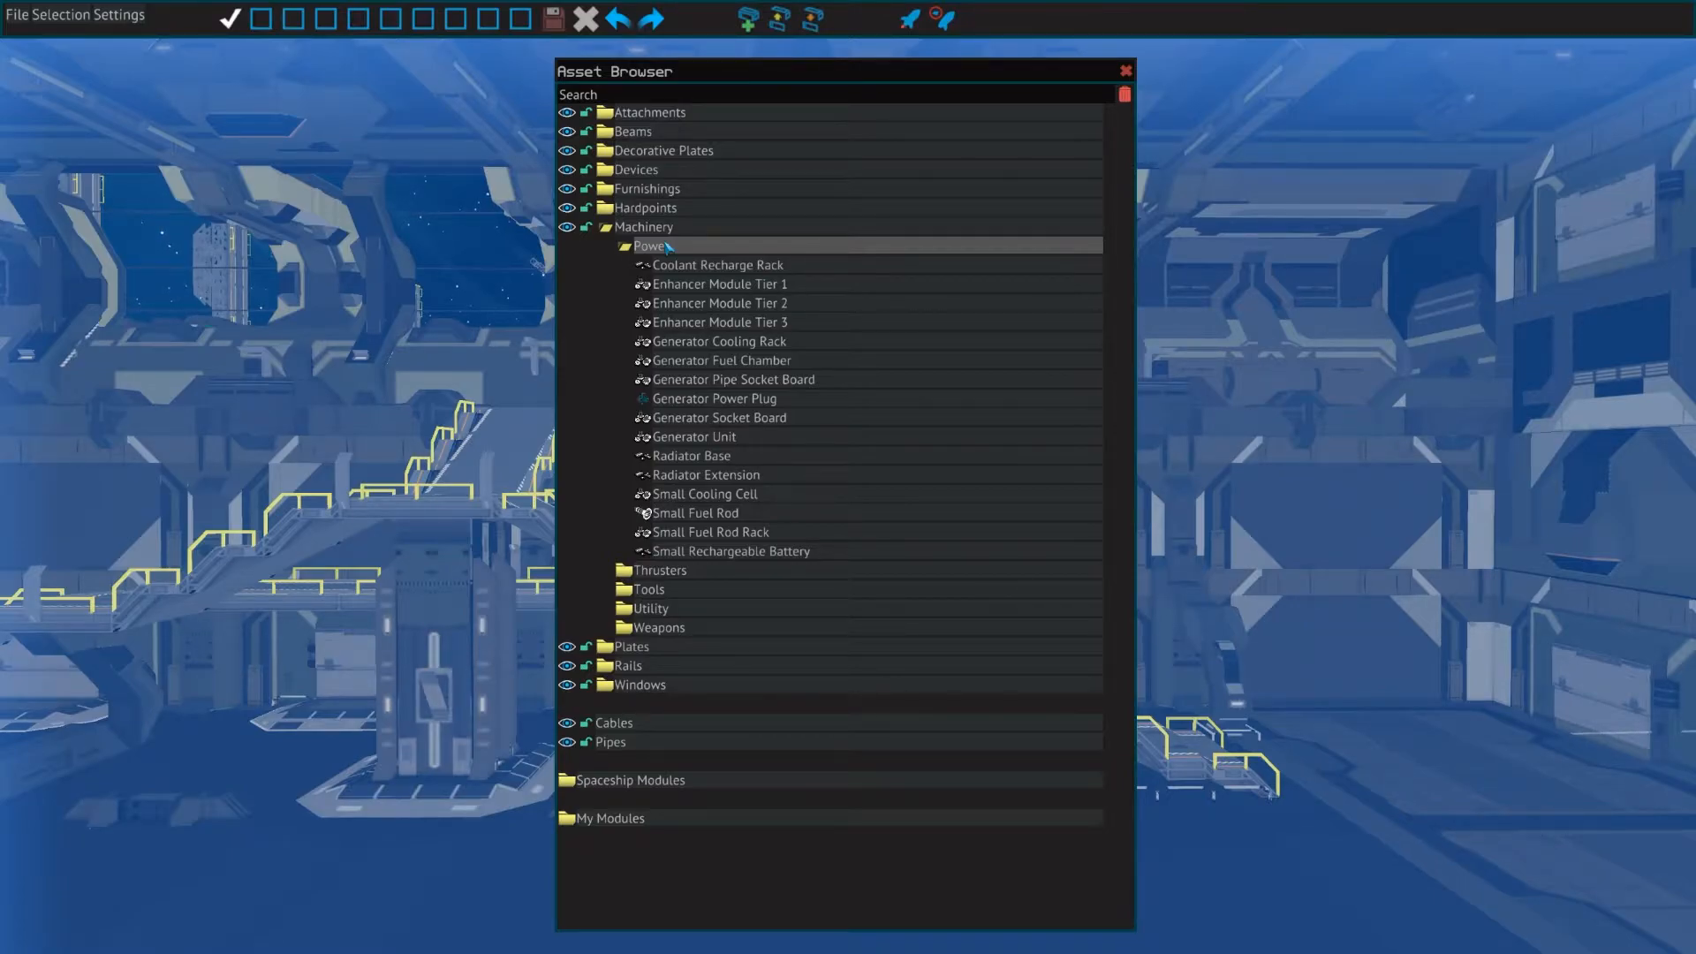
click(604, 226)
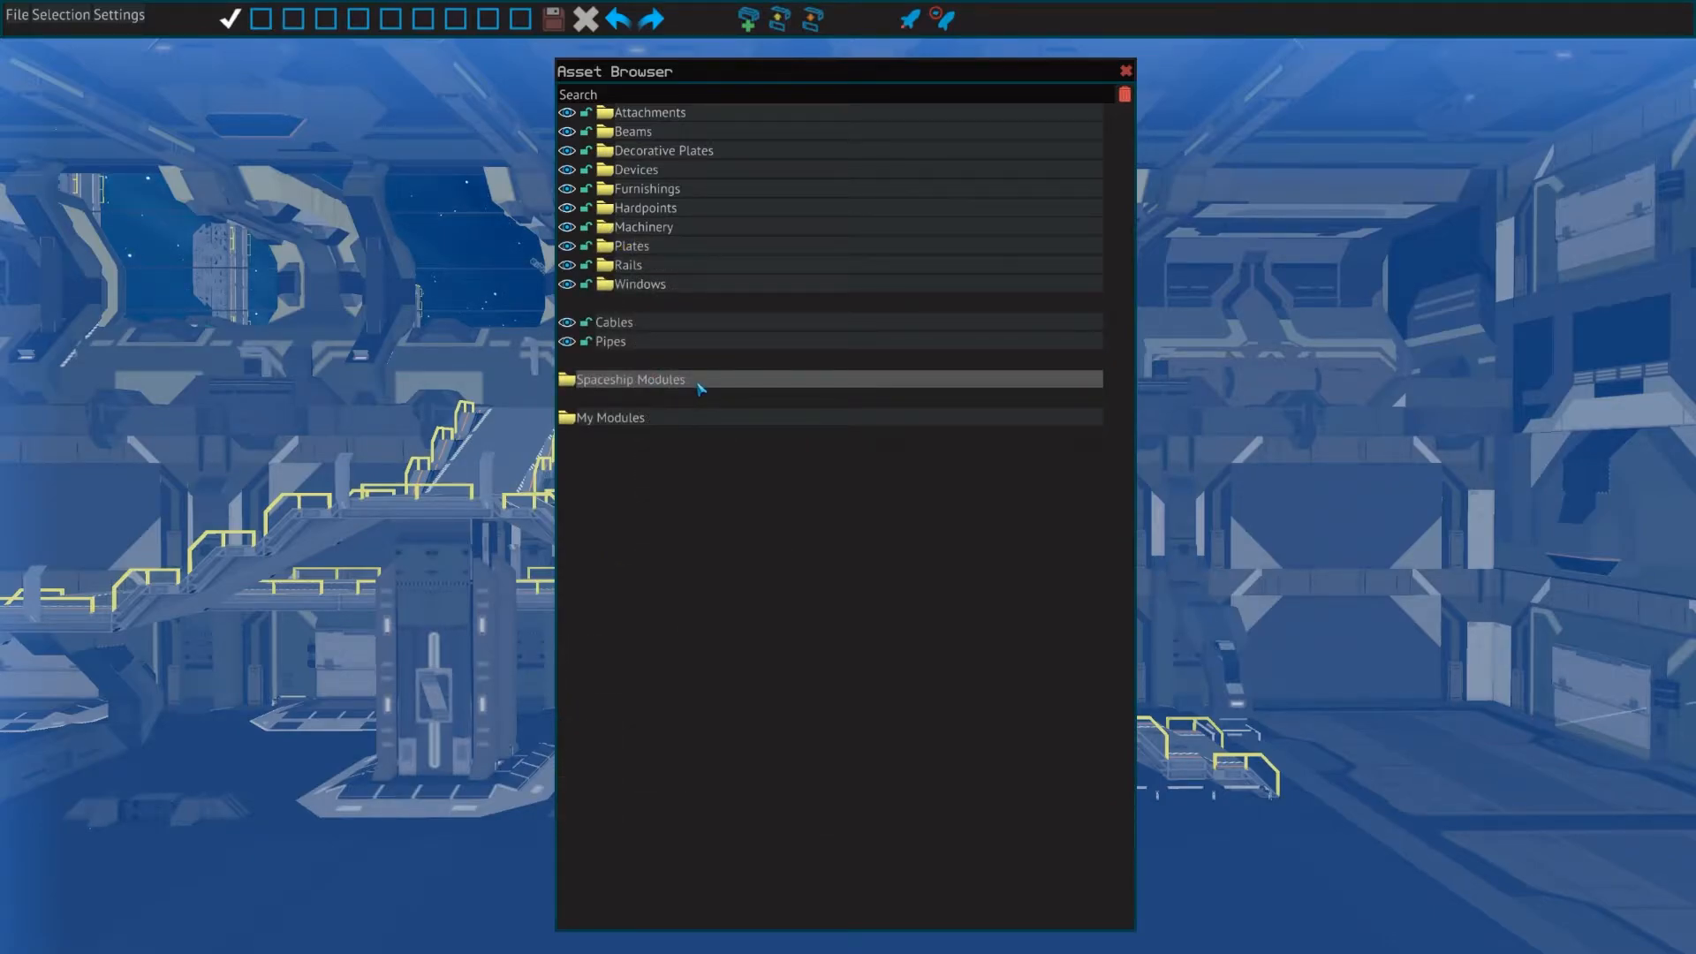
click(629, 379)
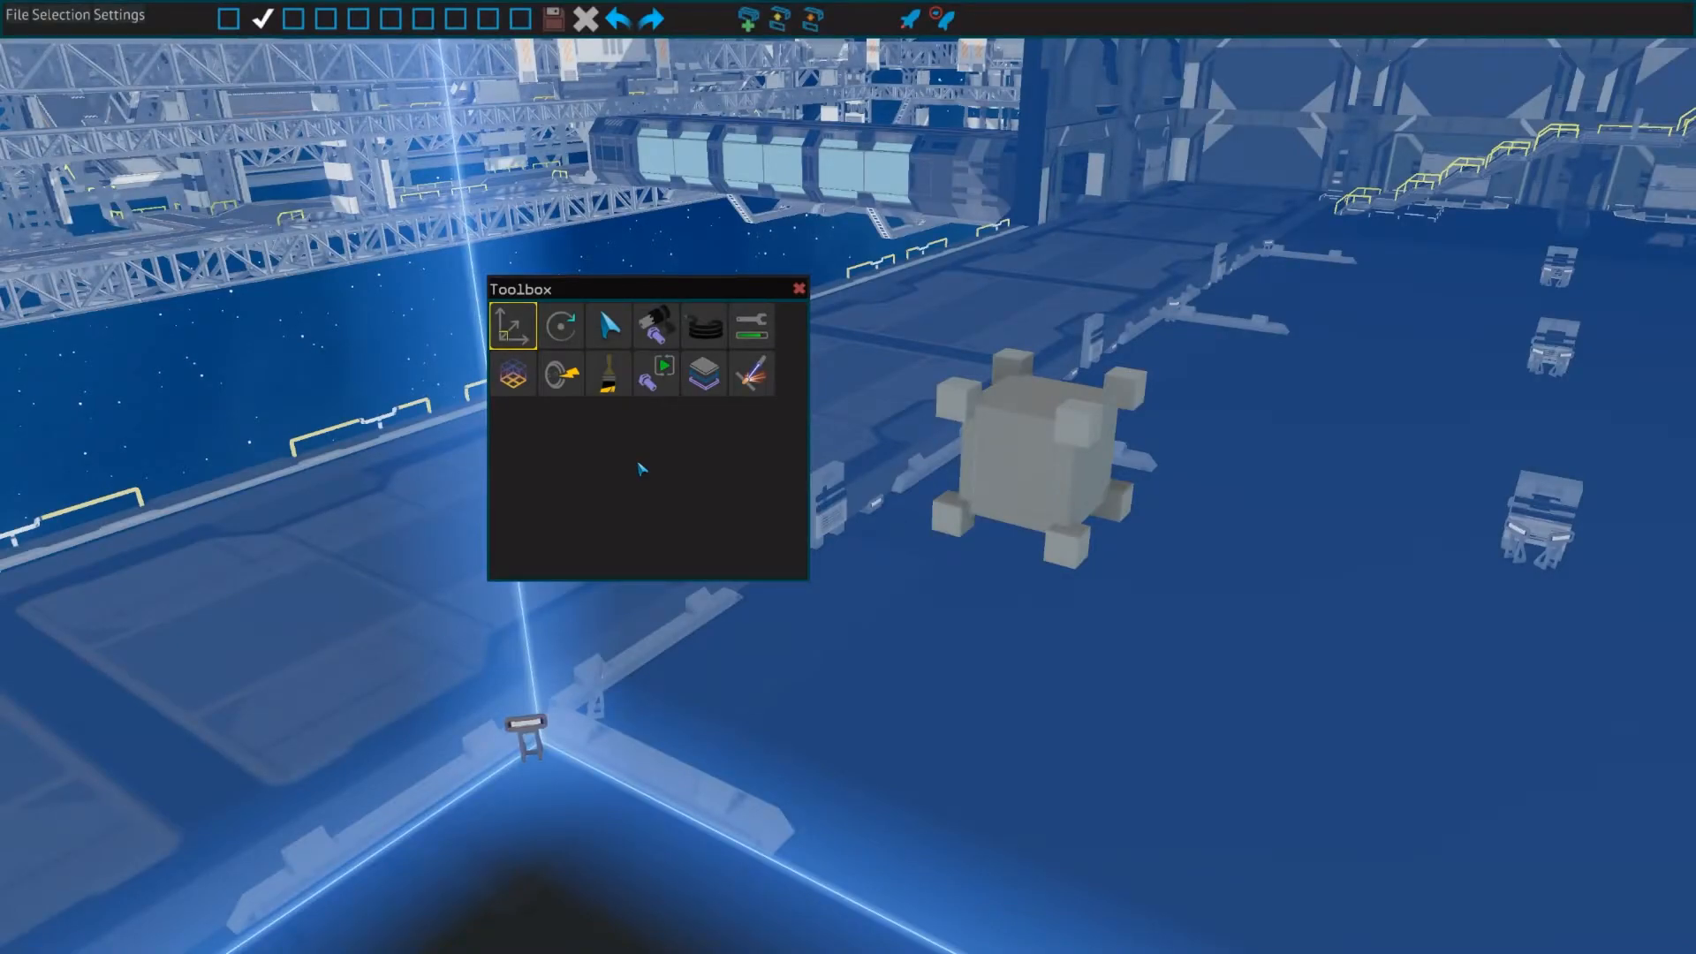
mouse_move(688, 448)
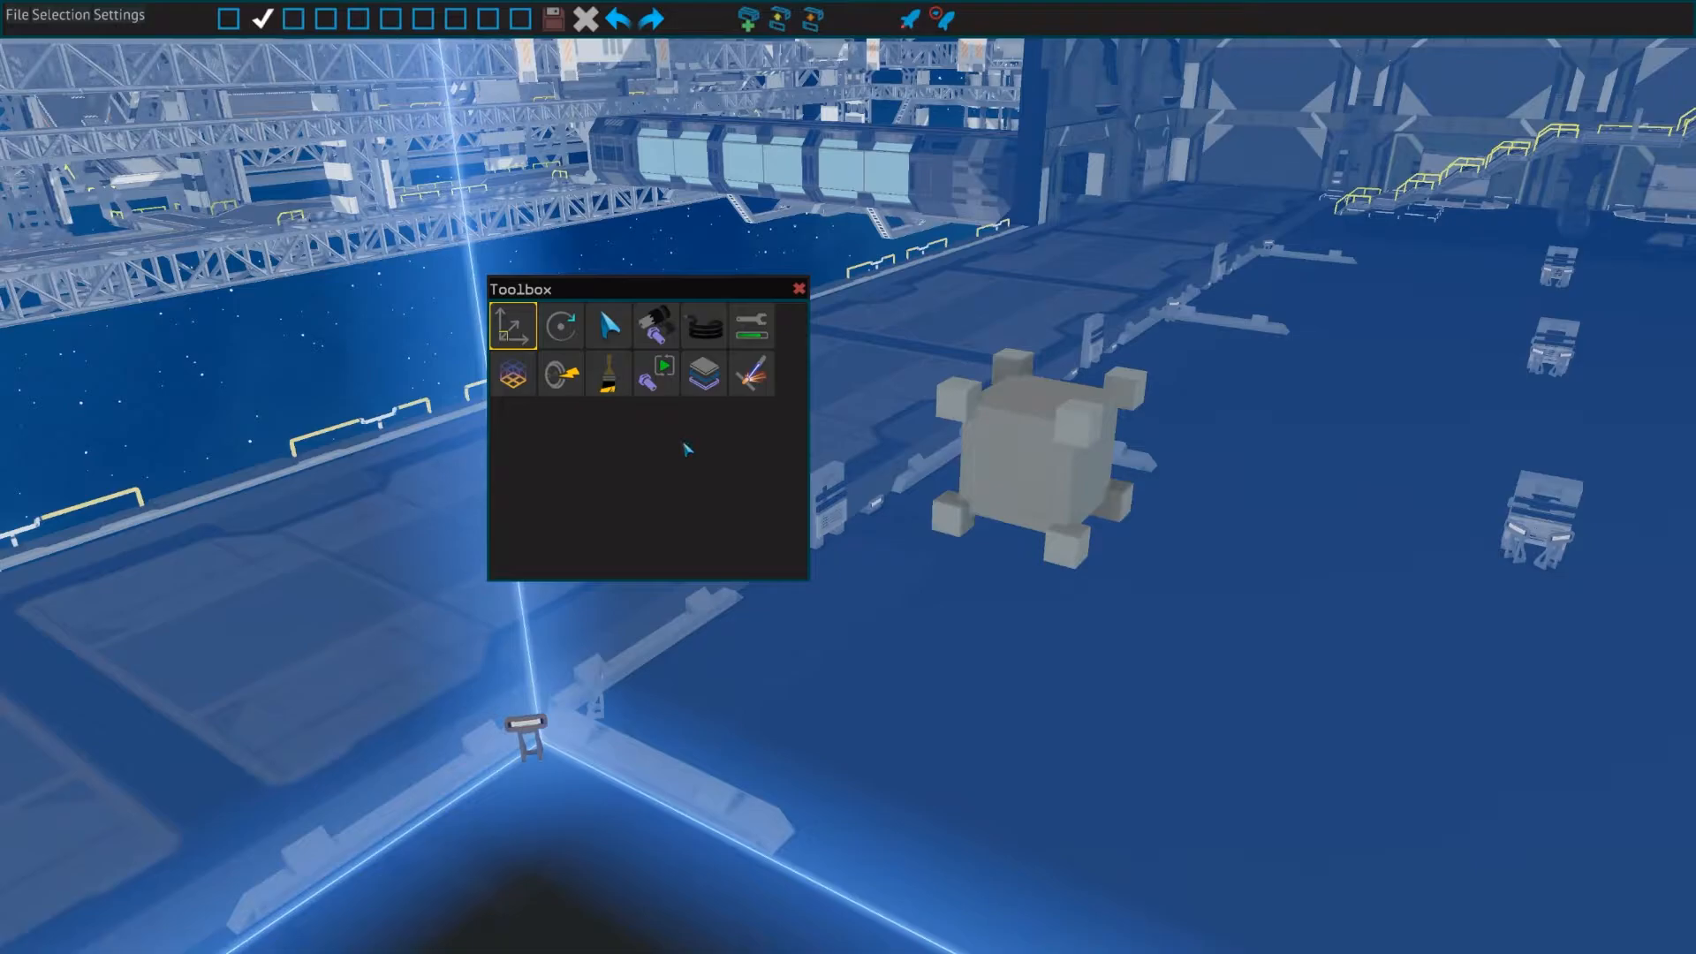
mouse_move(1044, 457)
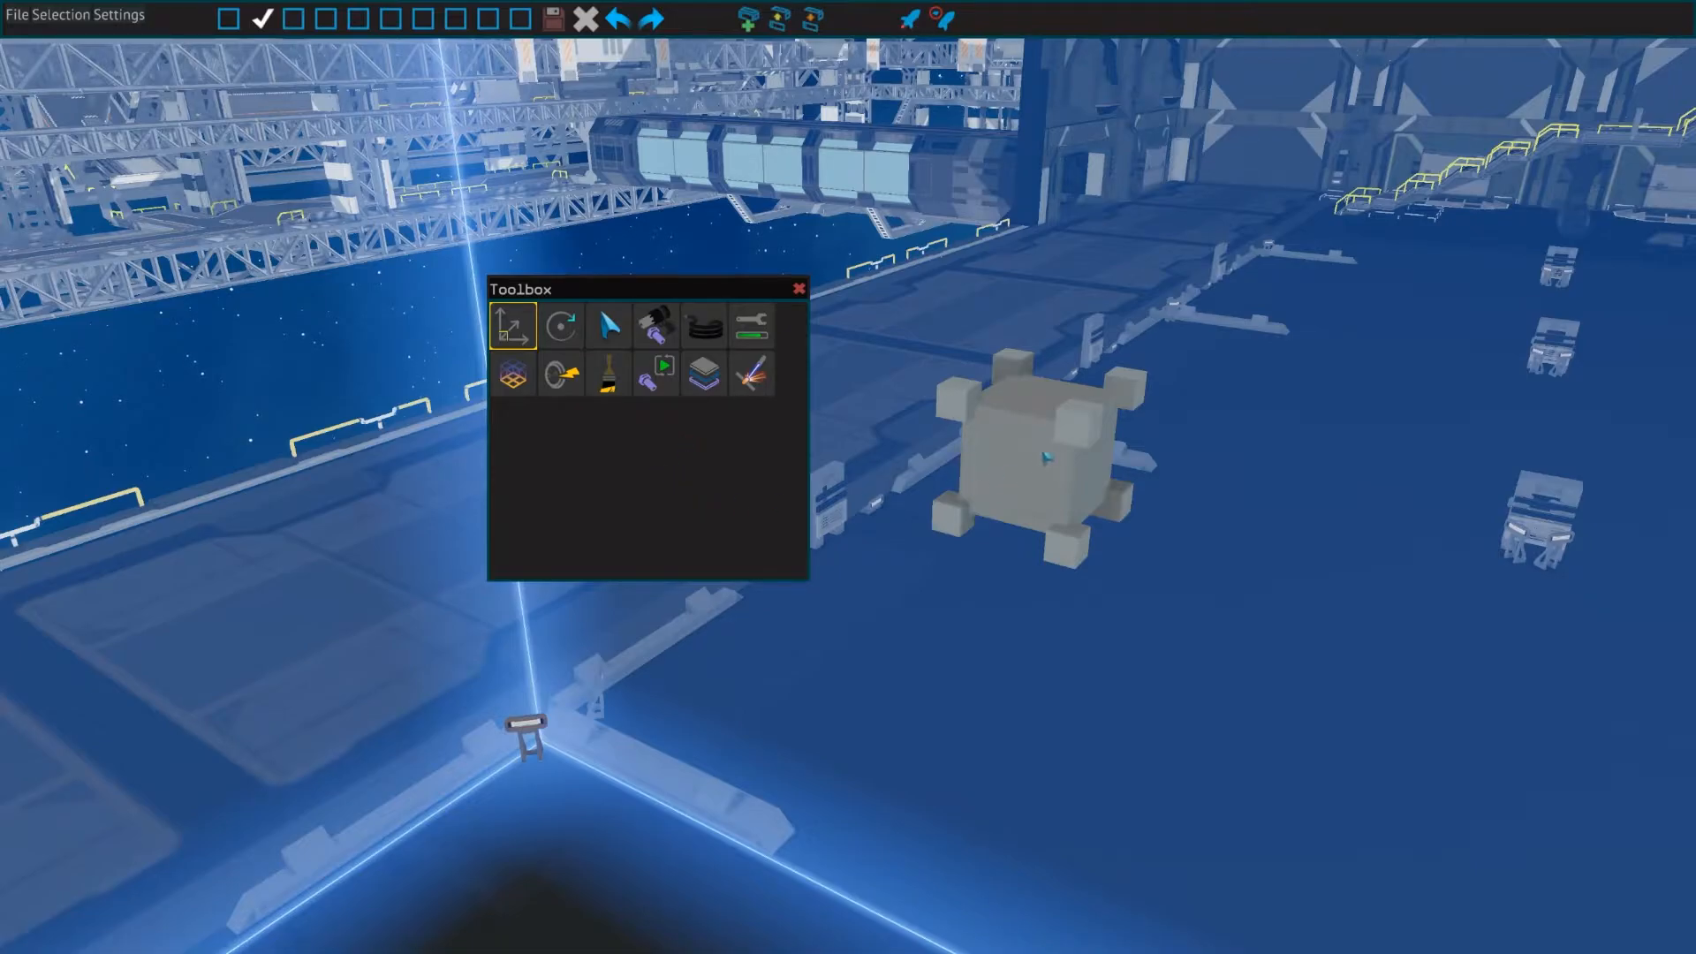
- Move the grey frame part farther right across the floor with the Move gizmo
click(1038, 454)
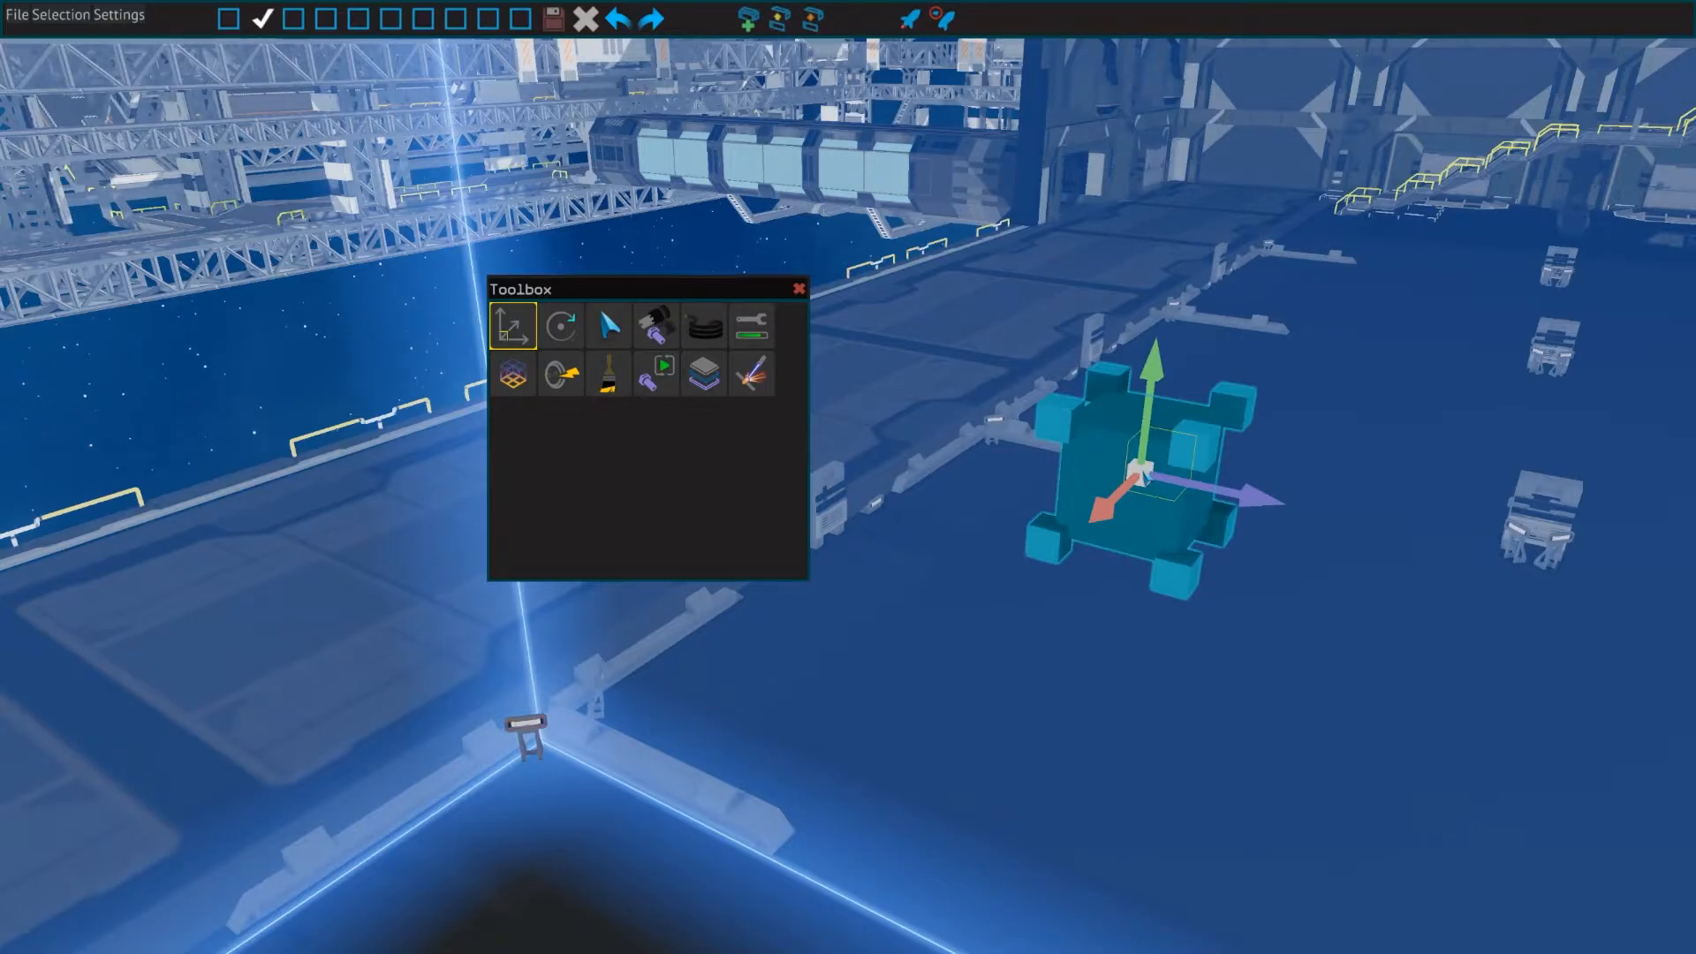
drag(1136, 476, 1341, 352)
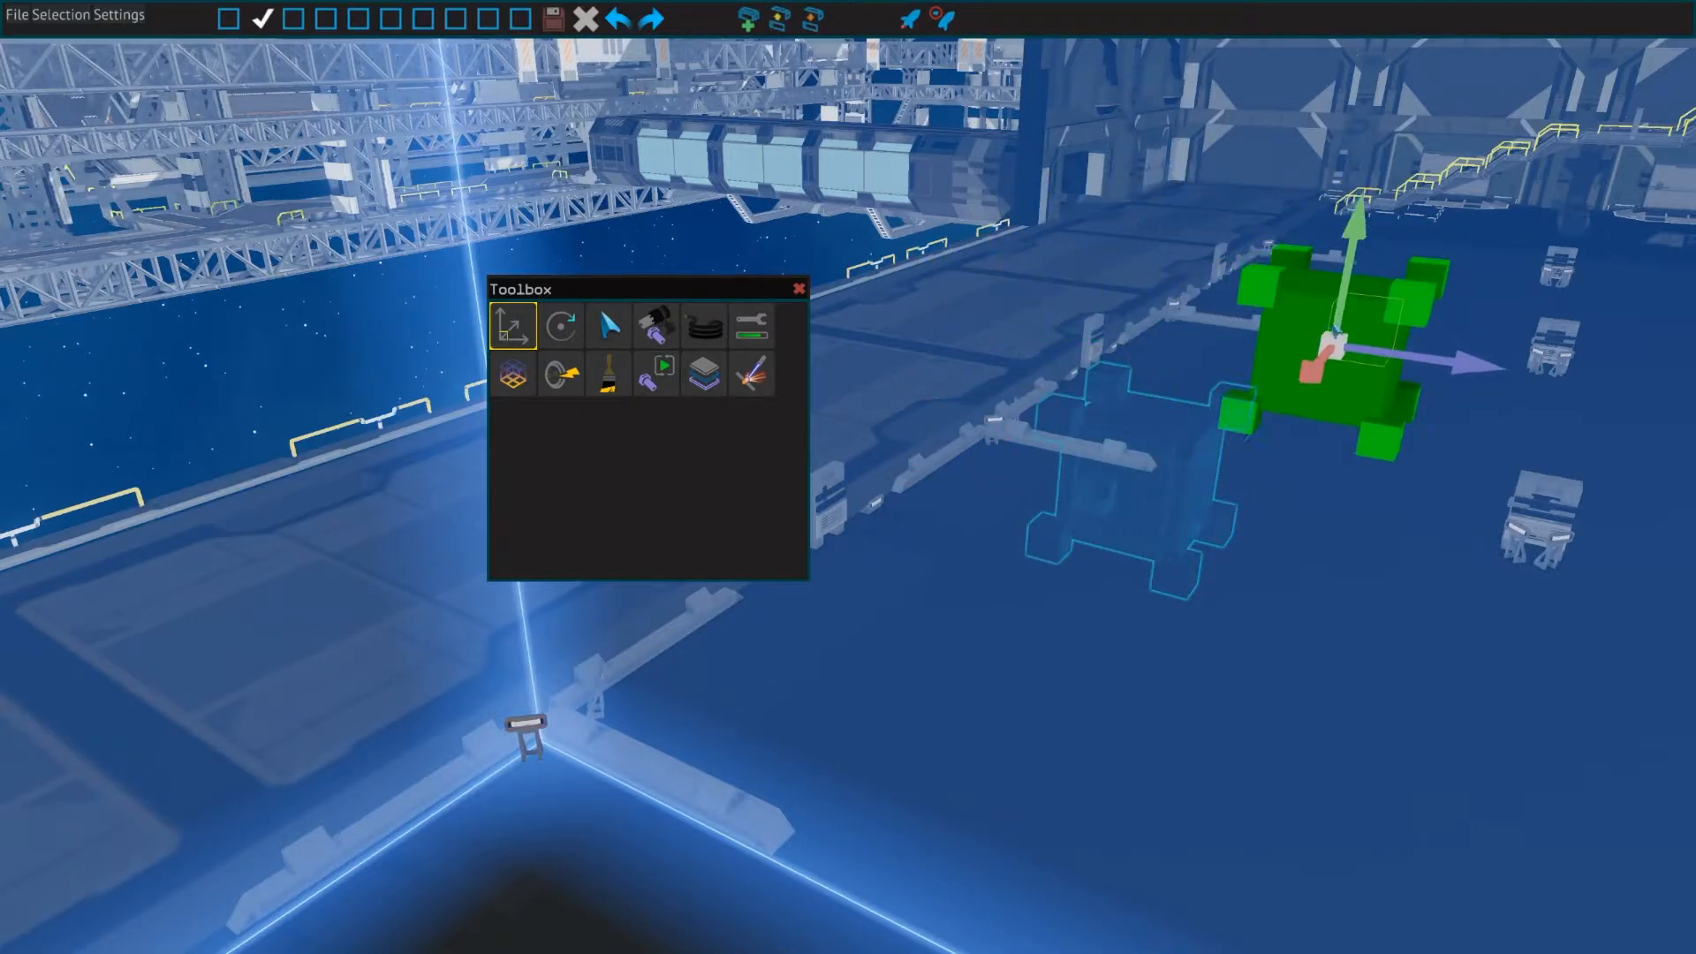
click(560, 324)
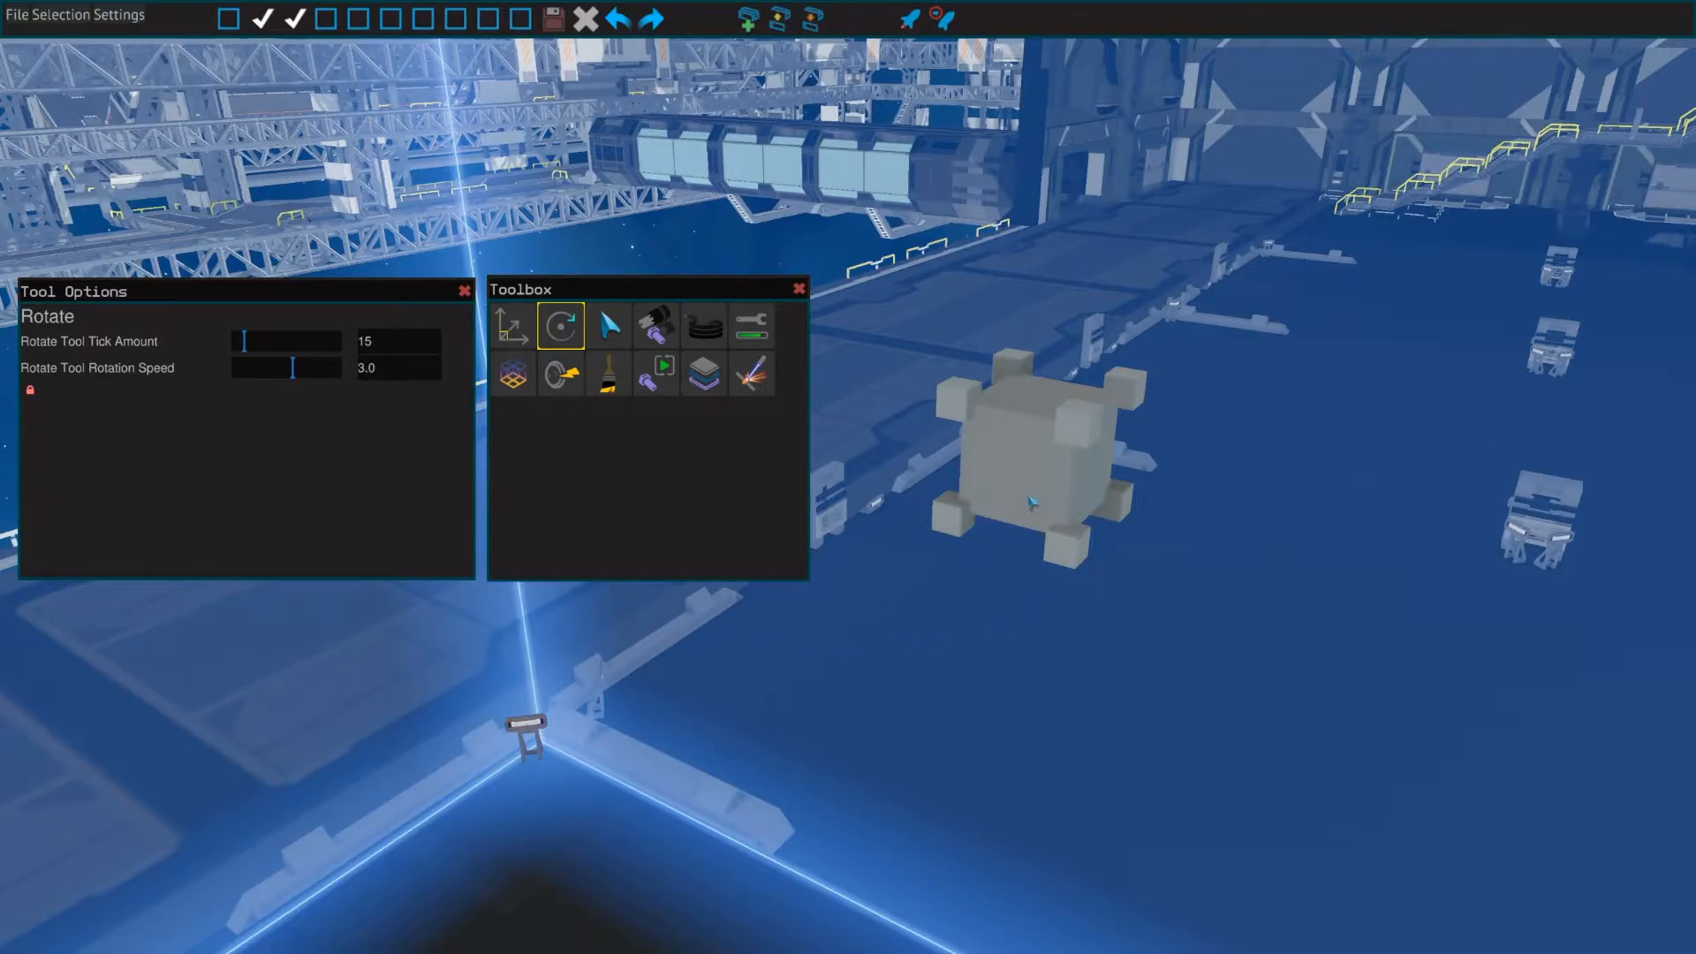
- Rotate the grey frame part with tick amount 33 and rotation speed 2.0
click(1033, 497)
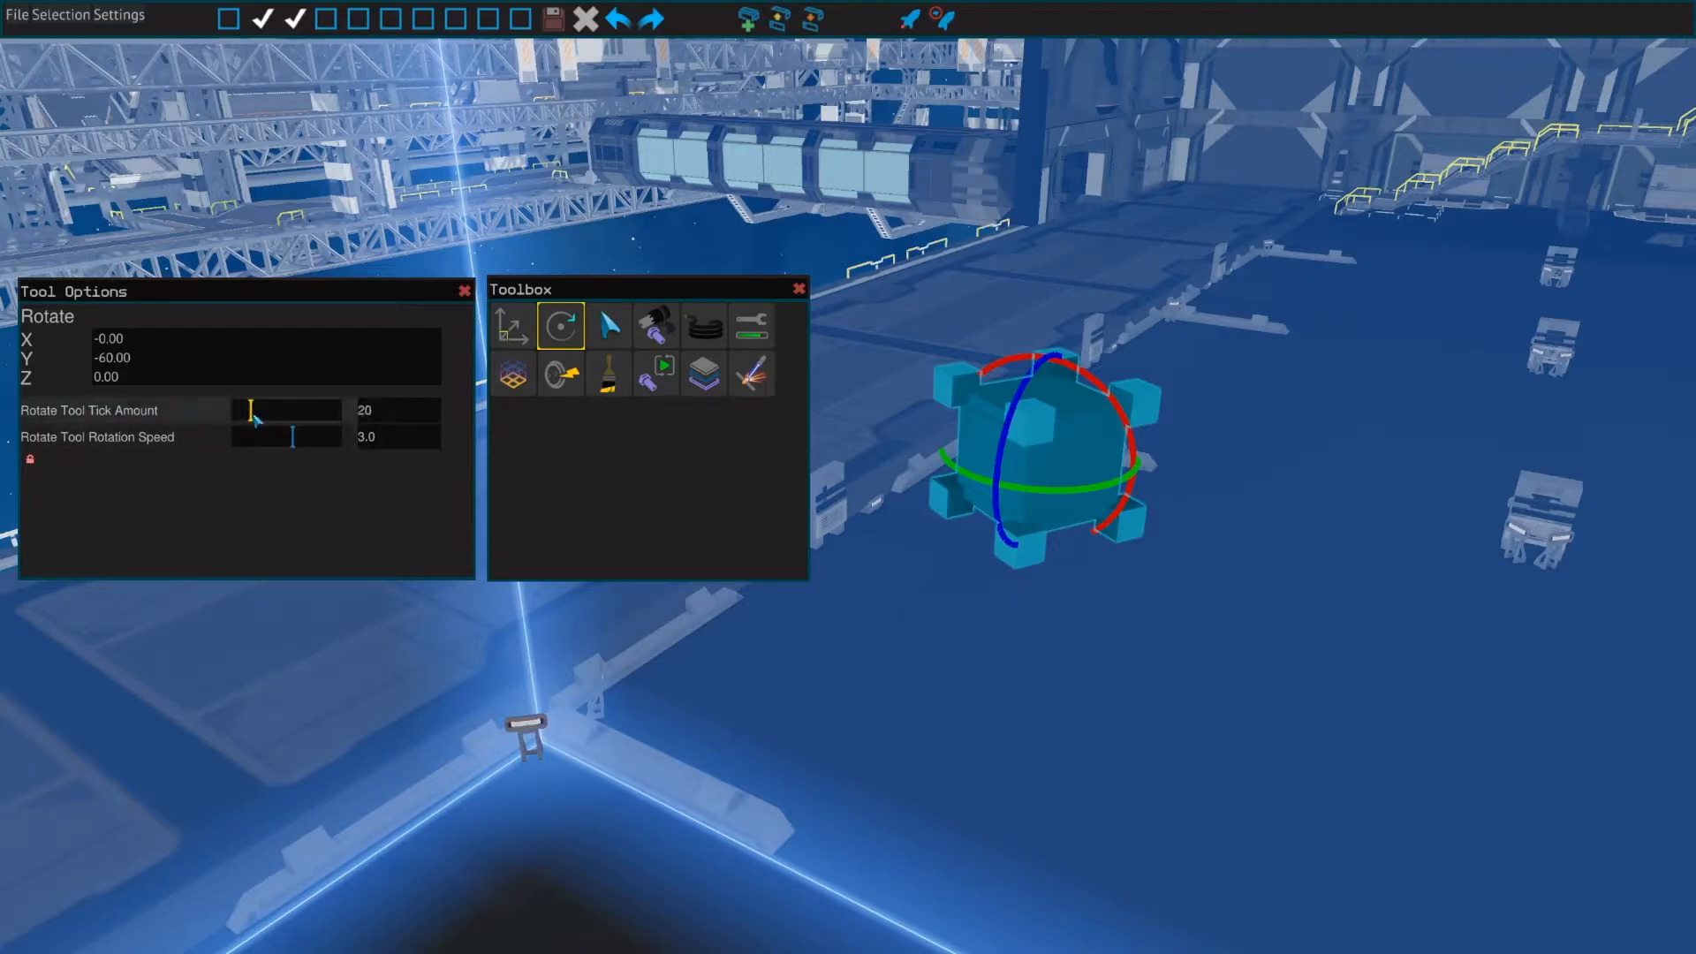
drag(254, 410, 283, 410)
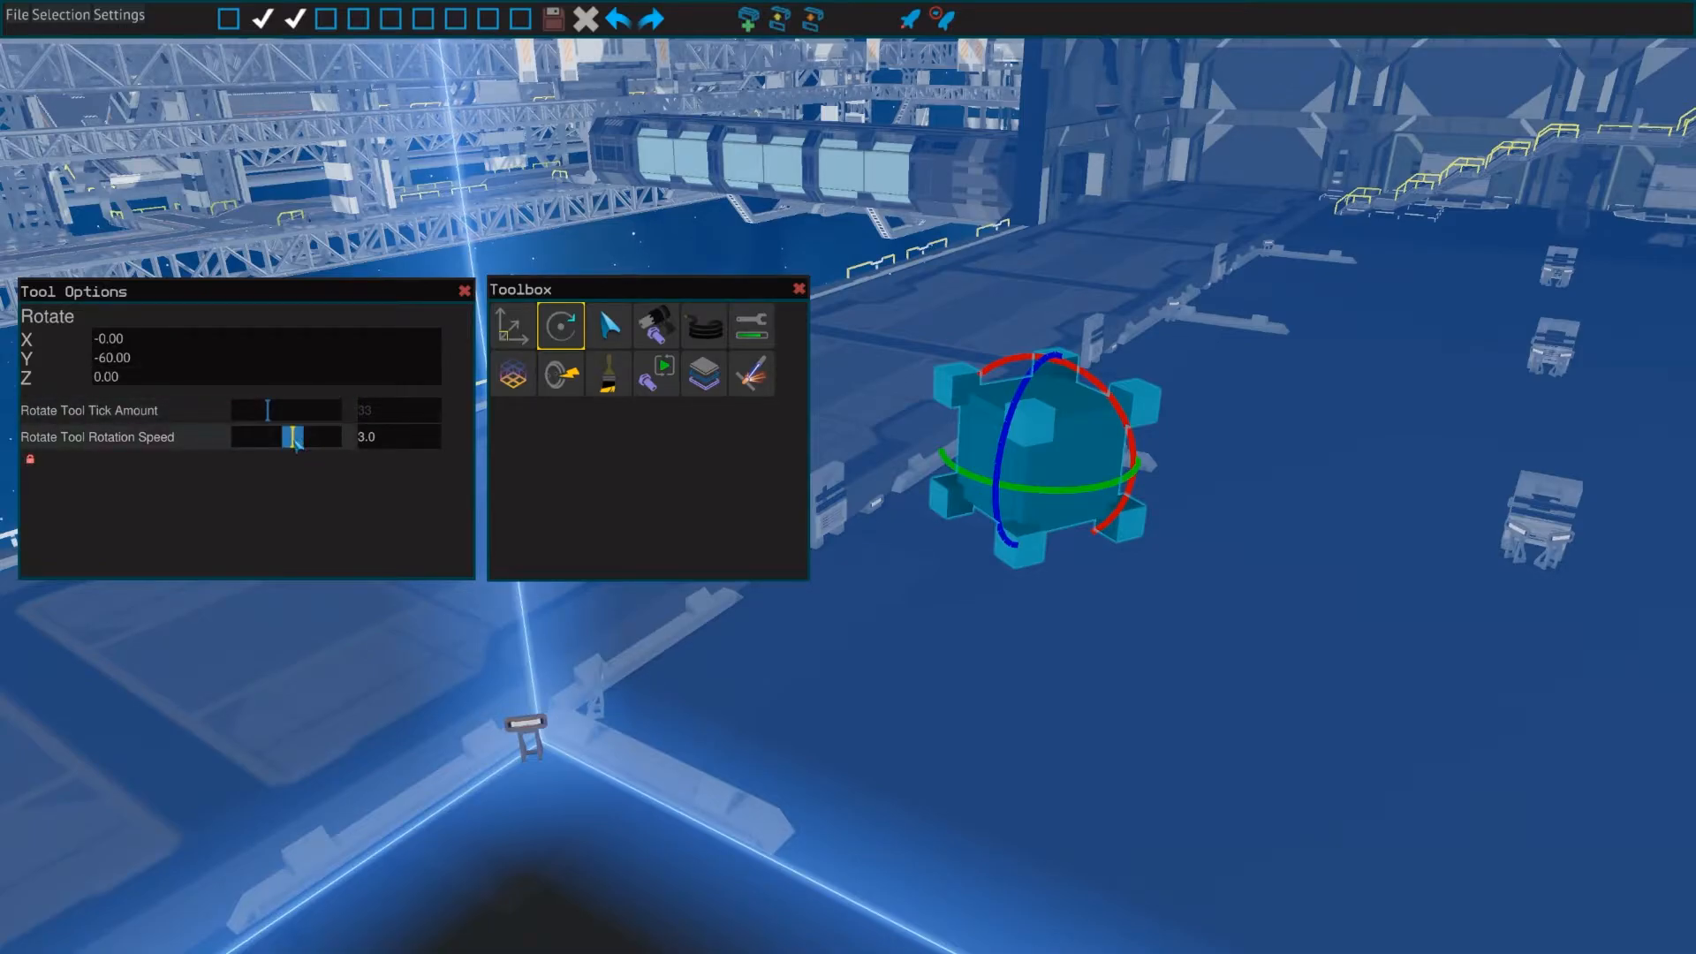
drag(294, 435, 267, 435)
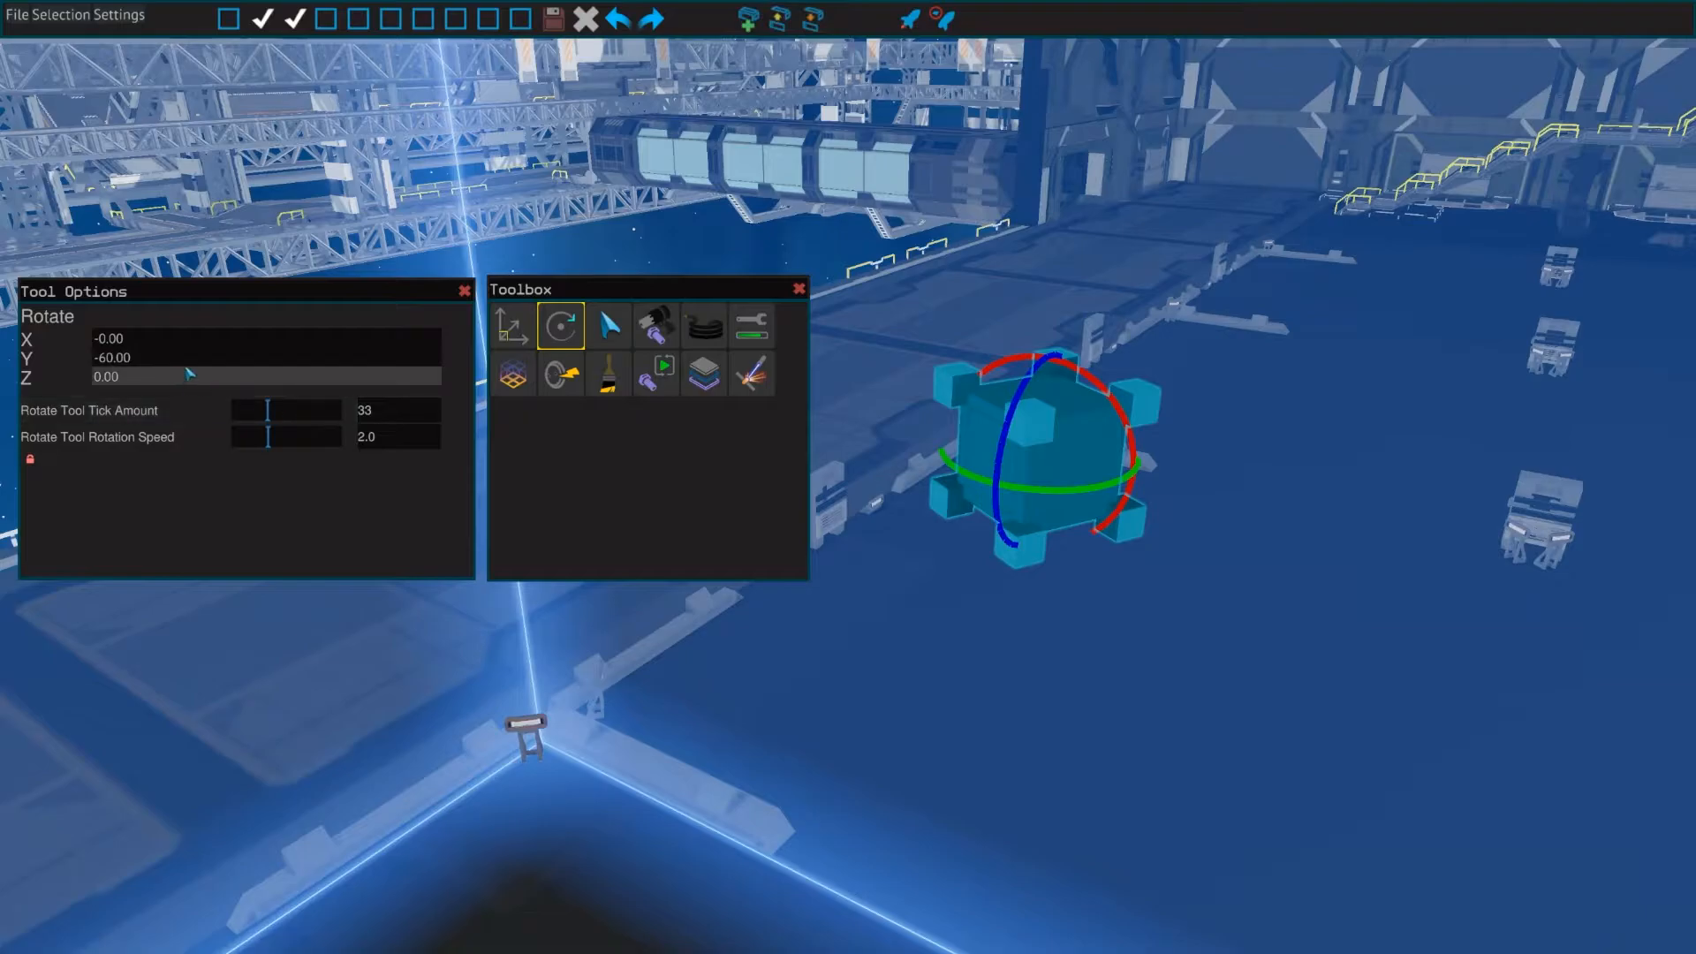
click(105, 376)
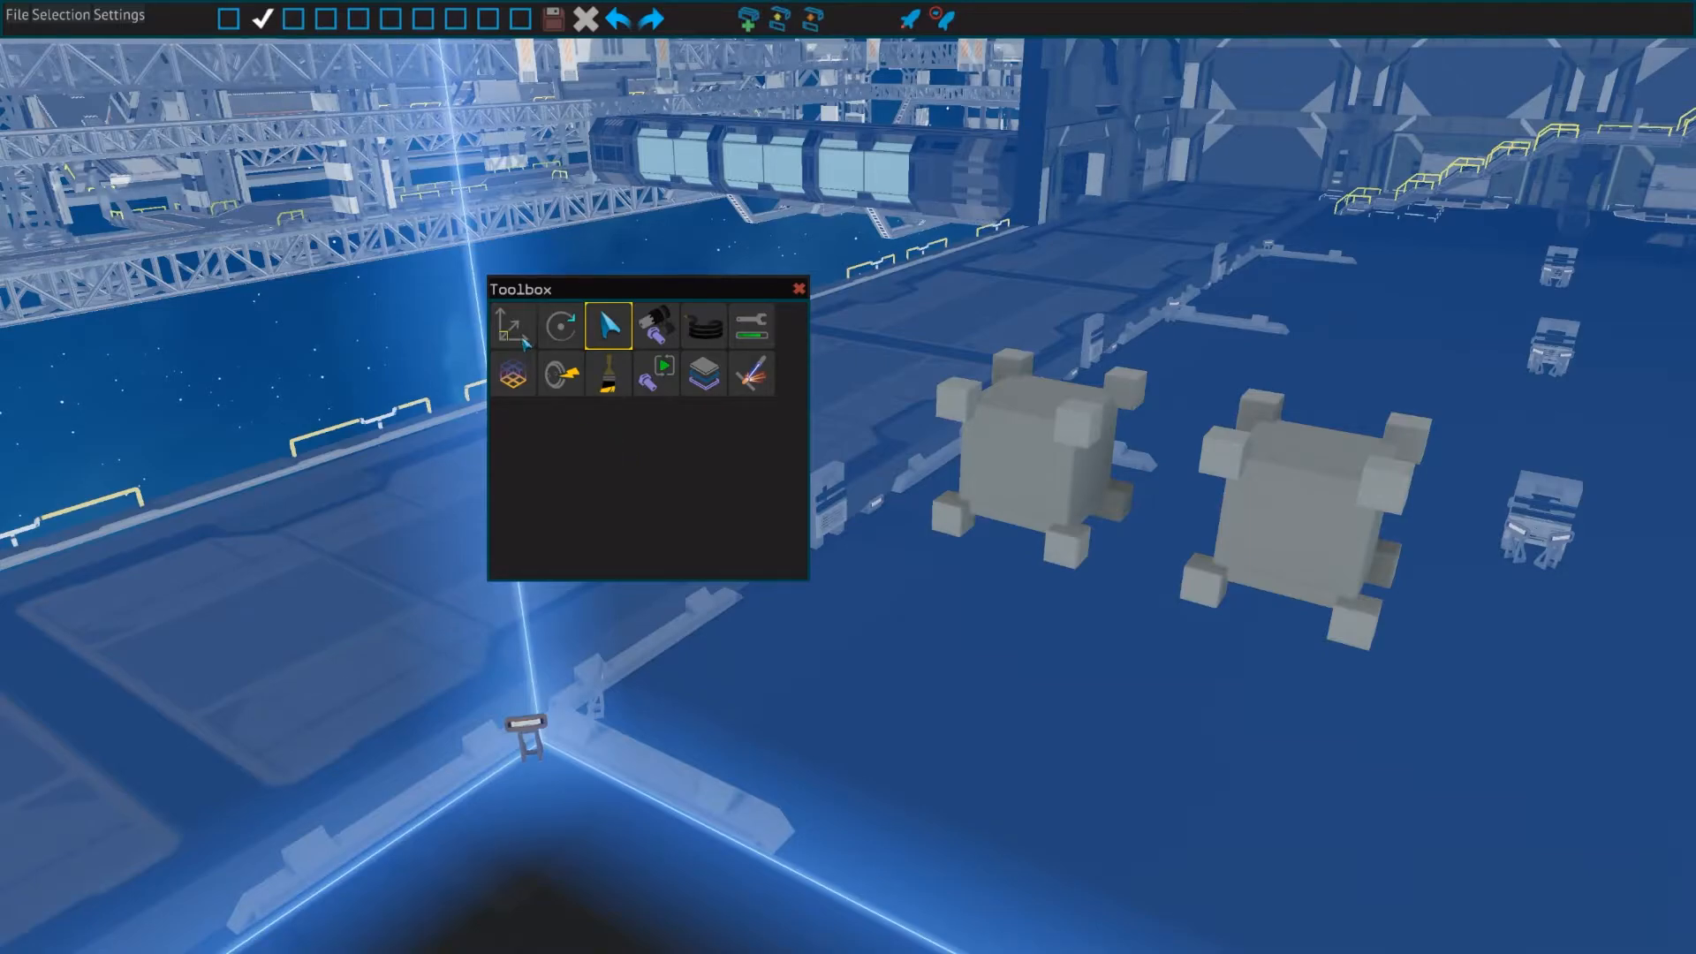
- Select both frame parts together, then deselect the right-hand one
click(514, 325)
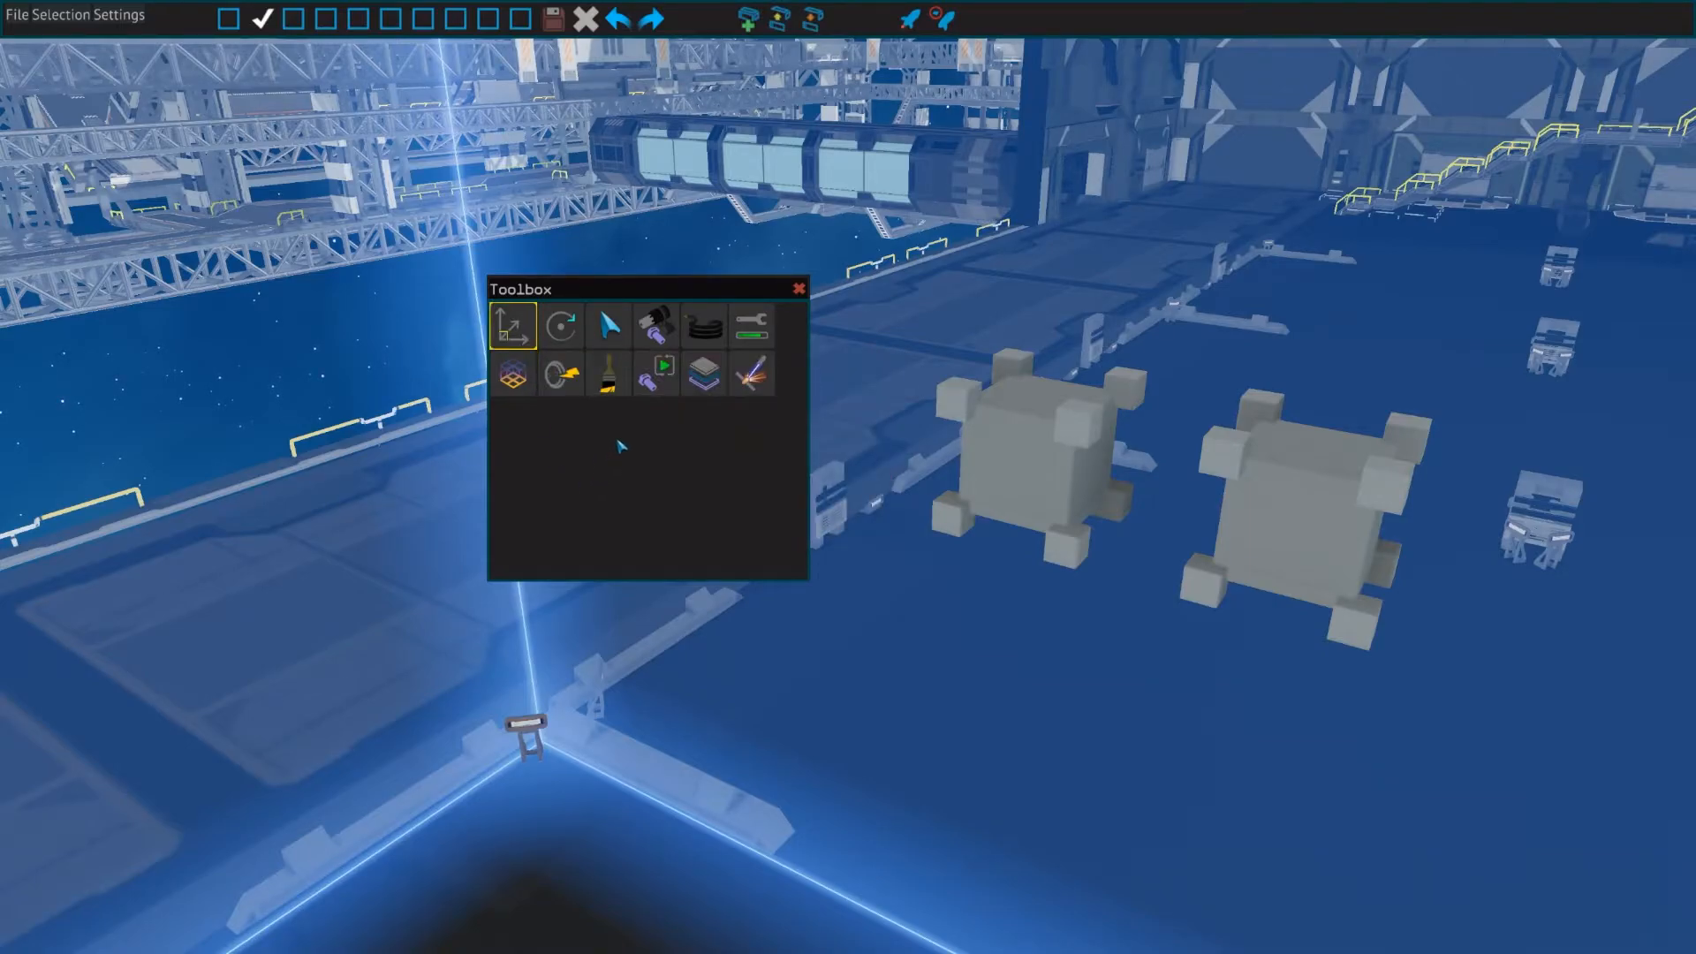
click(608, 325)
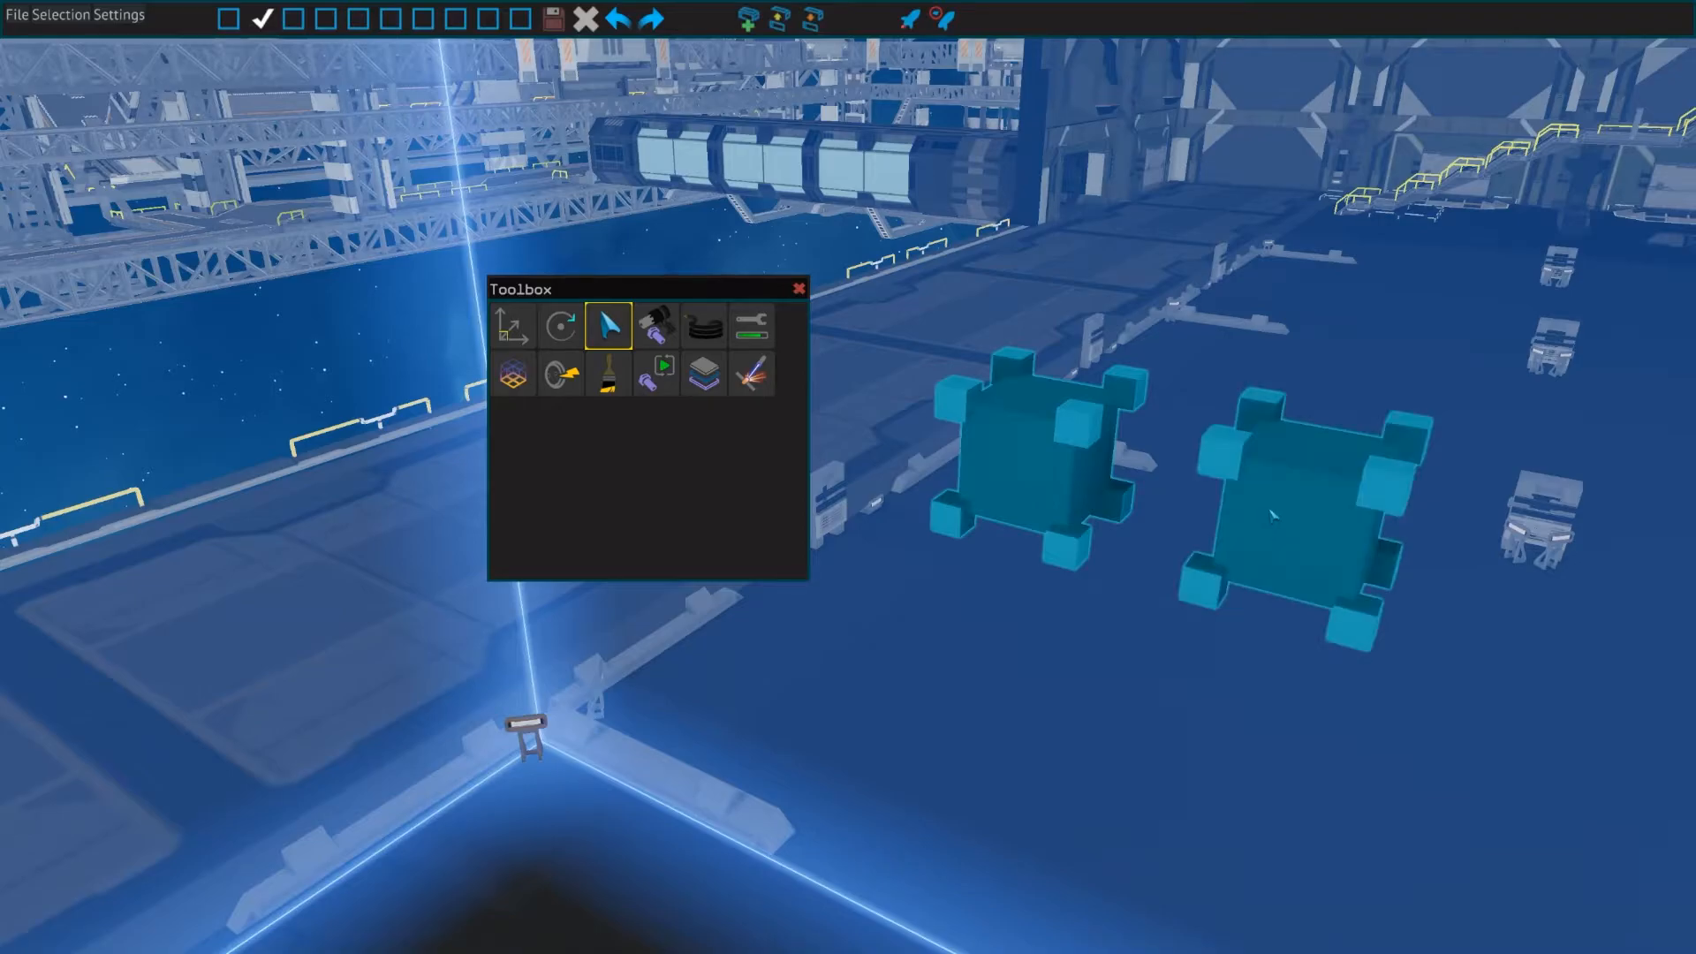
click(1287, 515)
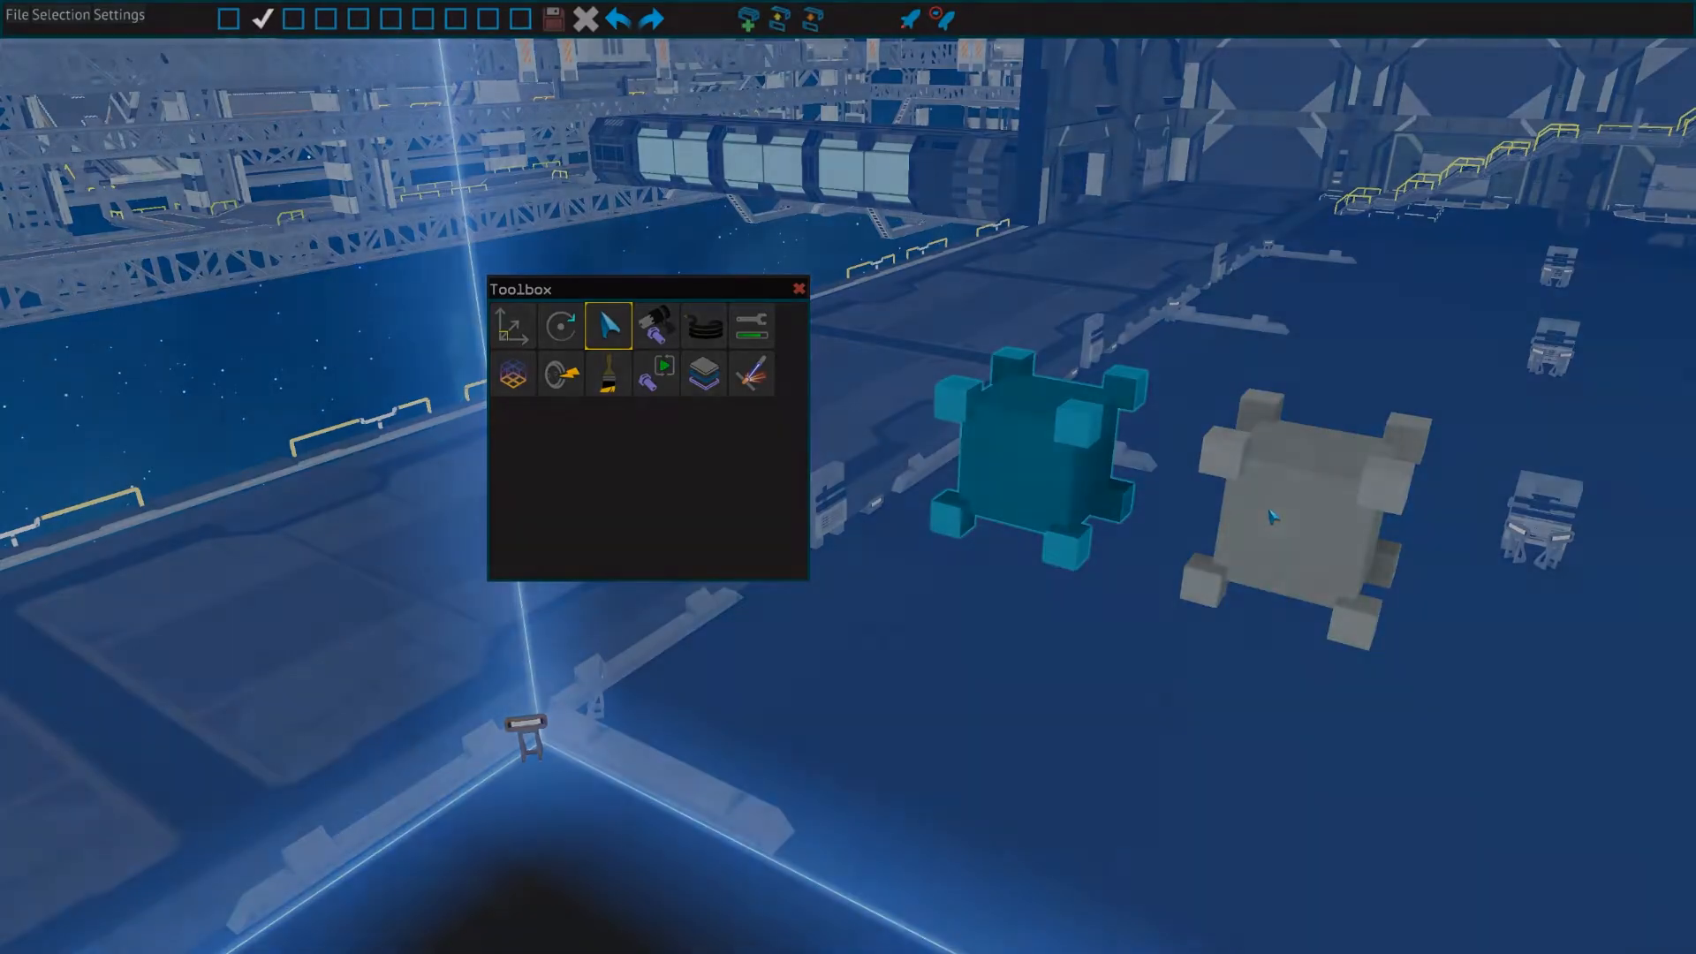
click(655, 324)
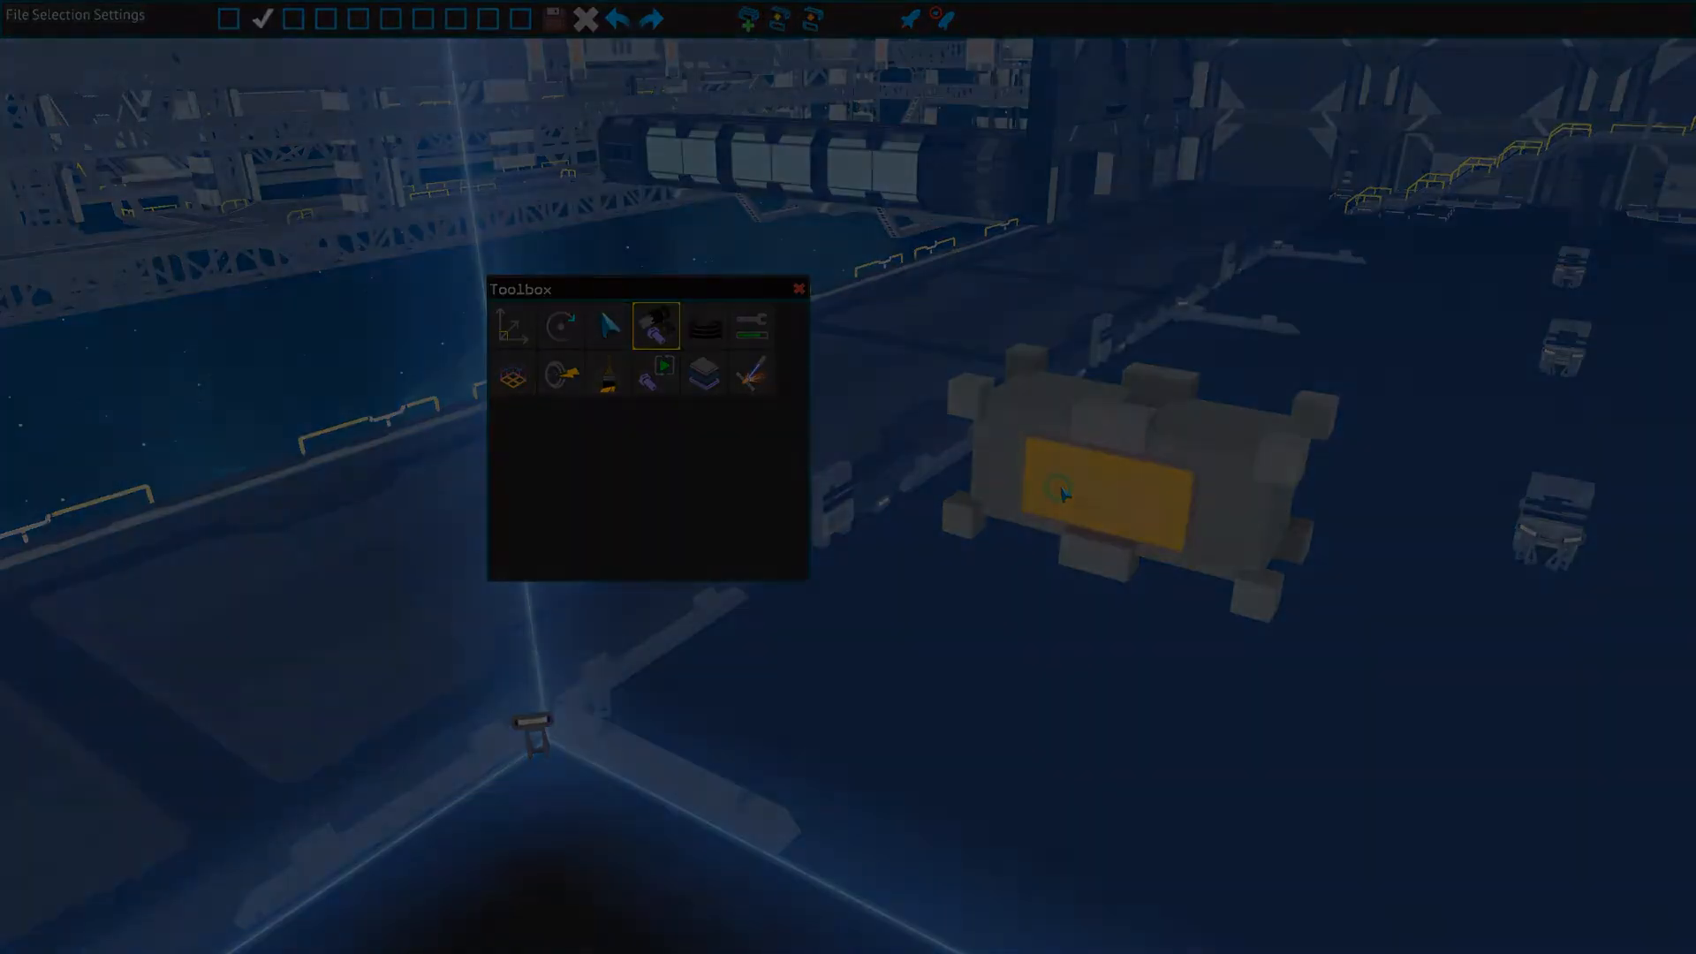
- Attach an orange plate onto the front of the wider frame part
click(703, 324)
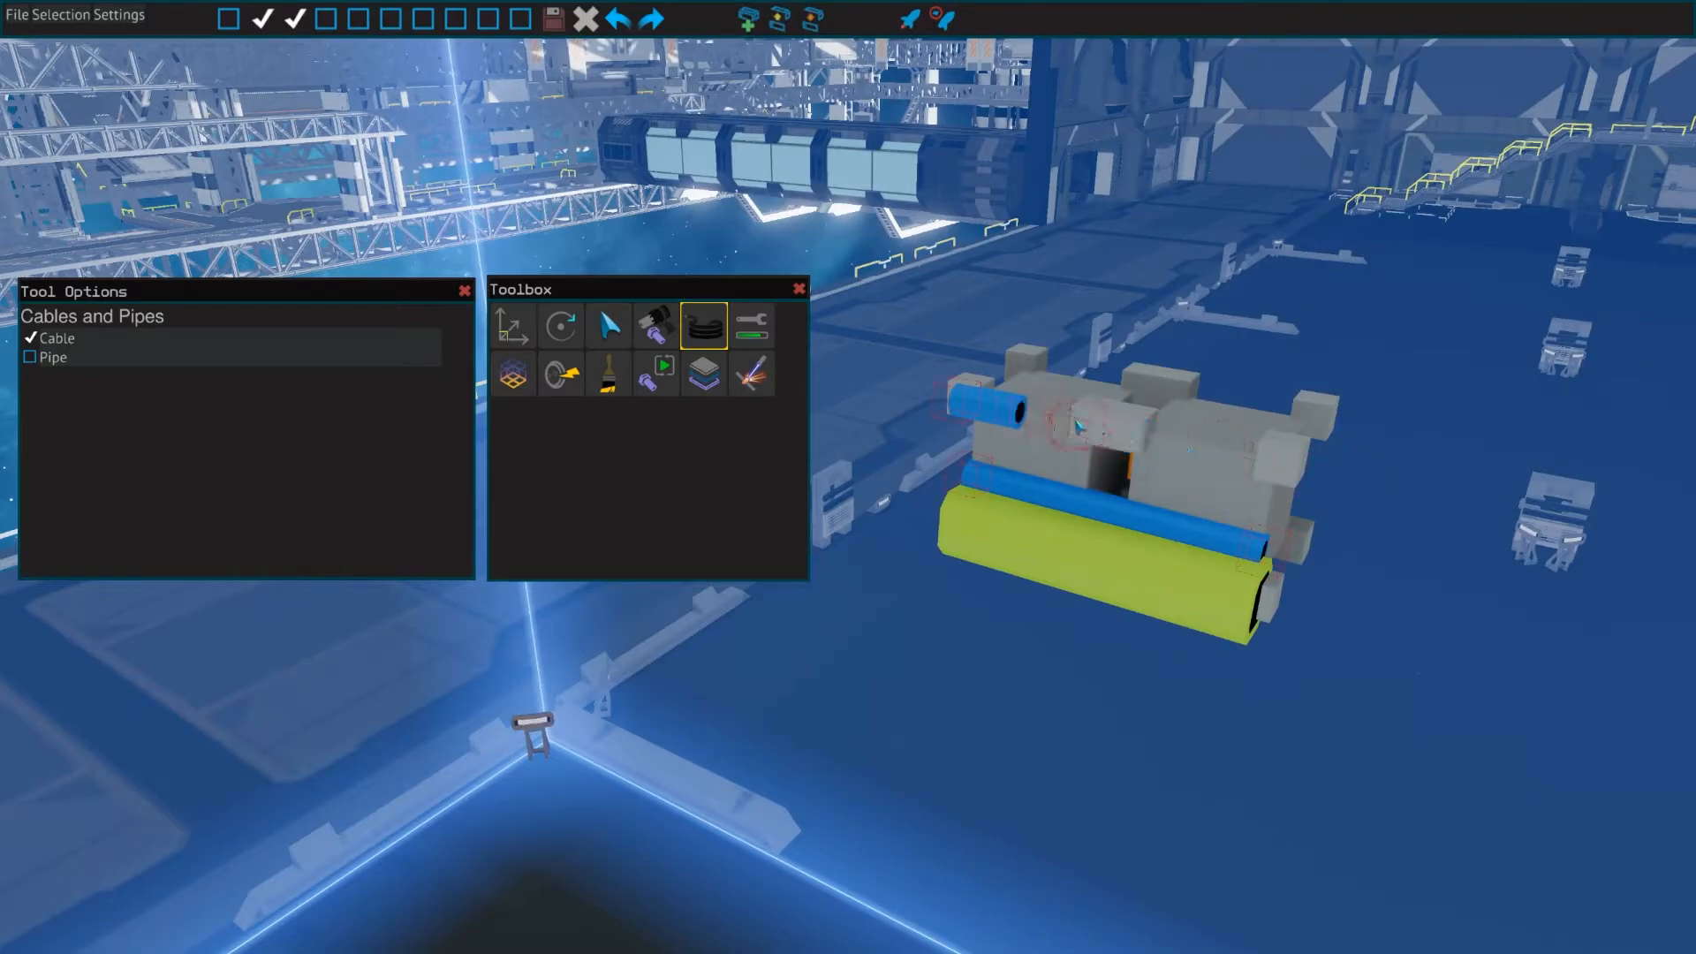
- Finish laying the blue cable and yellow-green pipe along the frame
click(607, 326)
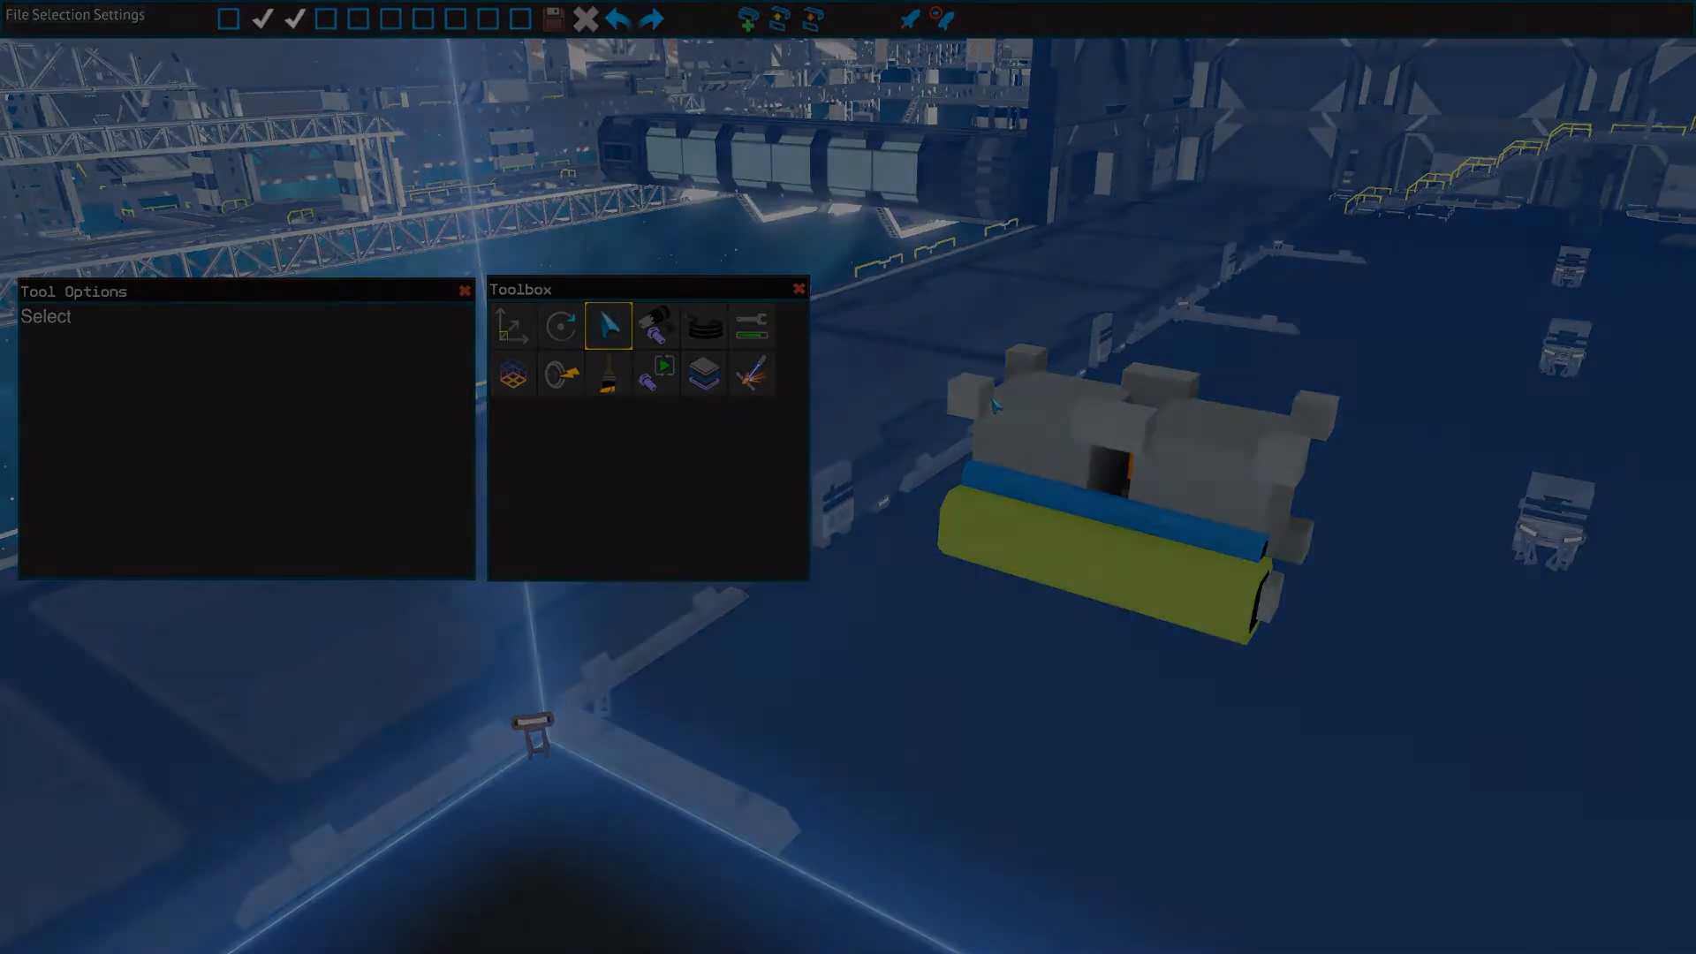
click(752, 326)
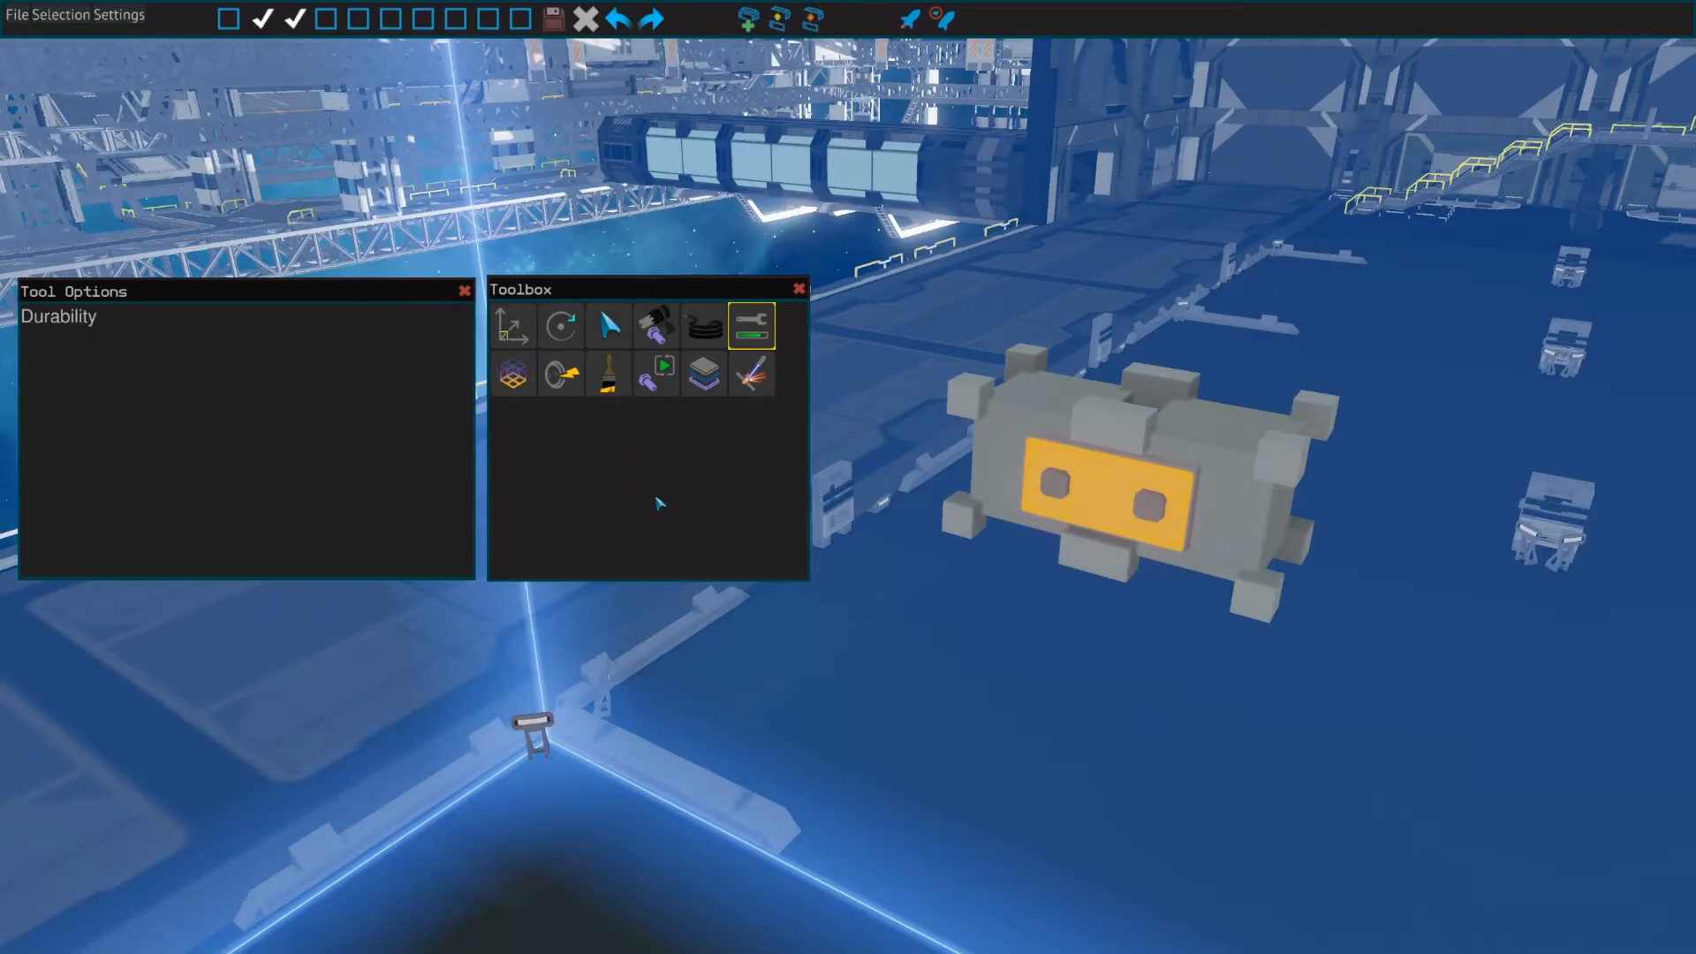
mouse_move(645, 491)
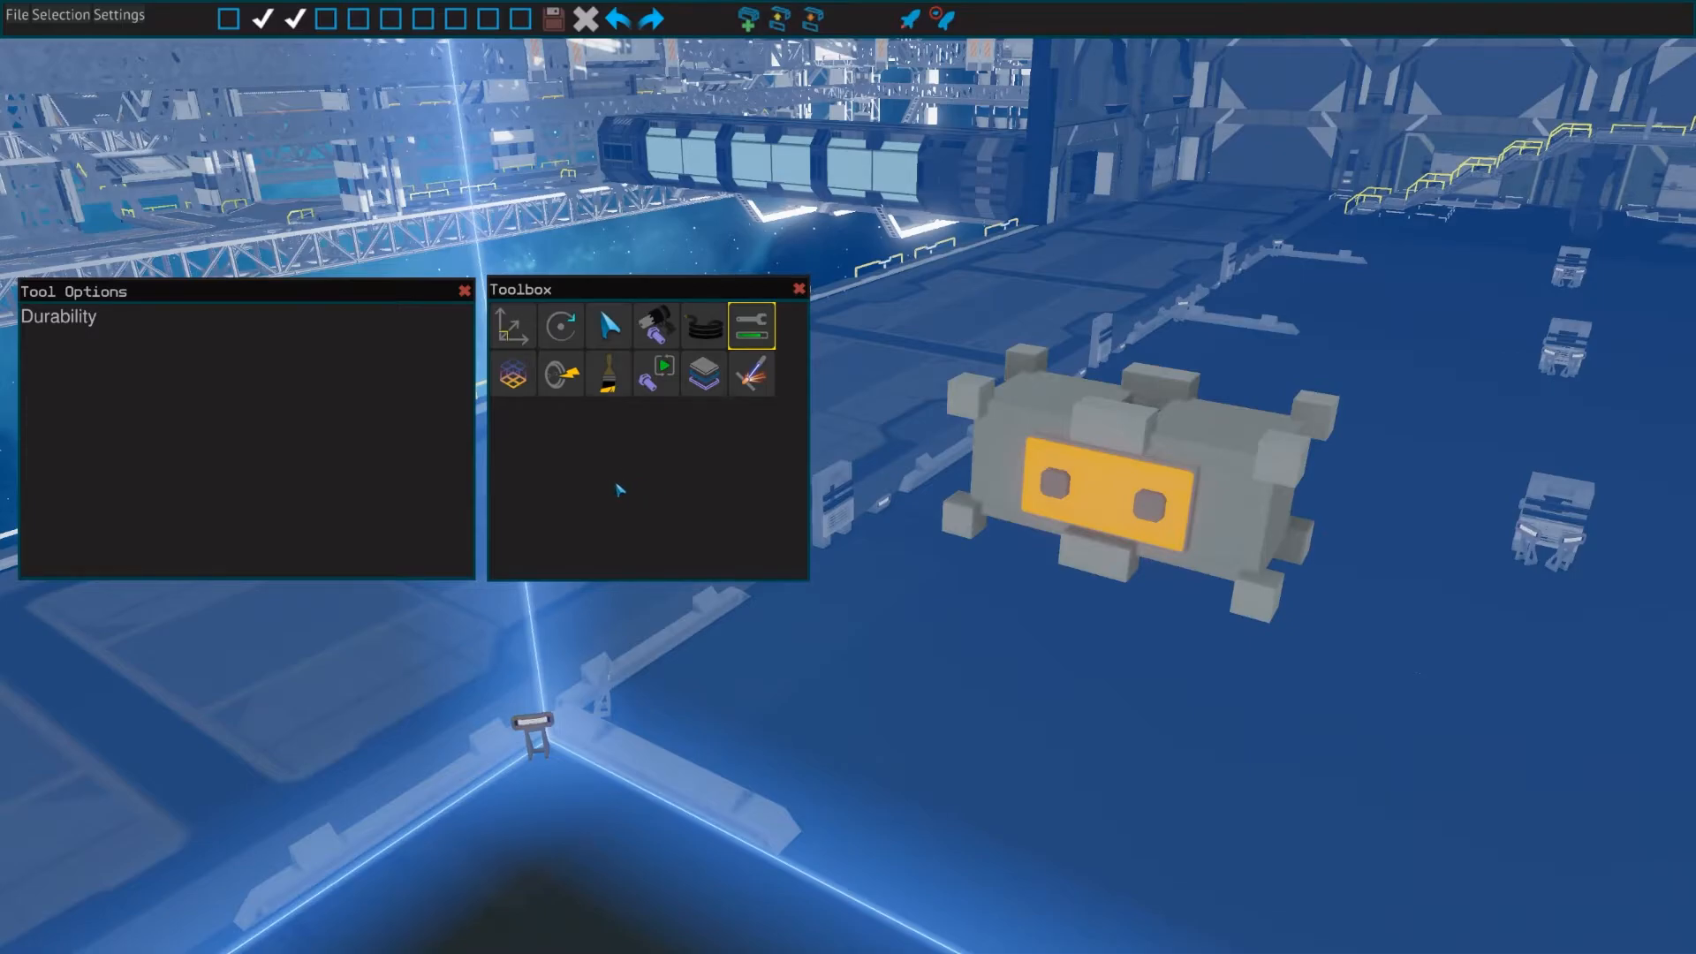
mouse_move(622, 501)
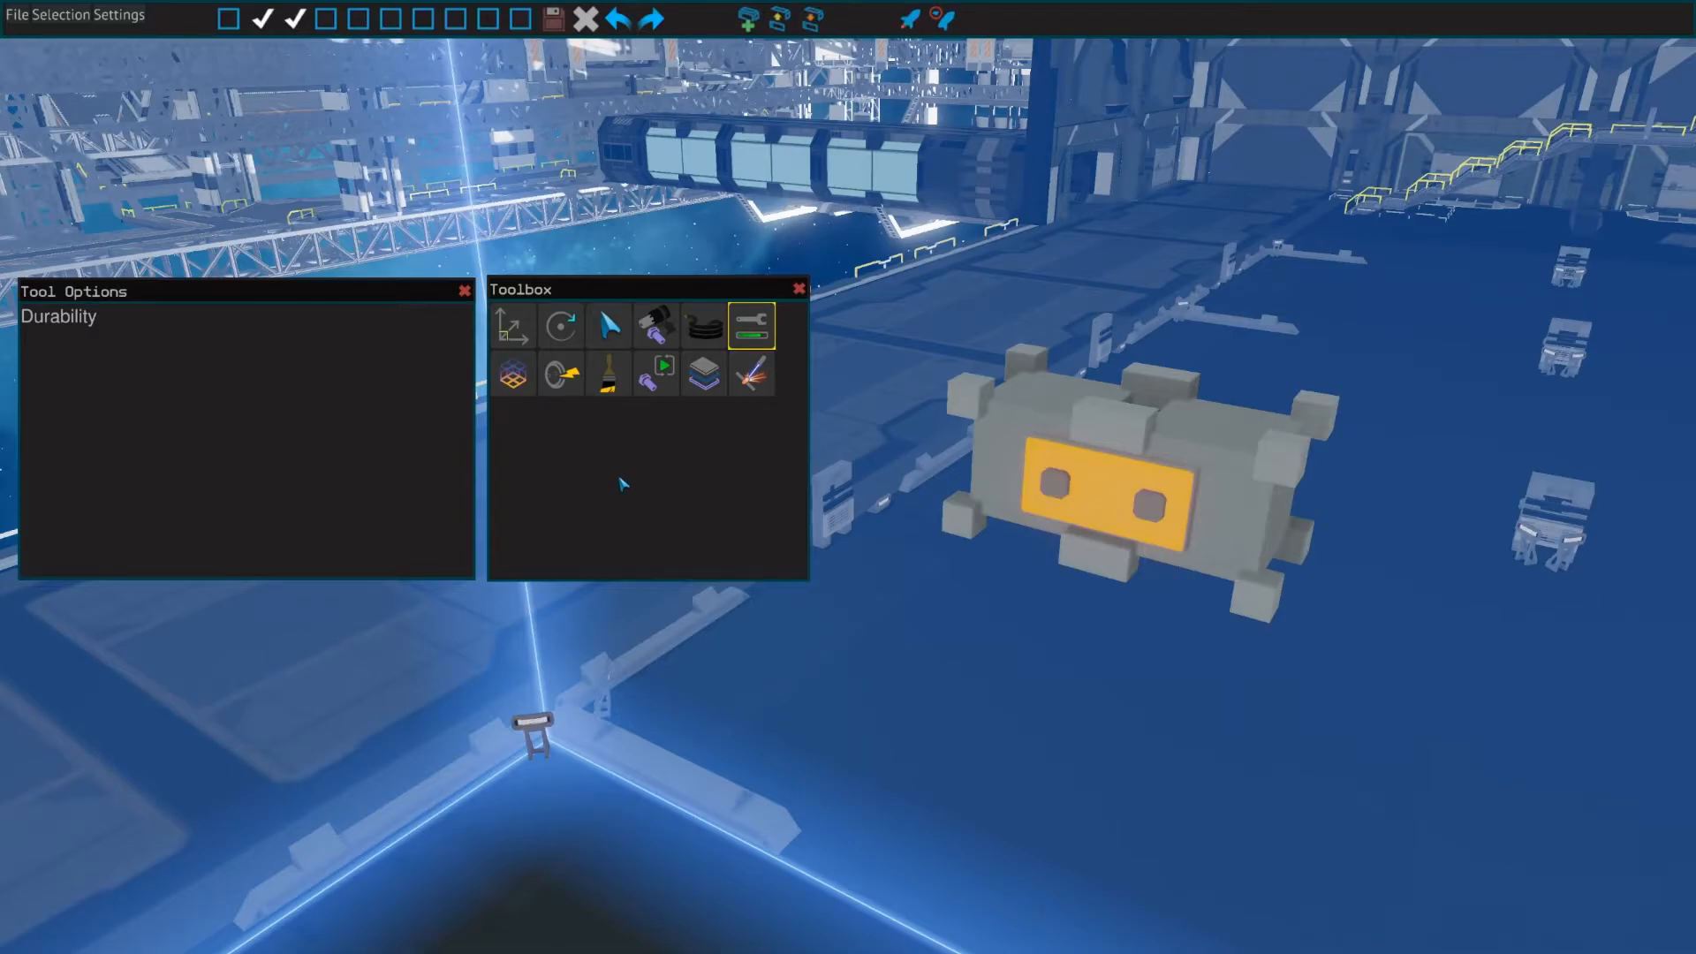
mouse_move(687, 483)
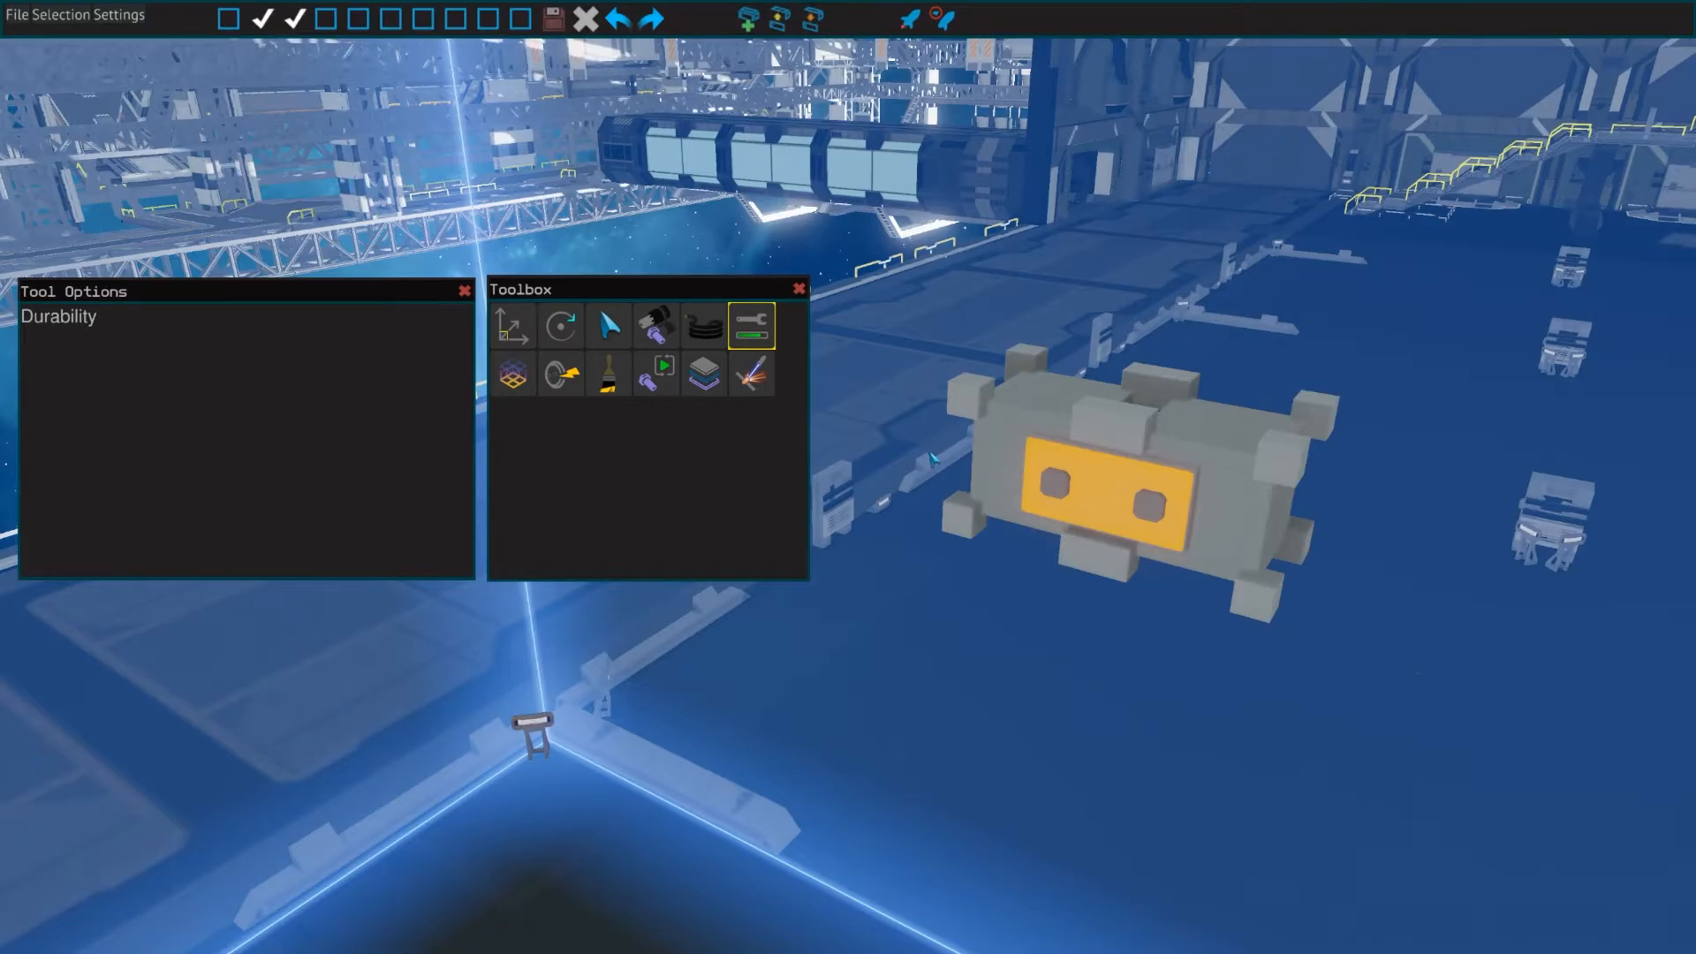
- Show the Durability settings for the frame part in Tool Options
click(512, 373)
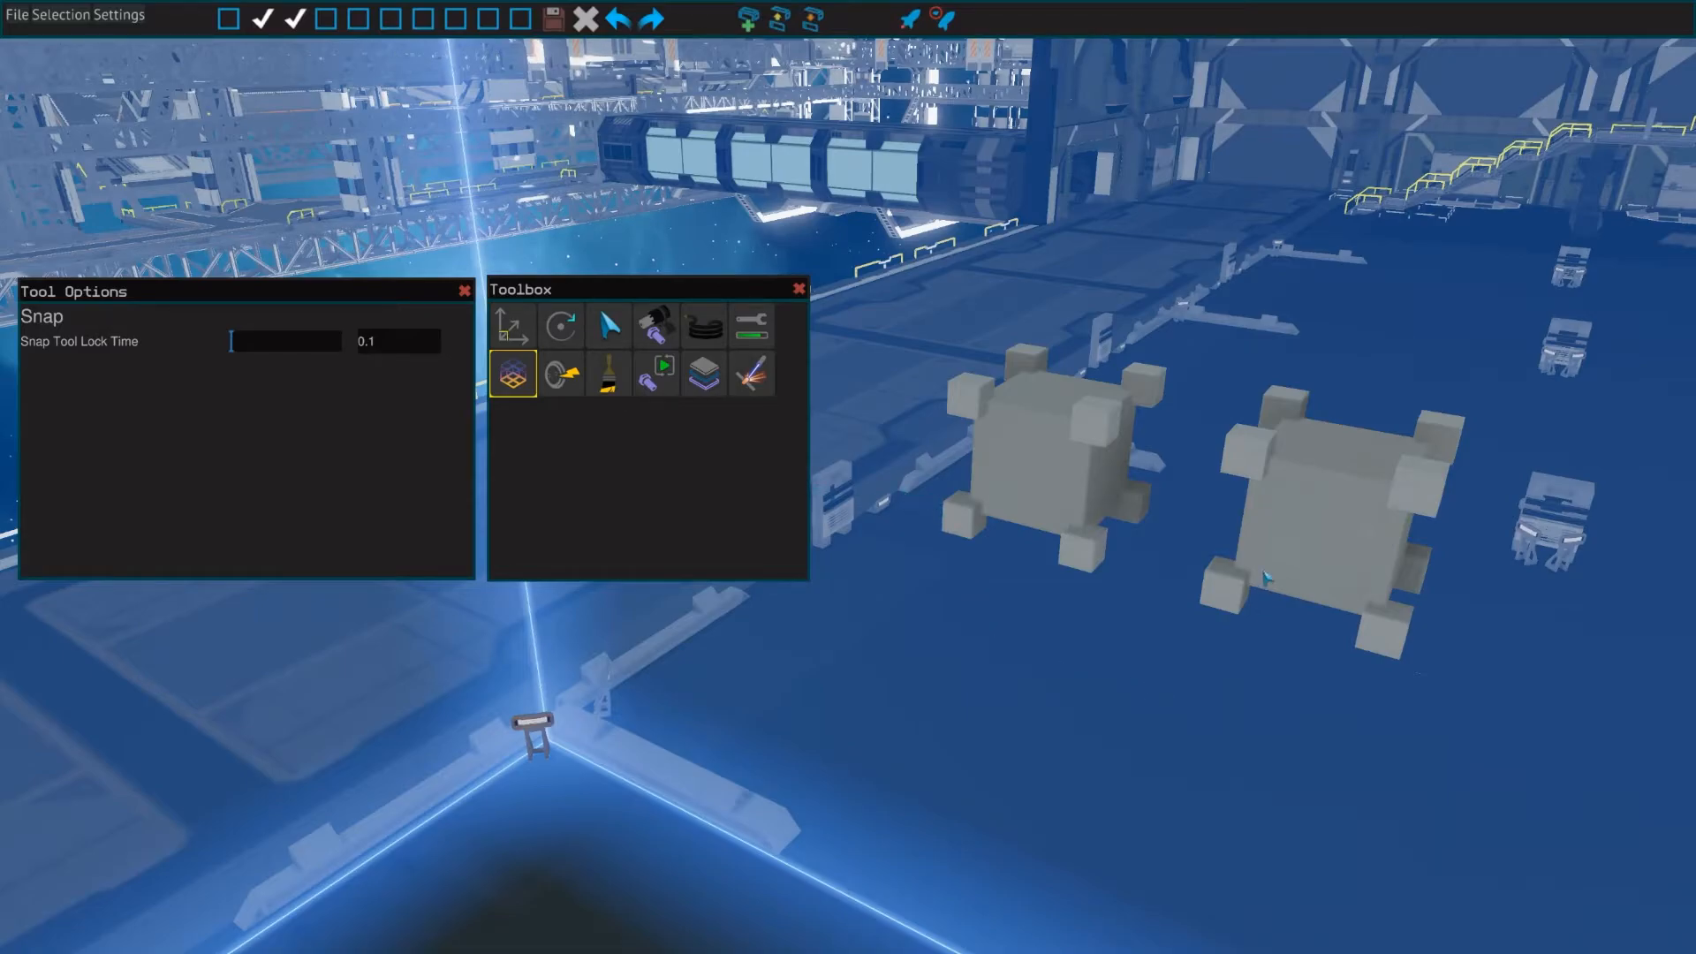
- Snap the second grey cube against the first with 0.1 lock time
click(1320, 530)
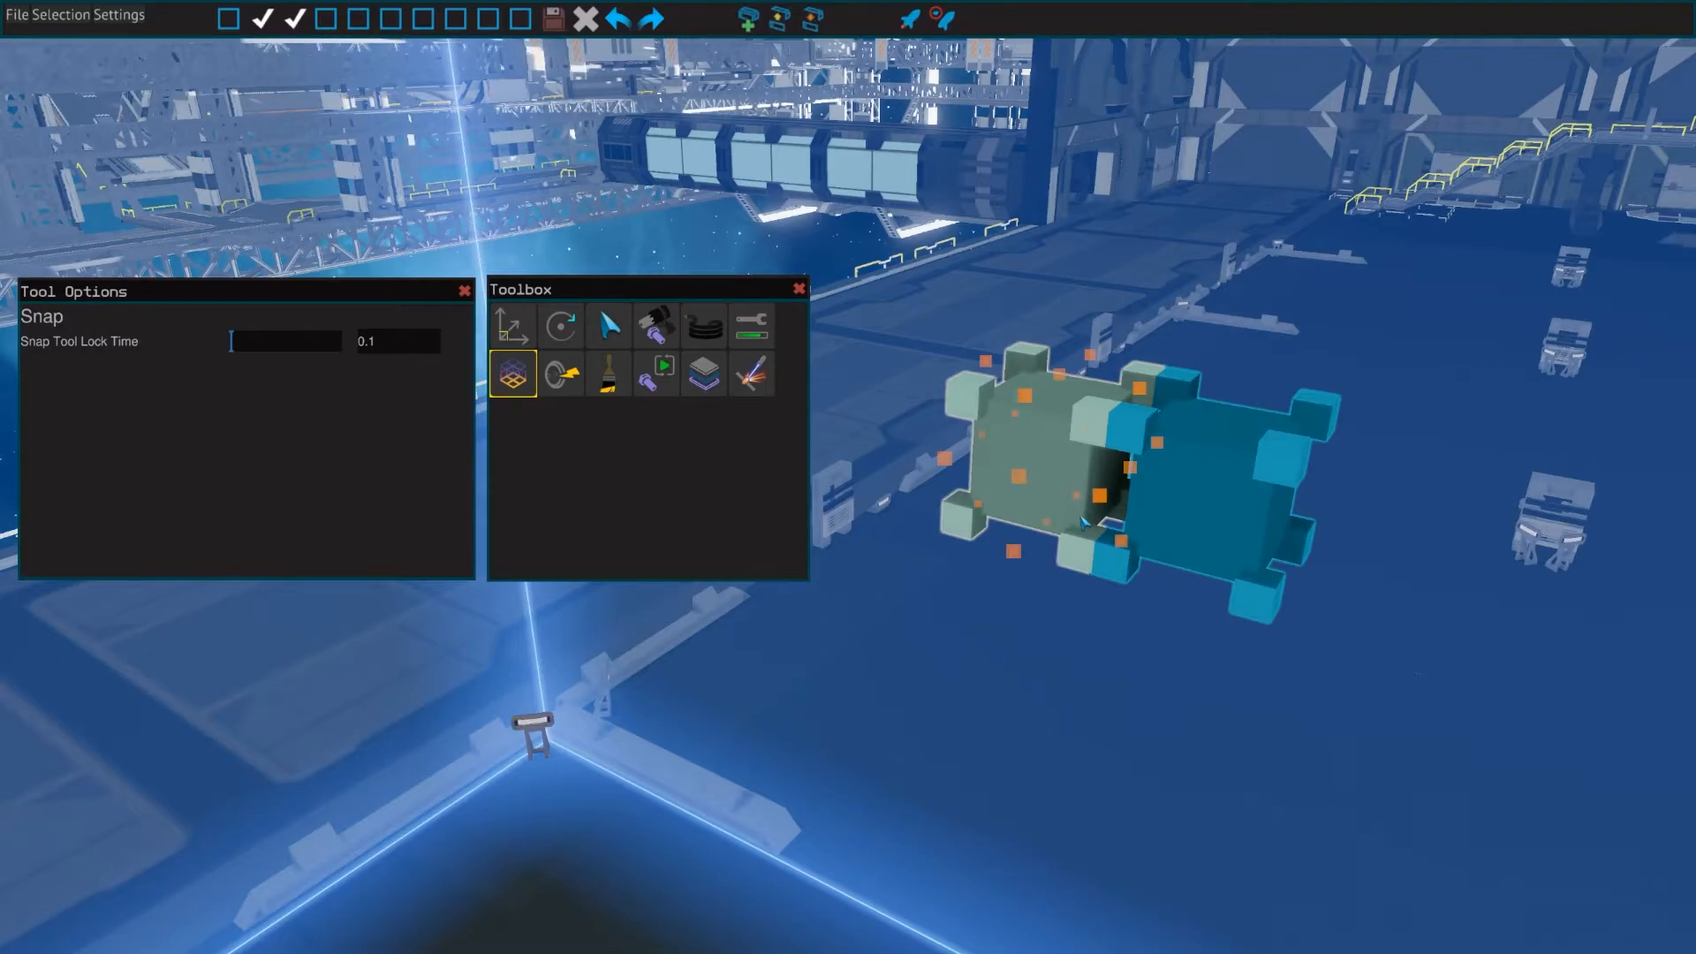
mouse_move(1028, 485)
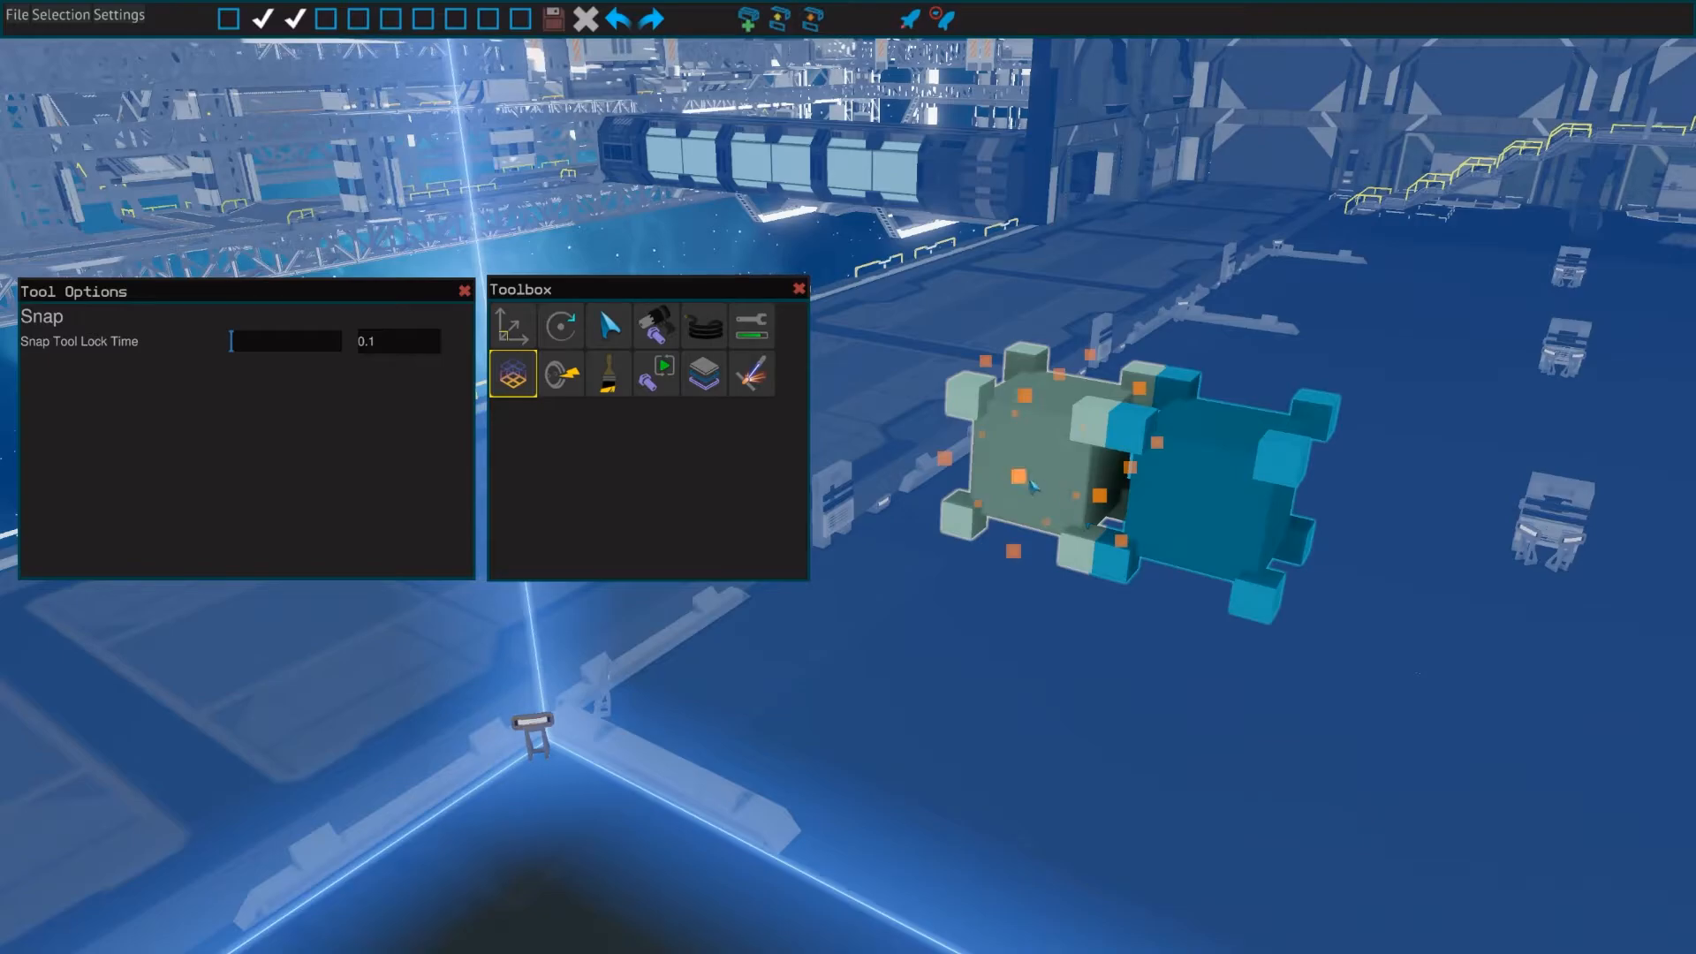
- Place a socket on the face of the large grey plate
click(560, 373)
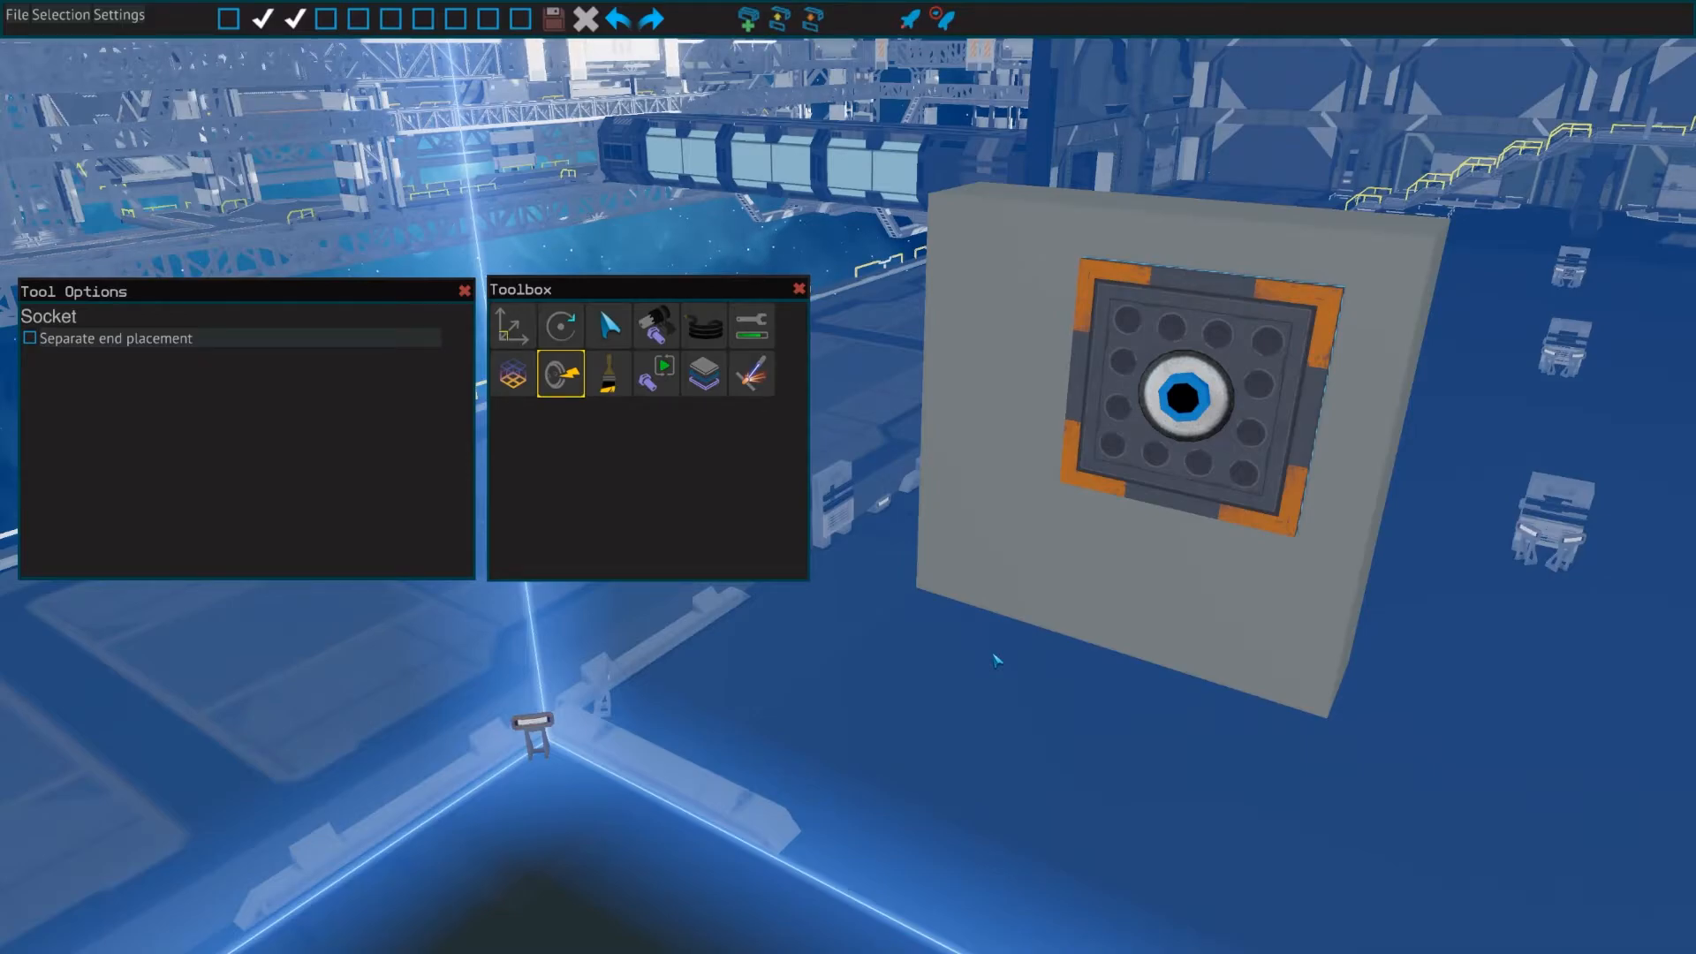
mouse_move(974, 647)
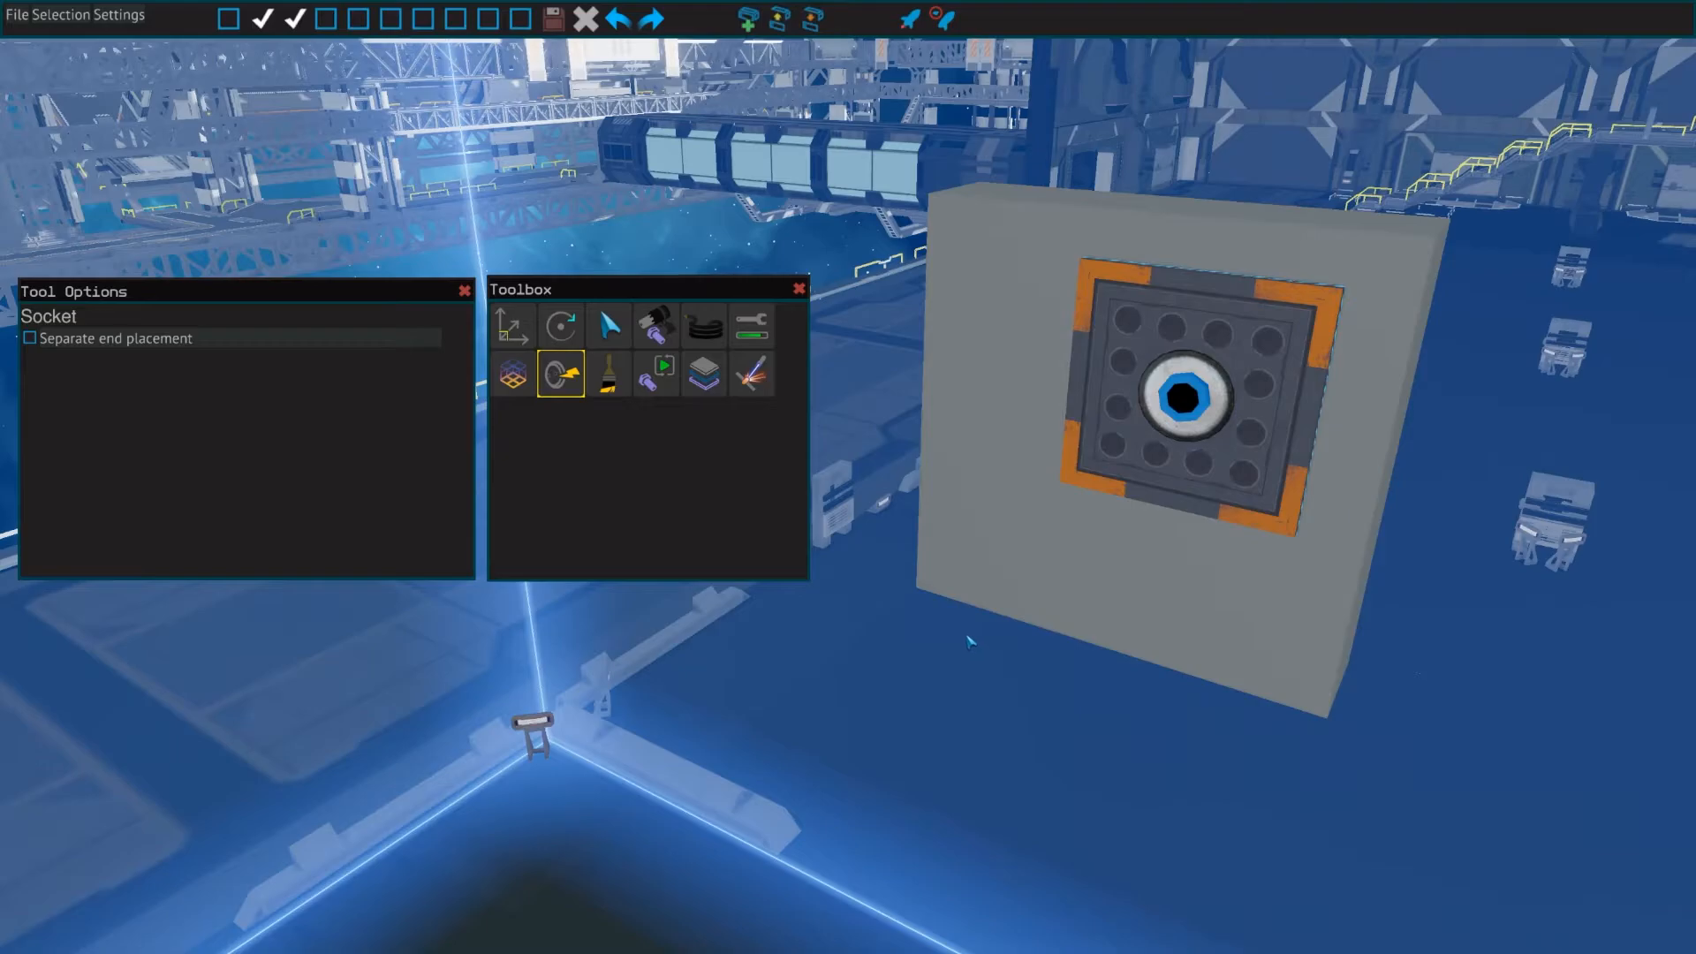
click(29, 338)
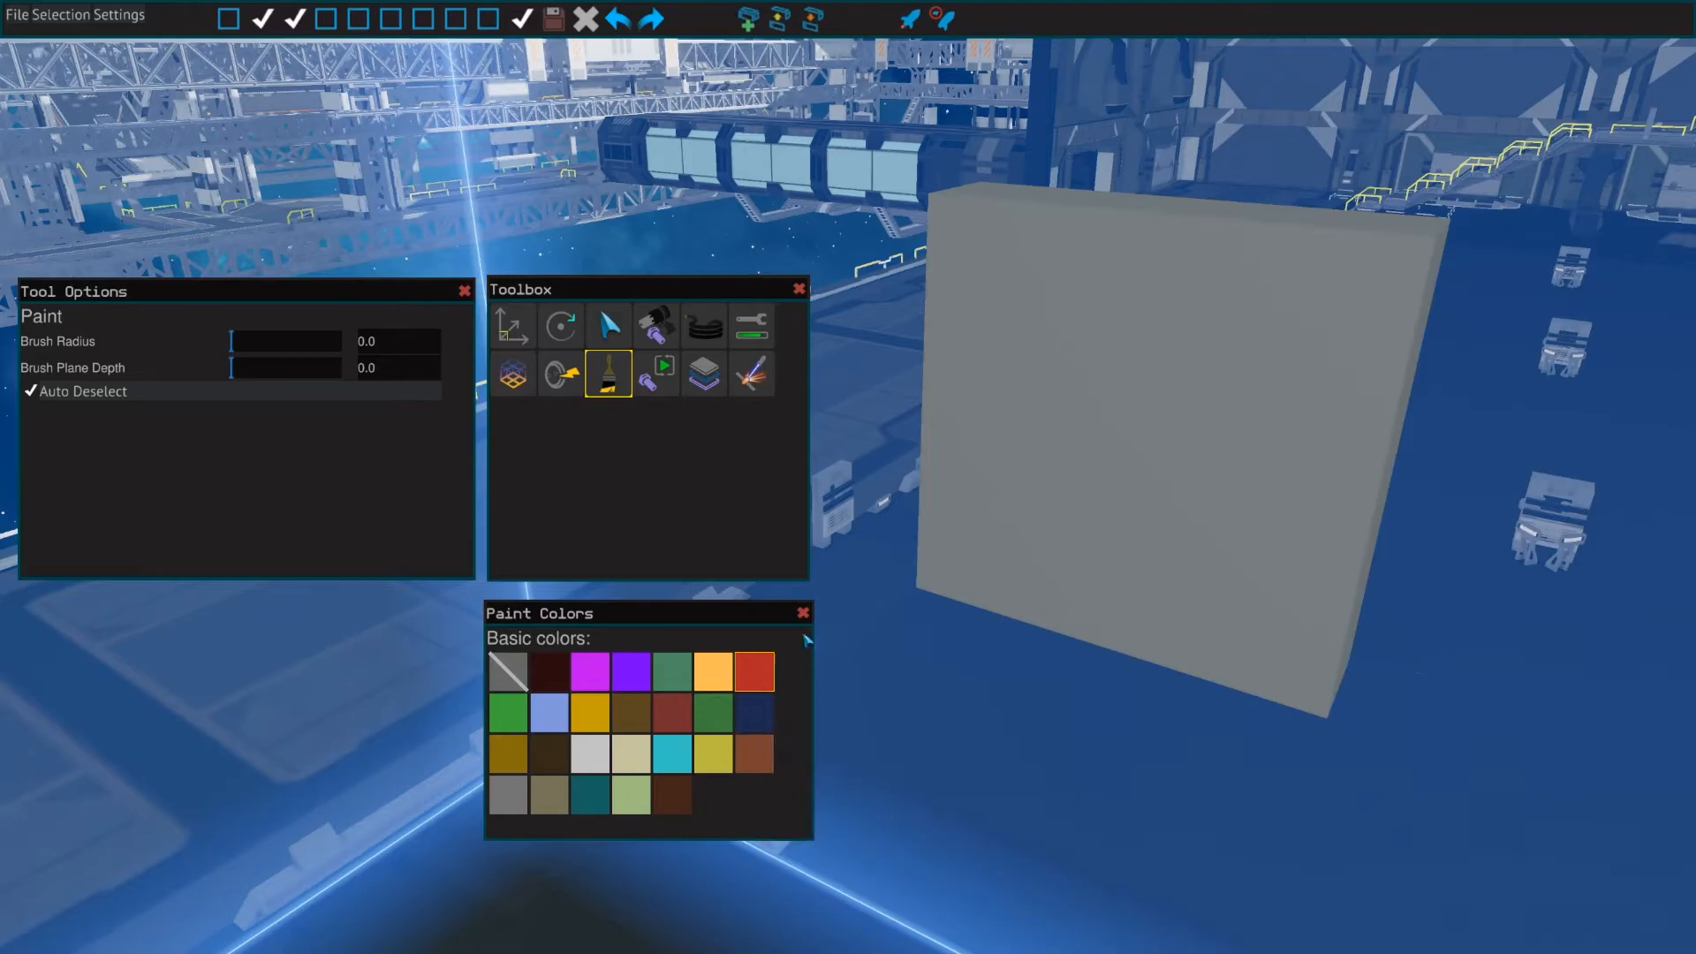
- Paint the plate pale green and set brush plane depth to 2.0
click(1039, 476)
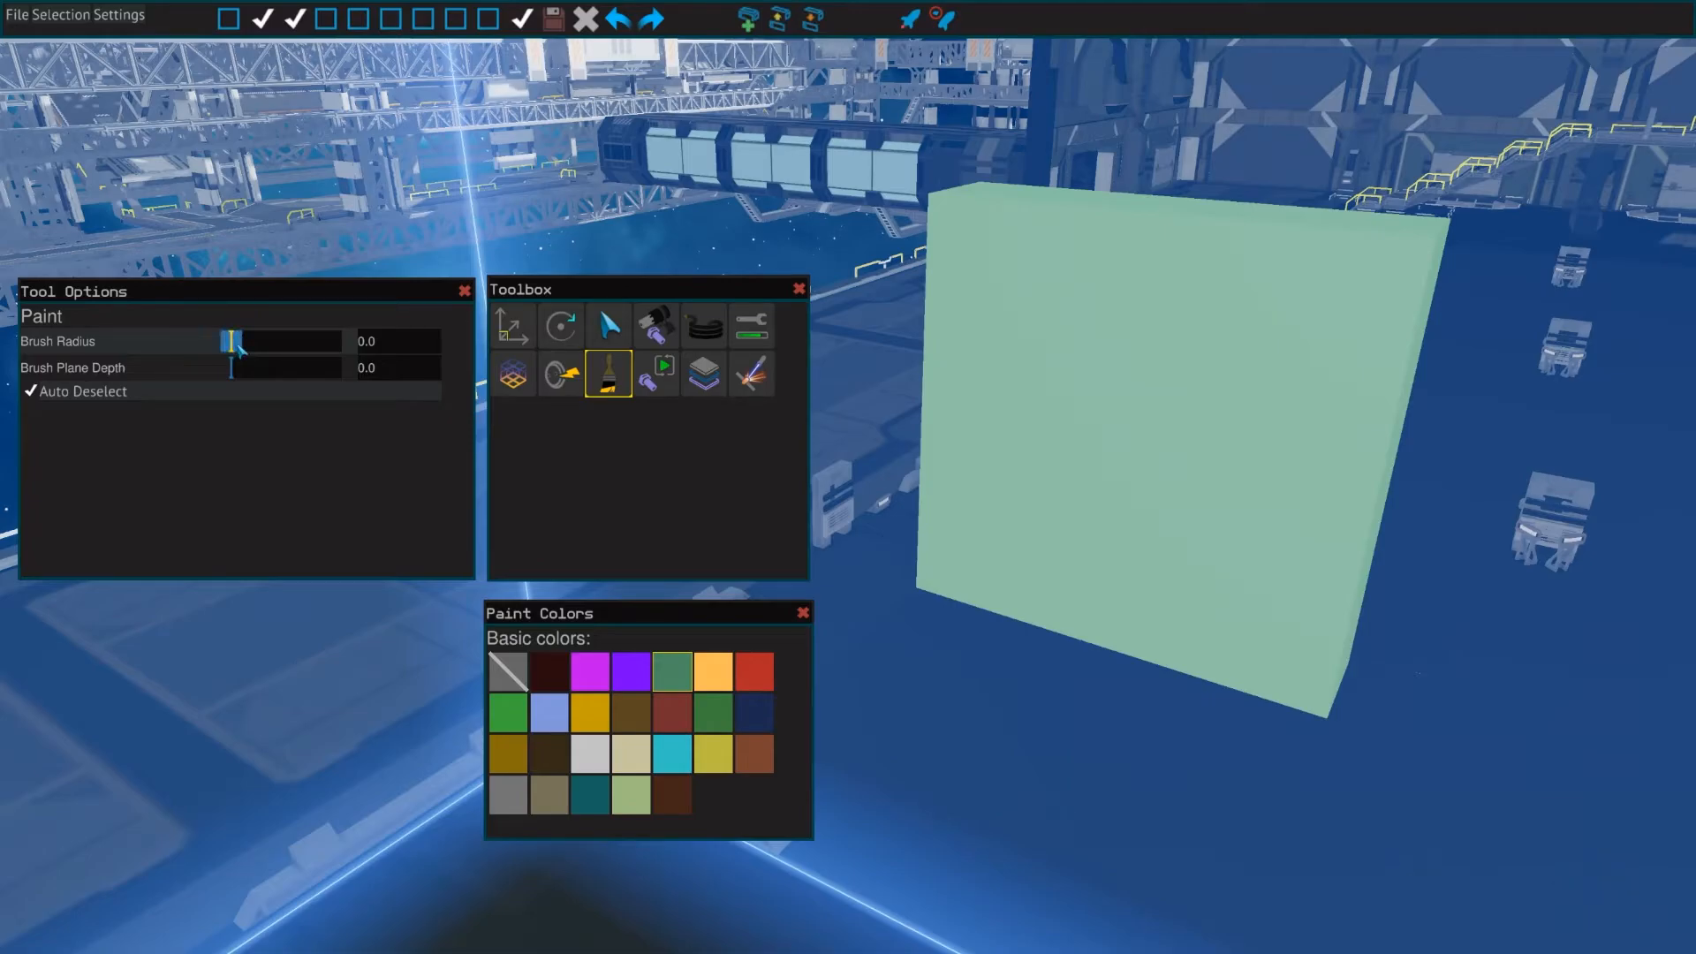
drag(232, 368, 268, 367)
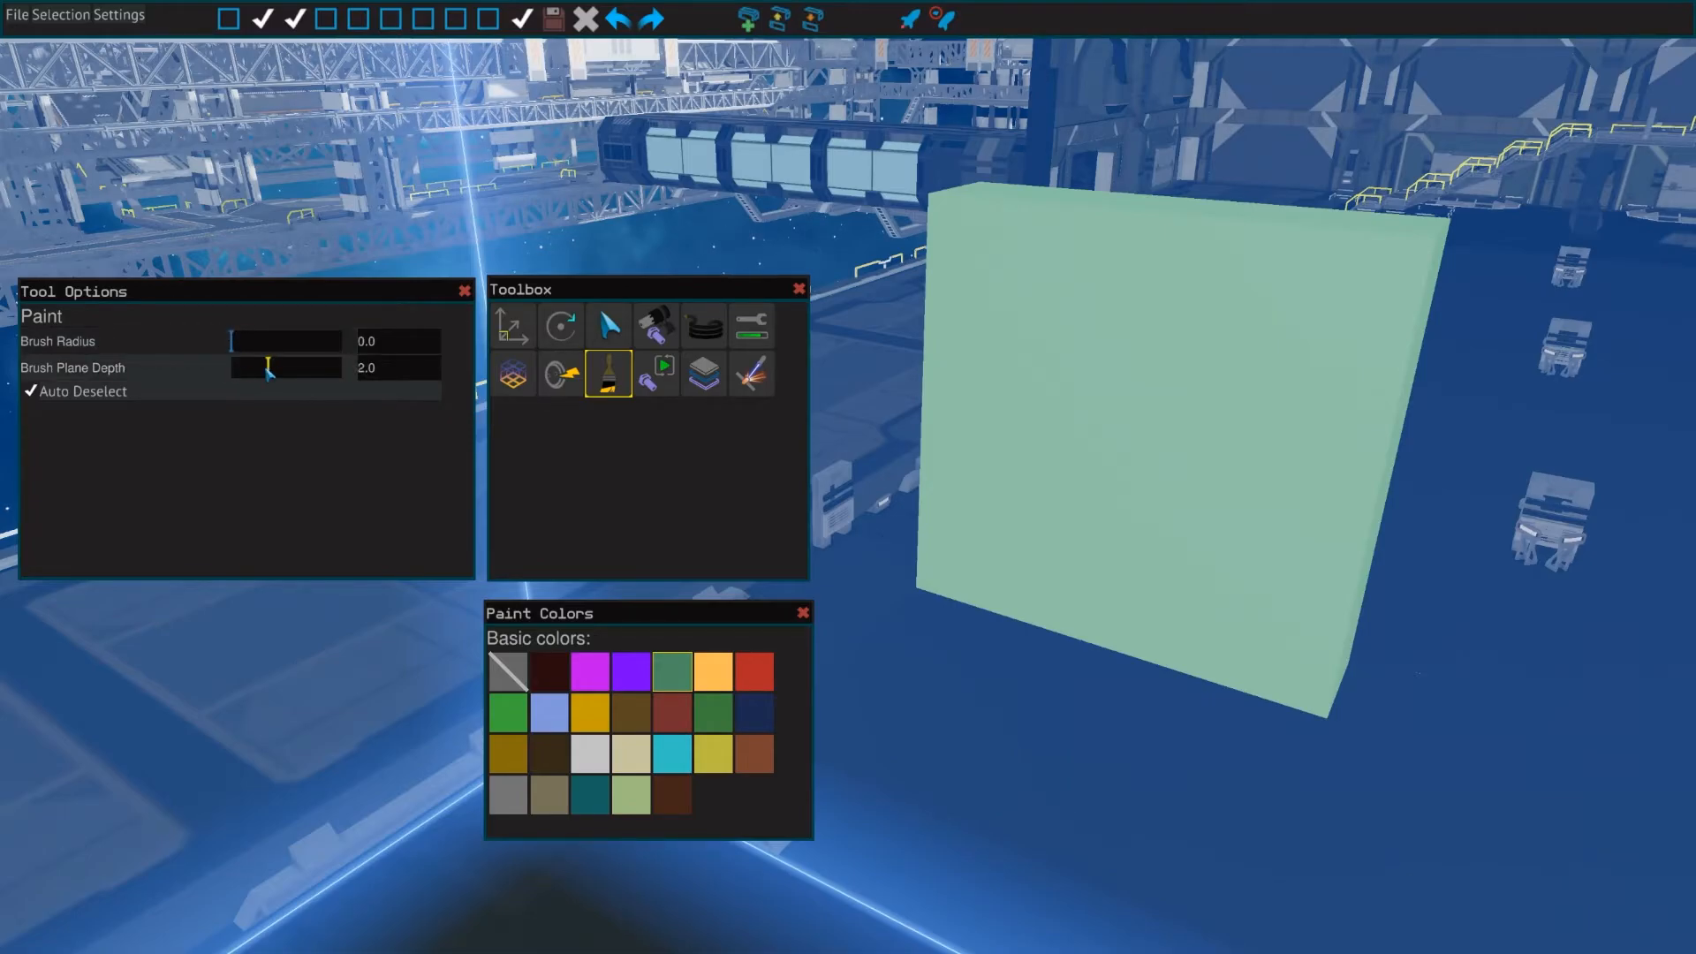
click(654, 373)
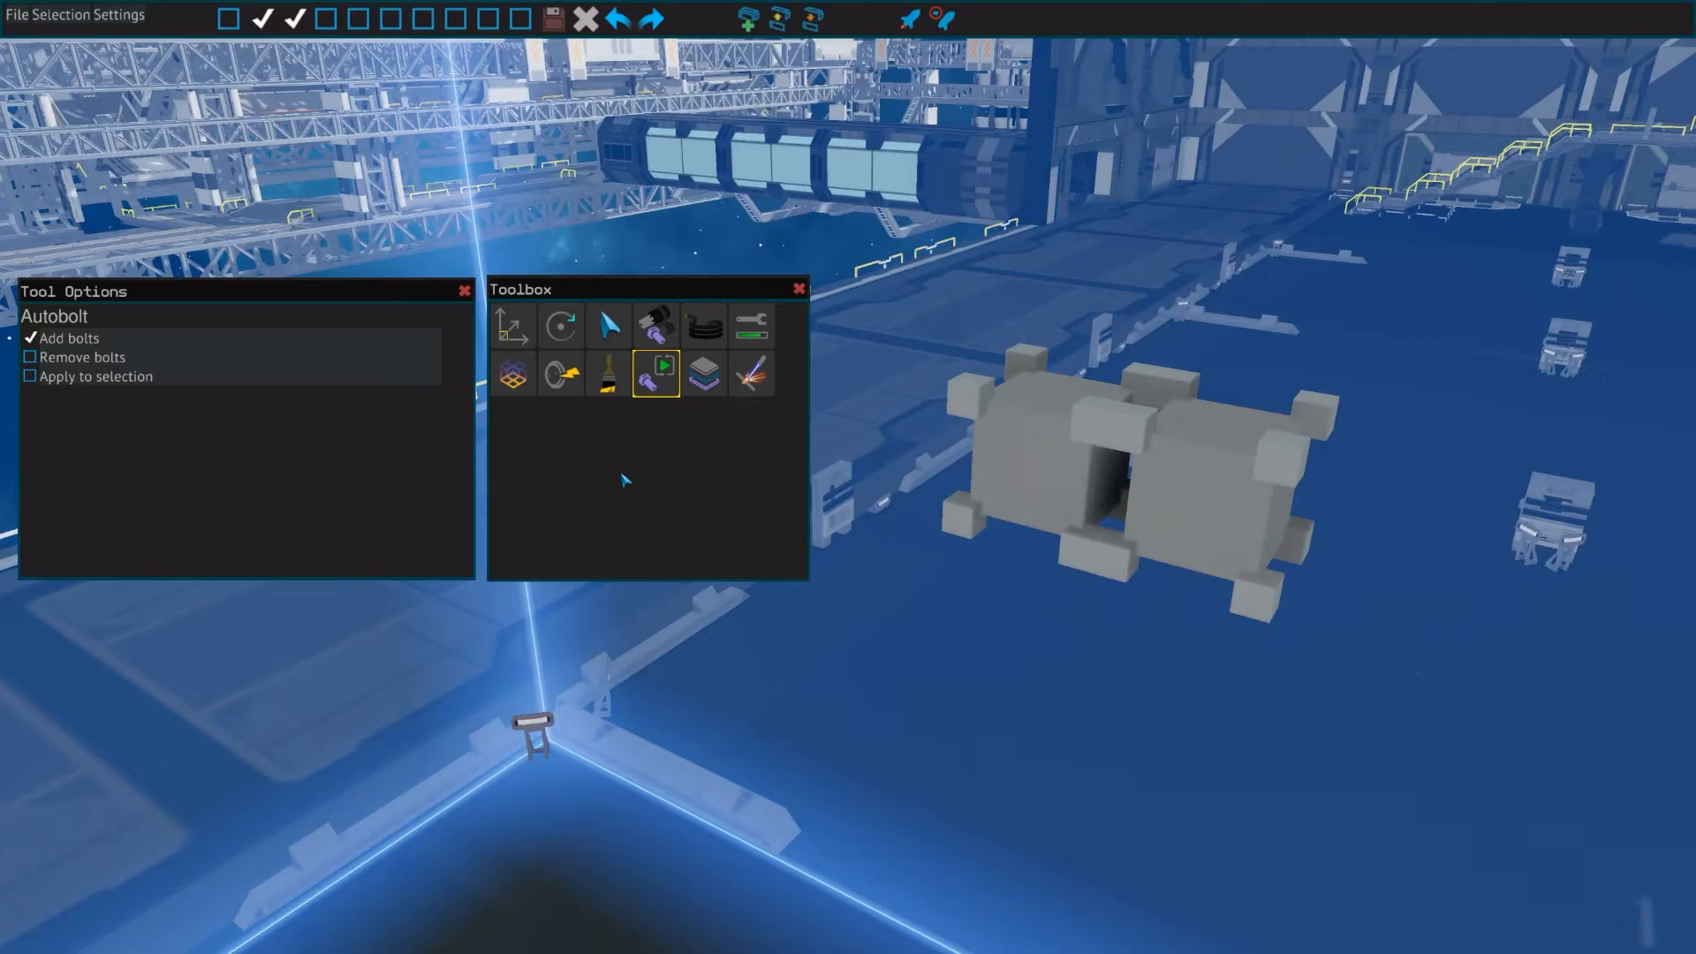
mouse_move(638, 483)
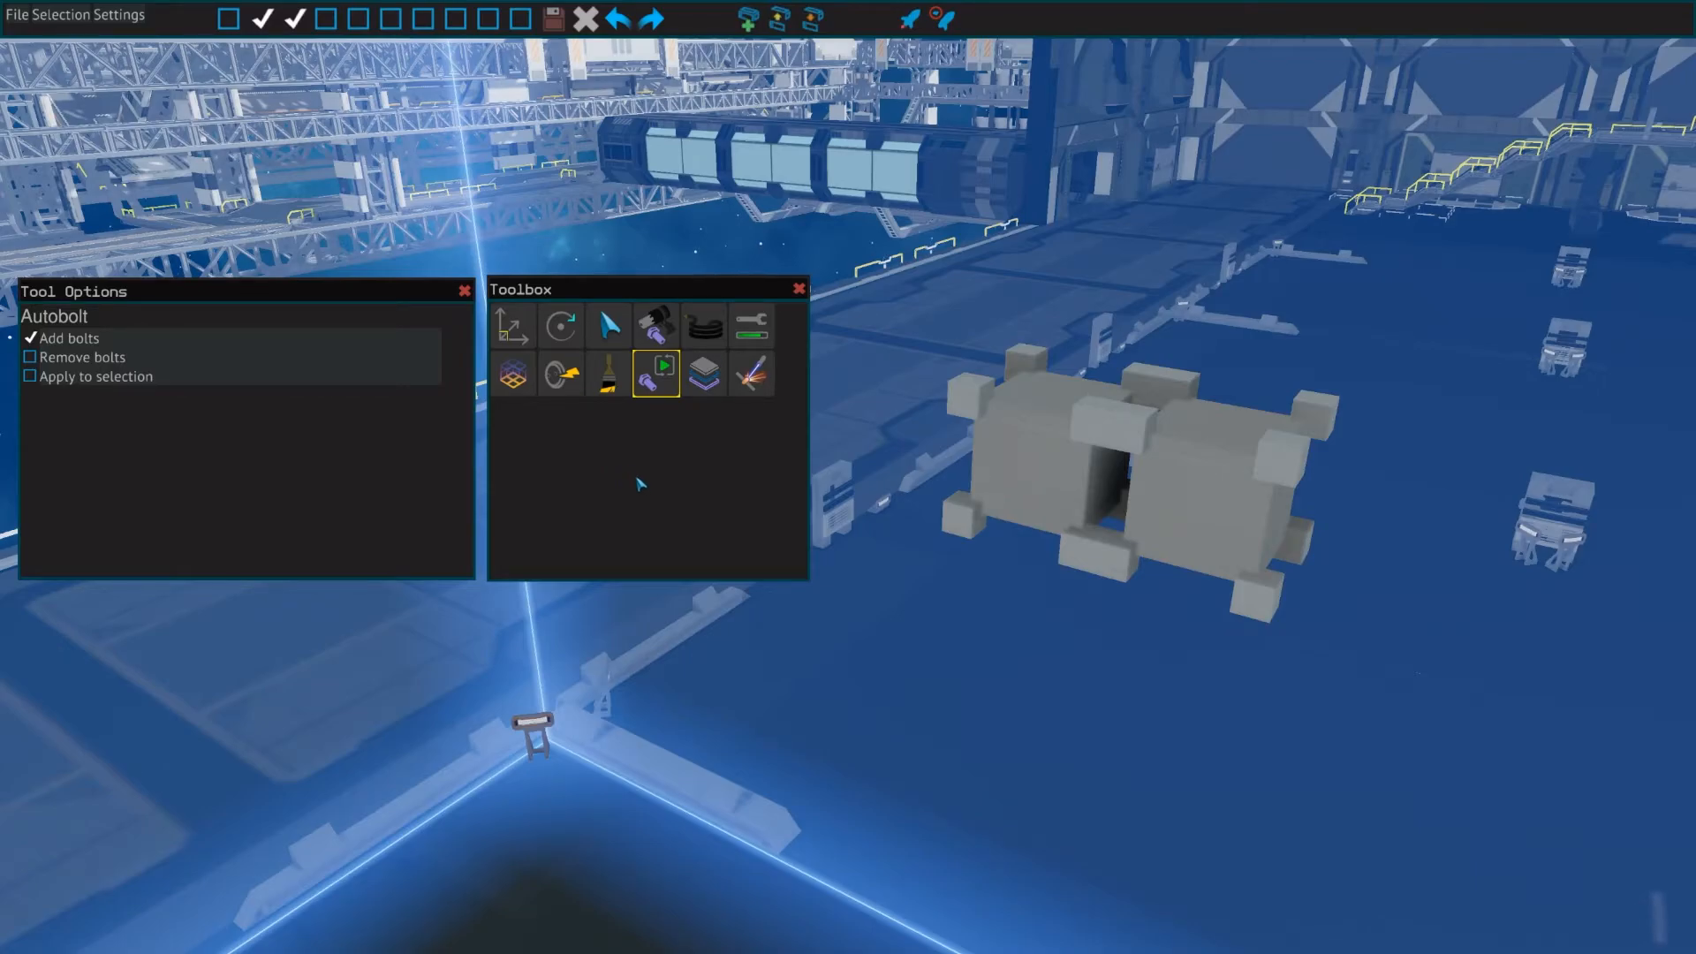
mouse_move(959, 488)
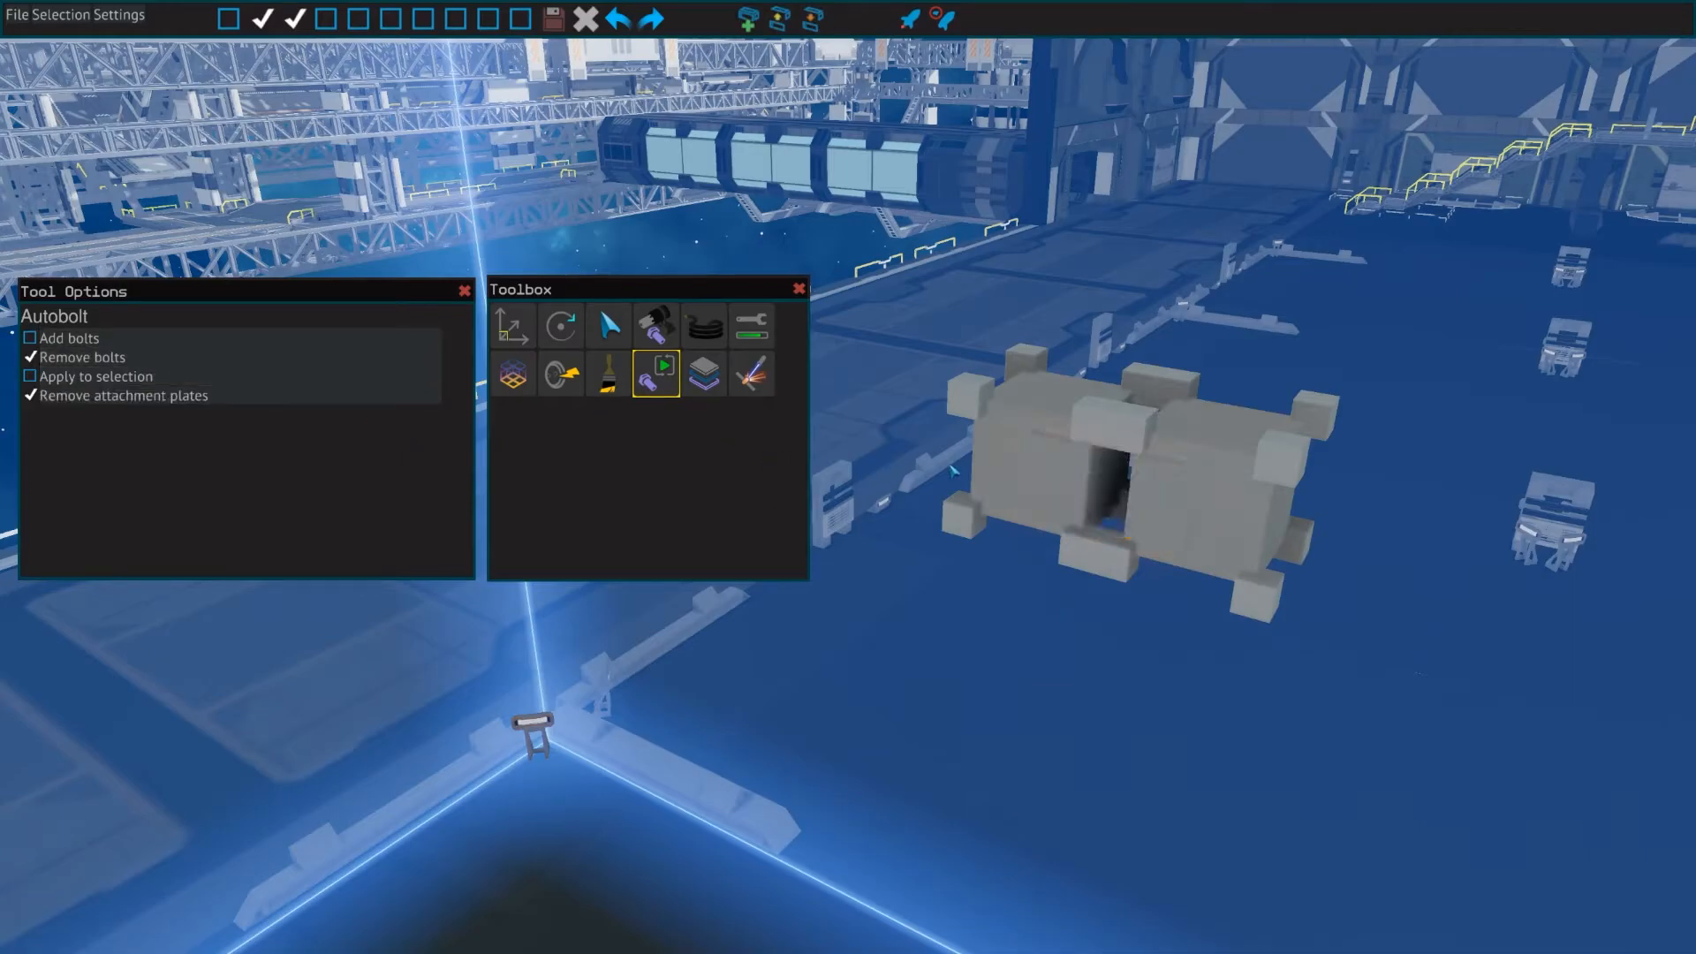
- Limit autobolting to the selected cubes, then cycle through Move, Socket, Autobolt and Material tools
click(30, 376)
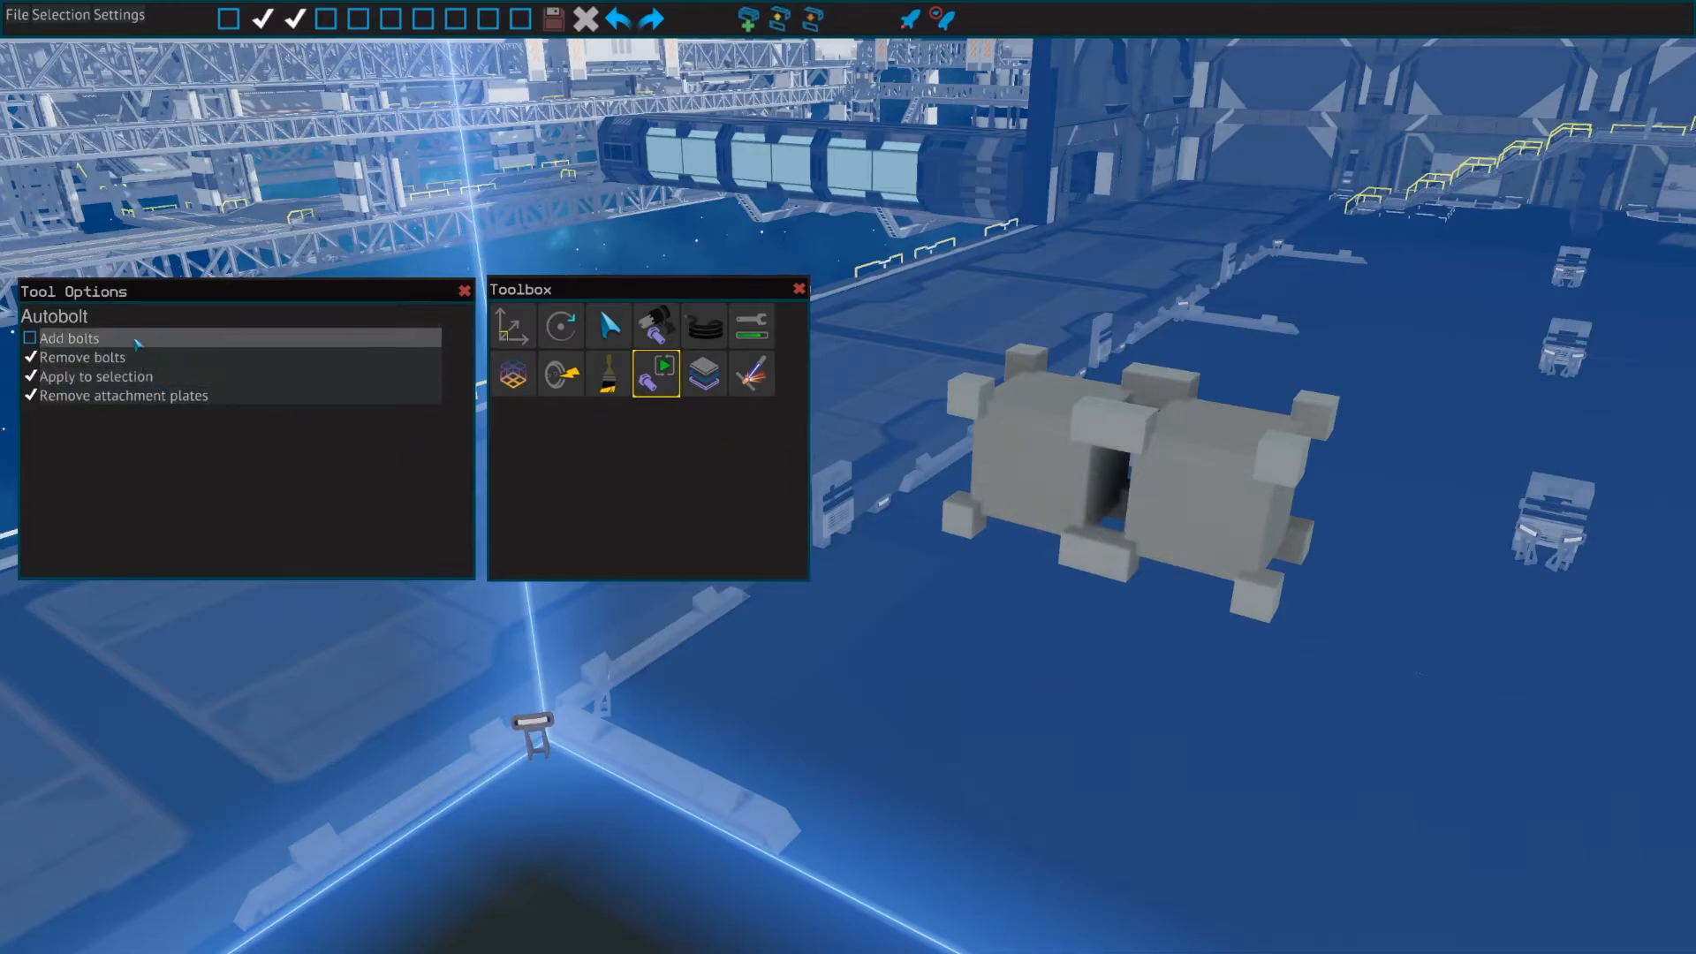
click(511, 326)
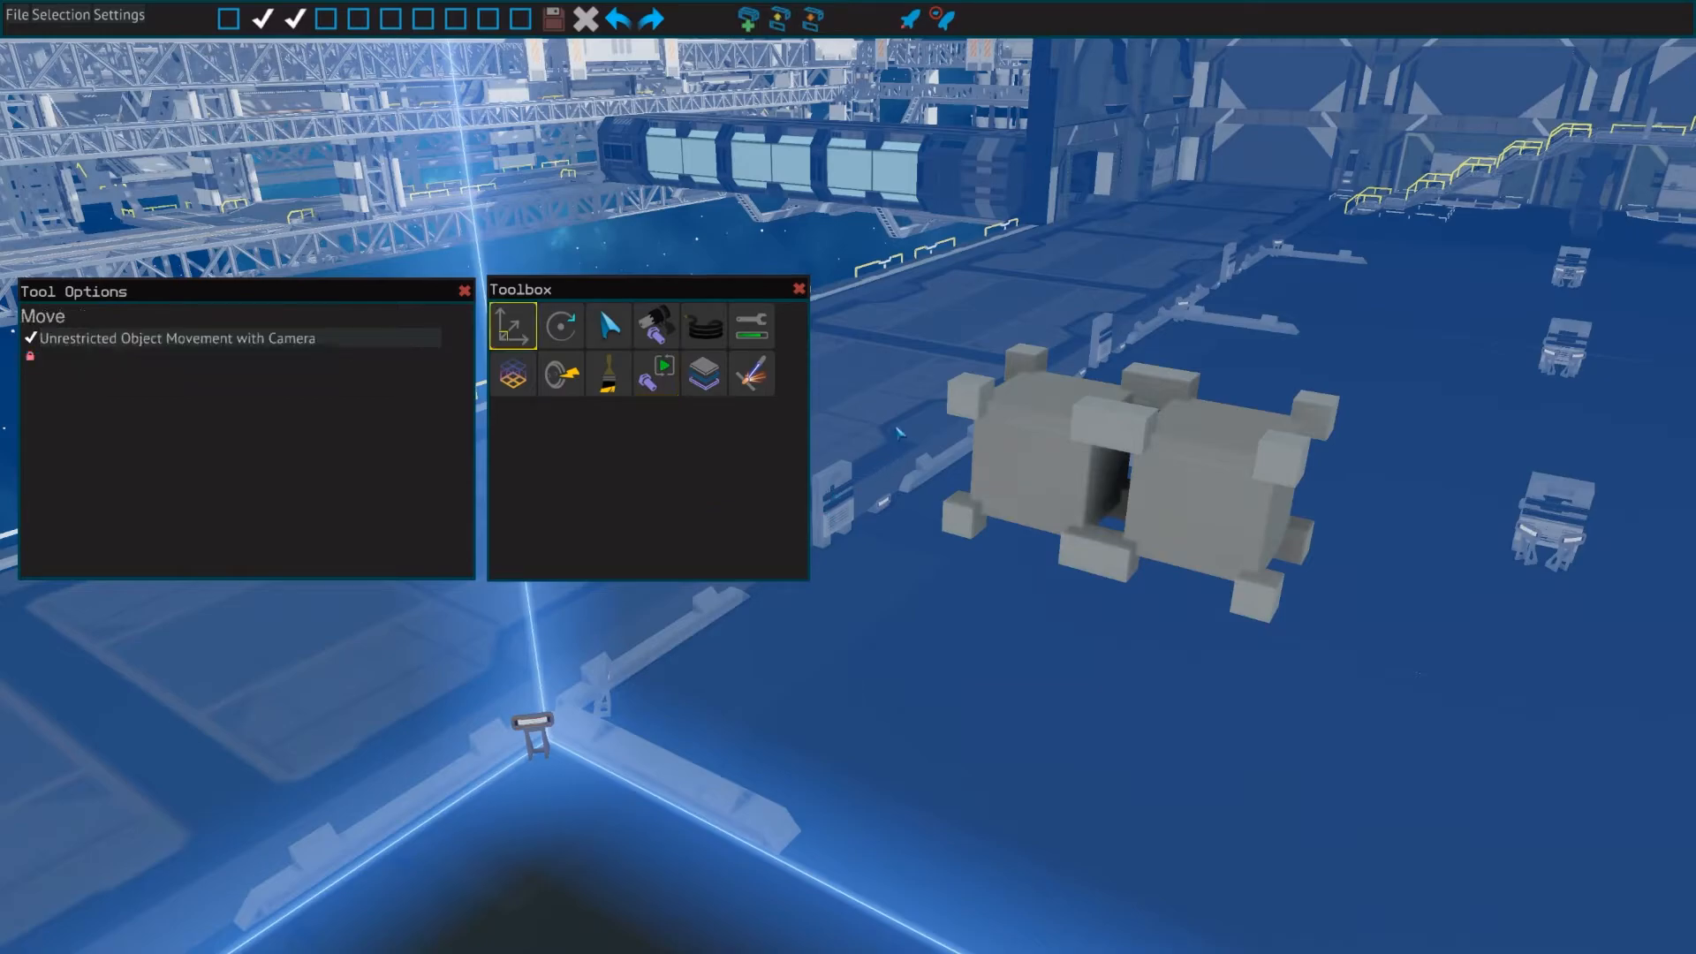
click(560, 373)
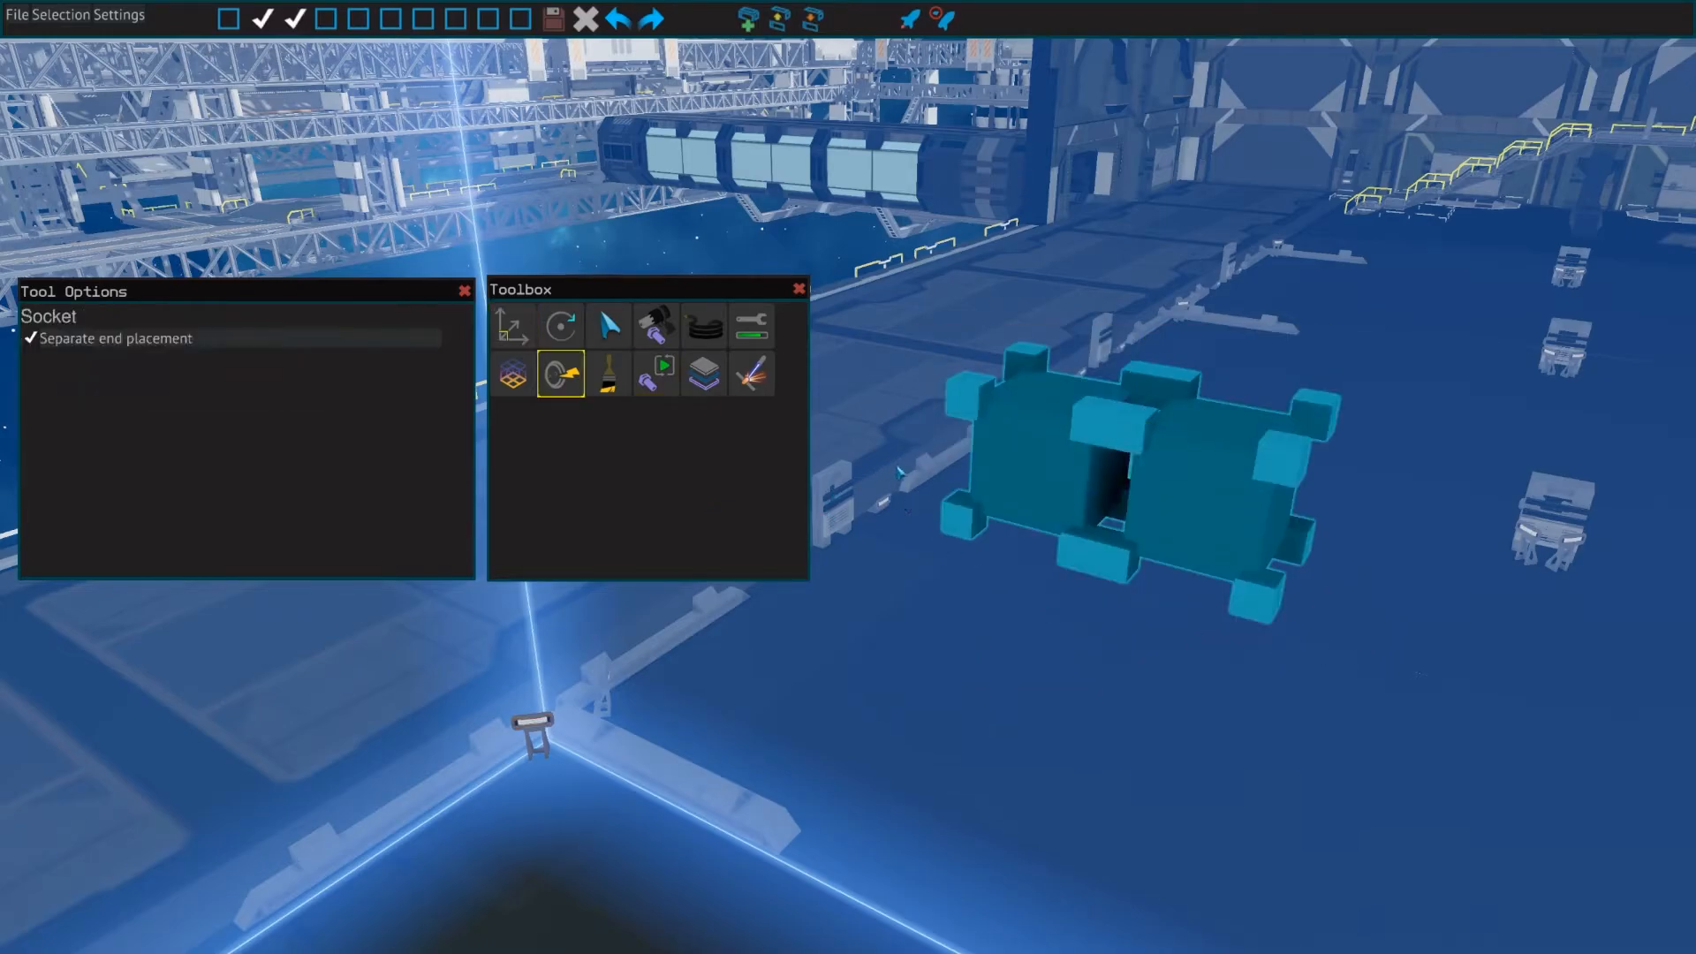
click(655, 372)
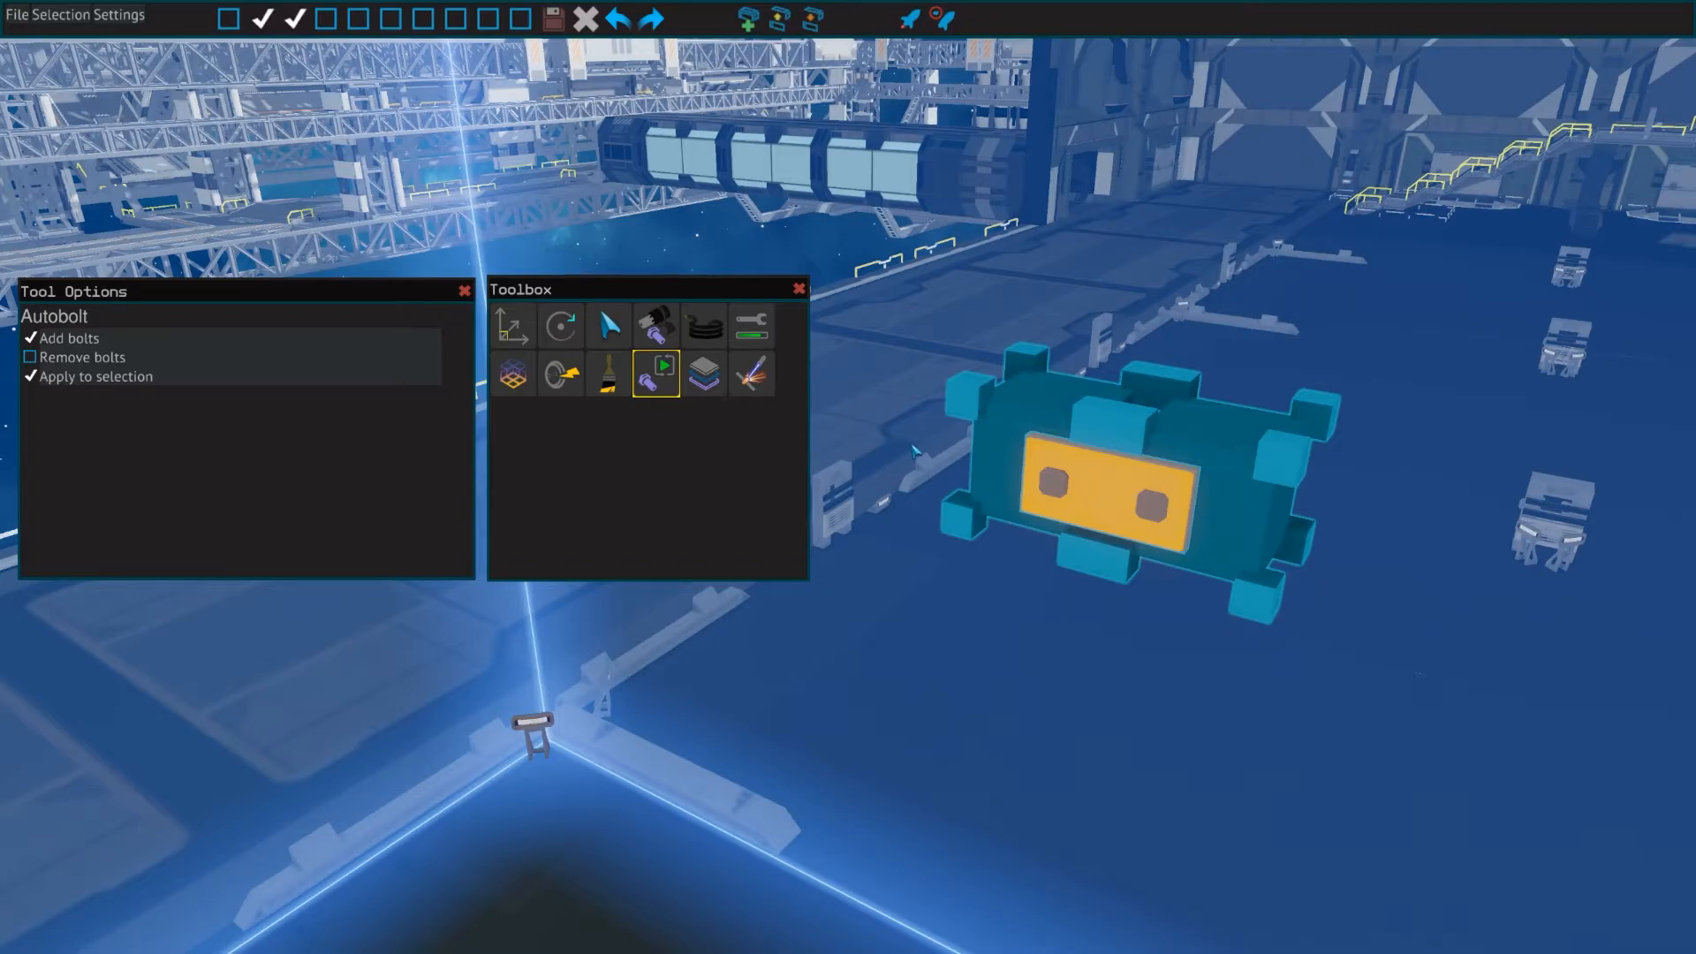
click(703, 372)
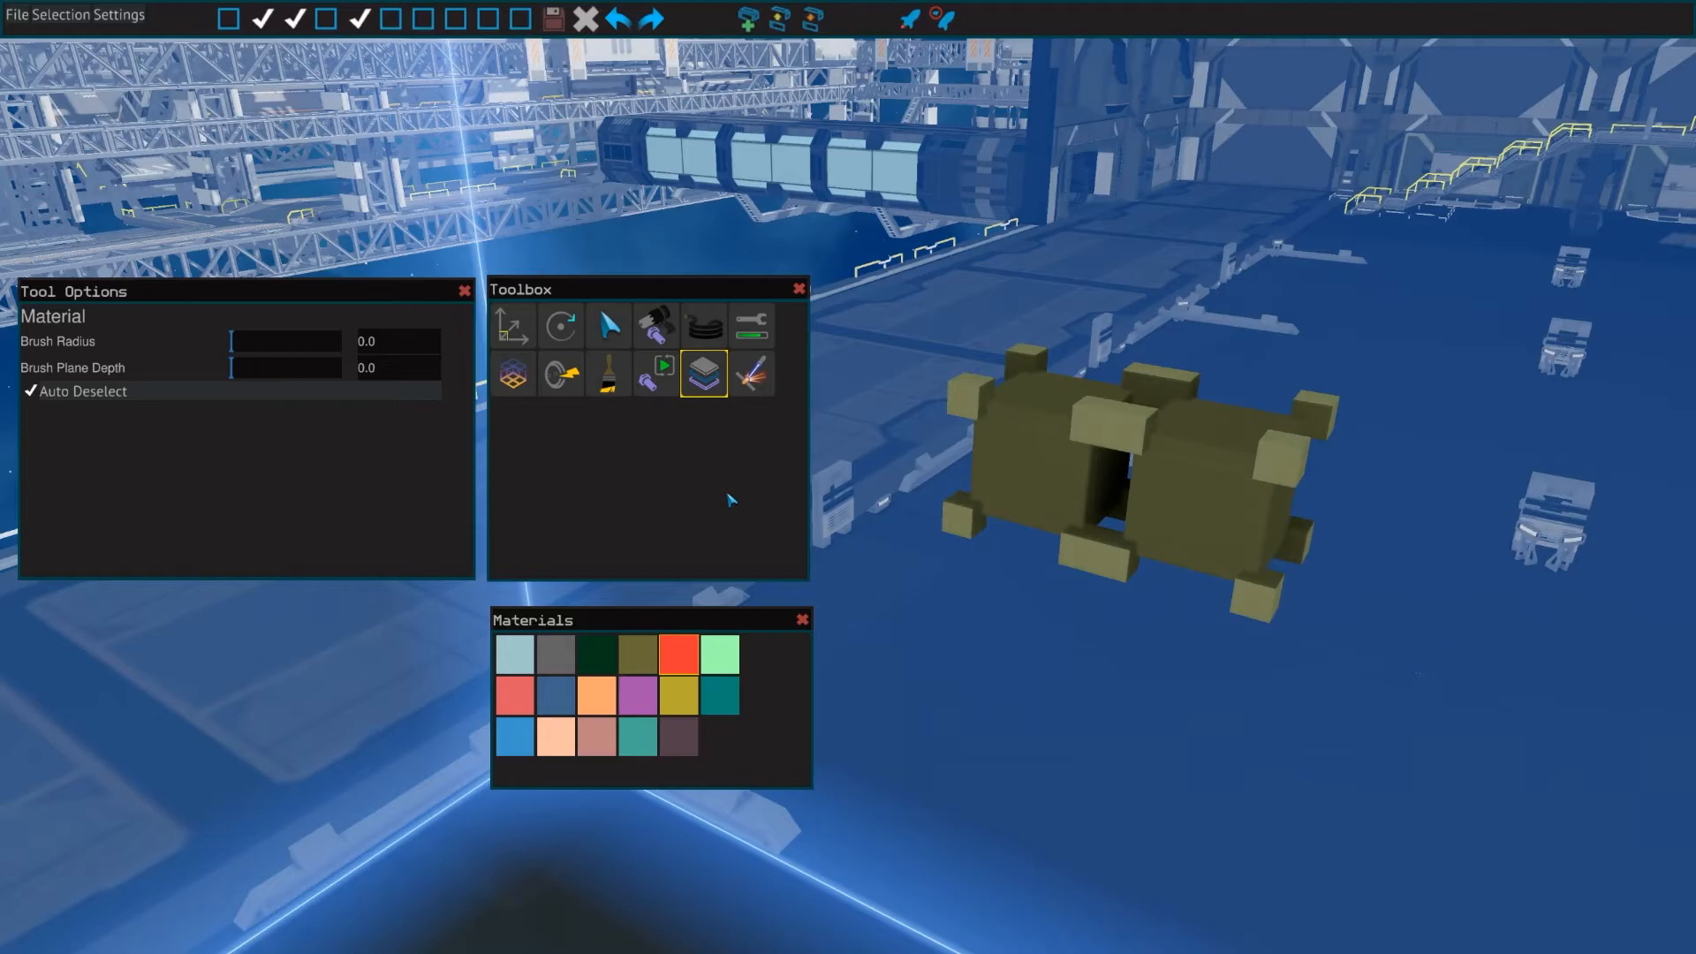
mouse_move(747, 521)
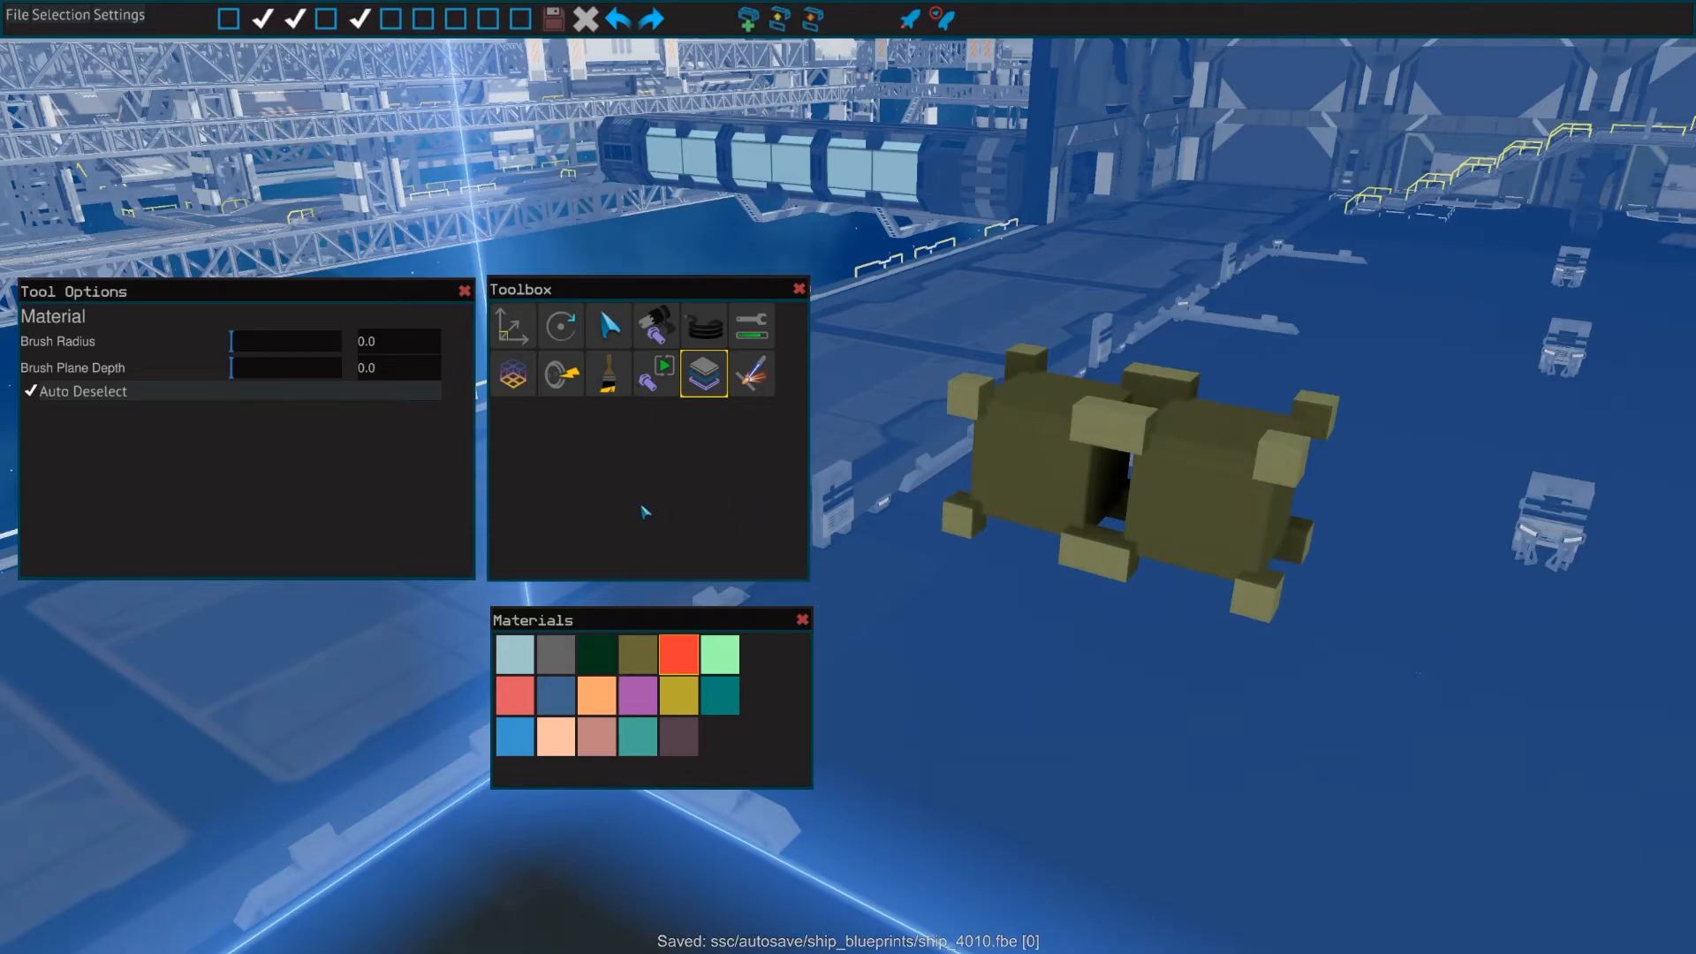
mouse_move(656, 511)
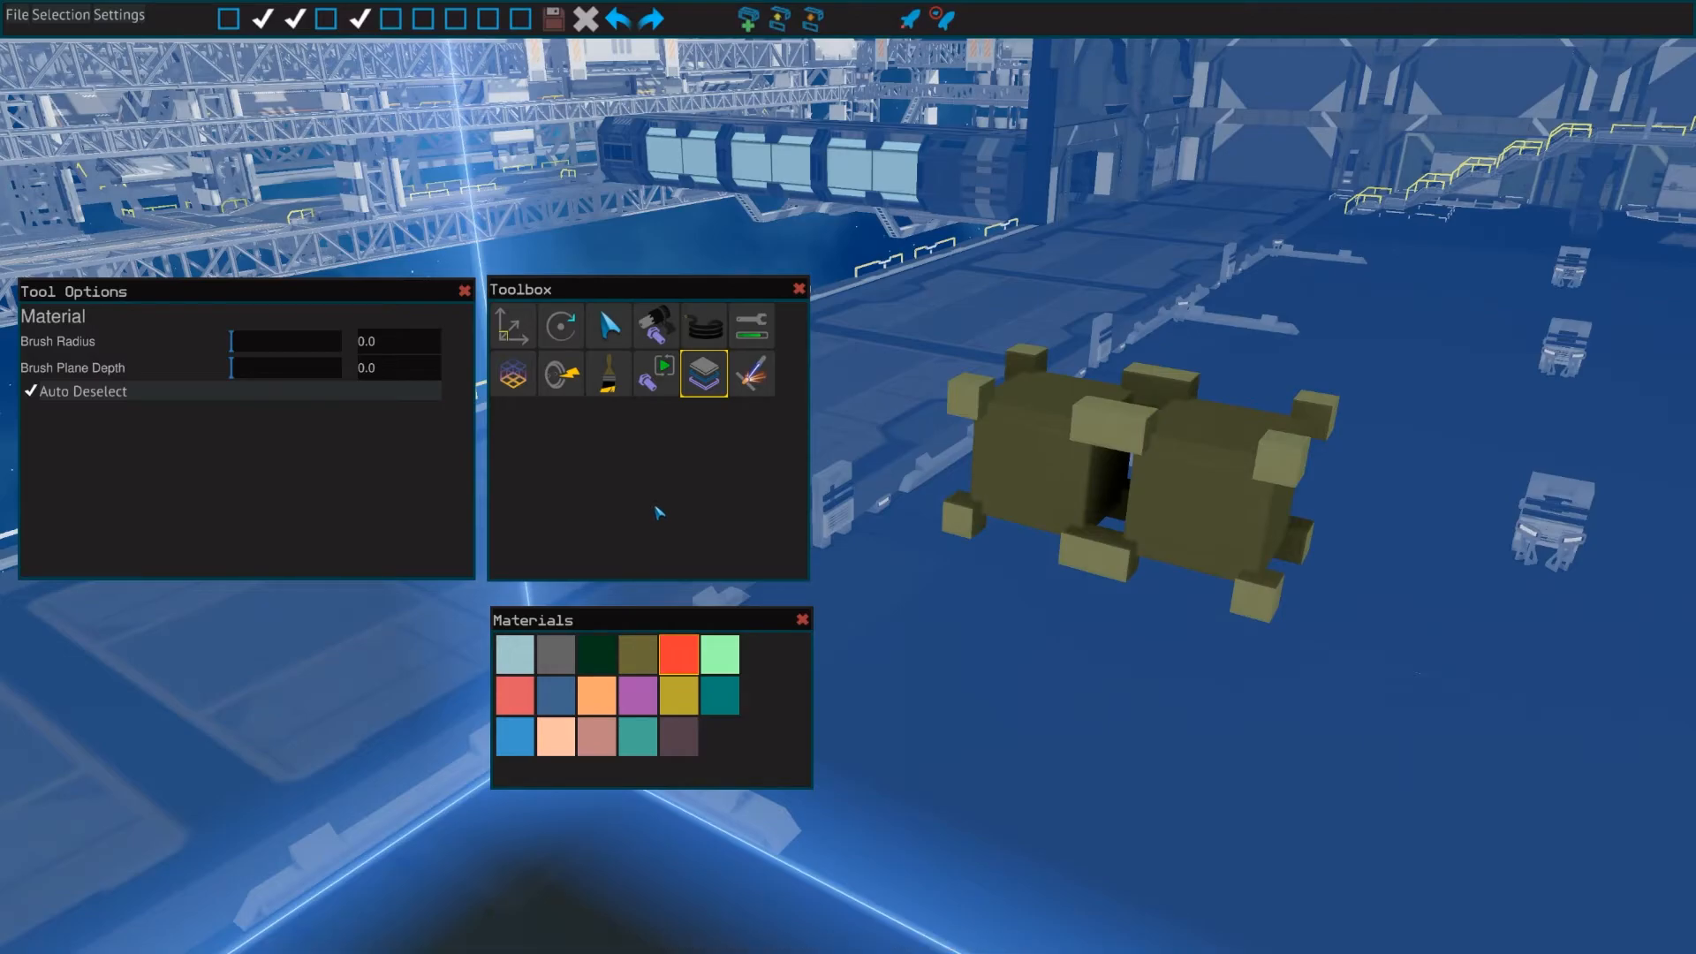
mouse_move(657, 501)
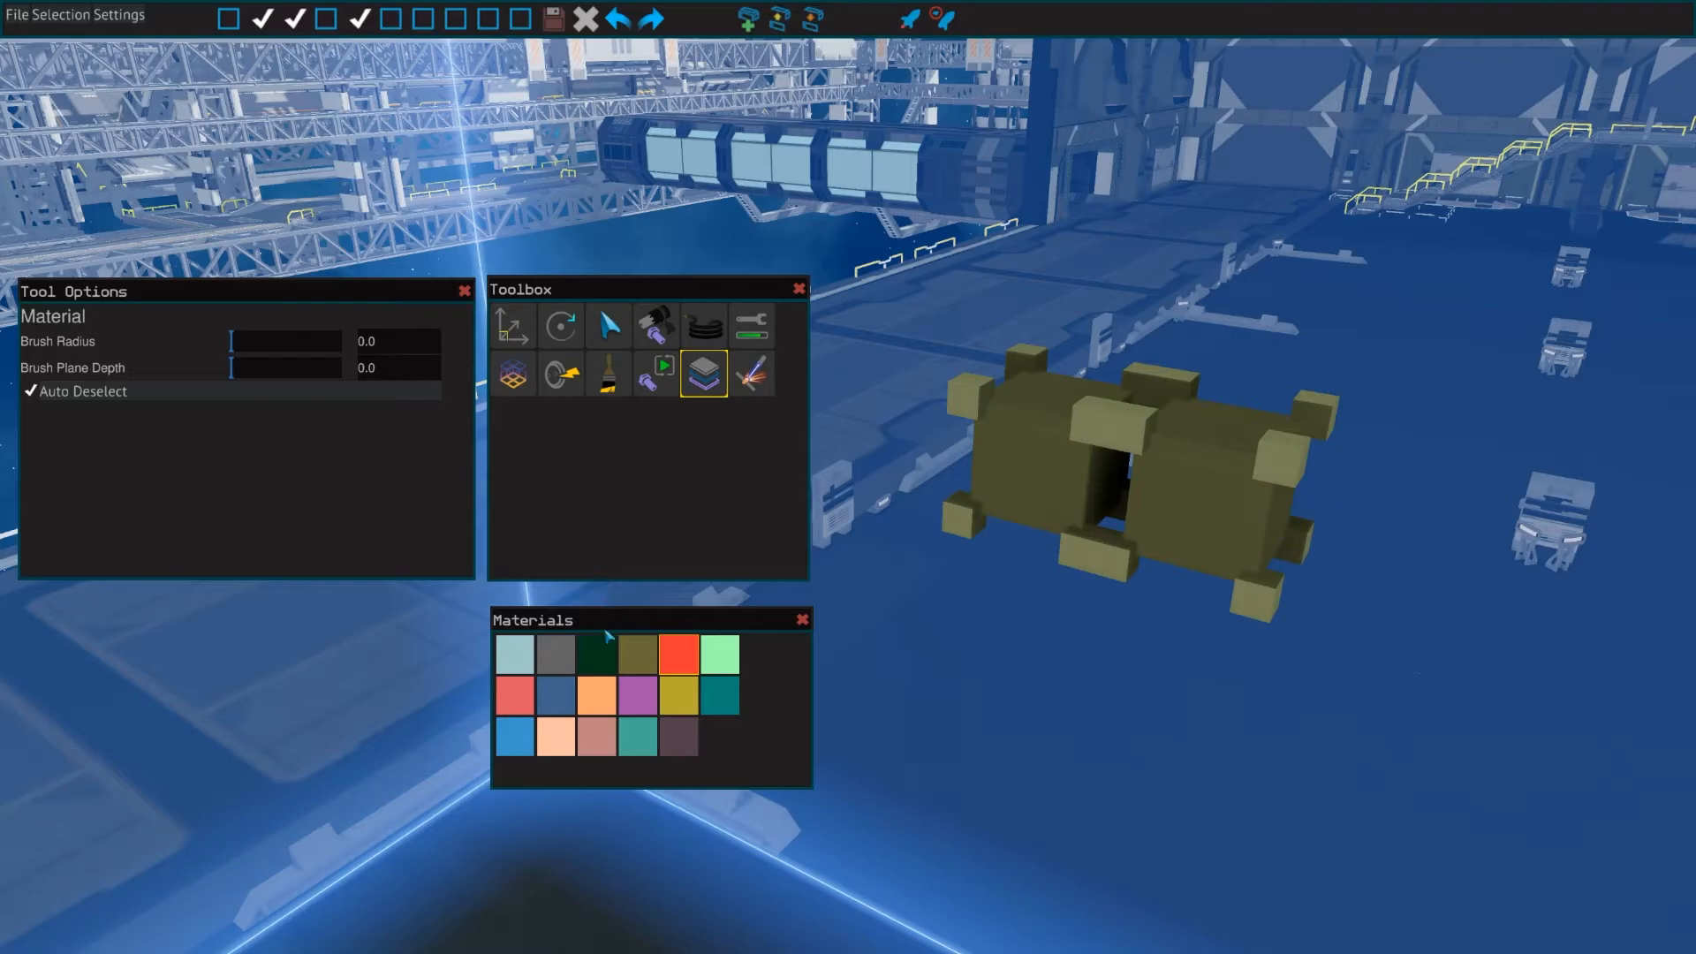
mouse_move(857, 636)
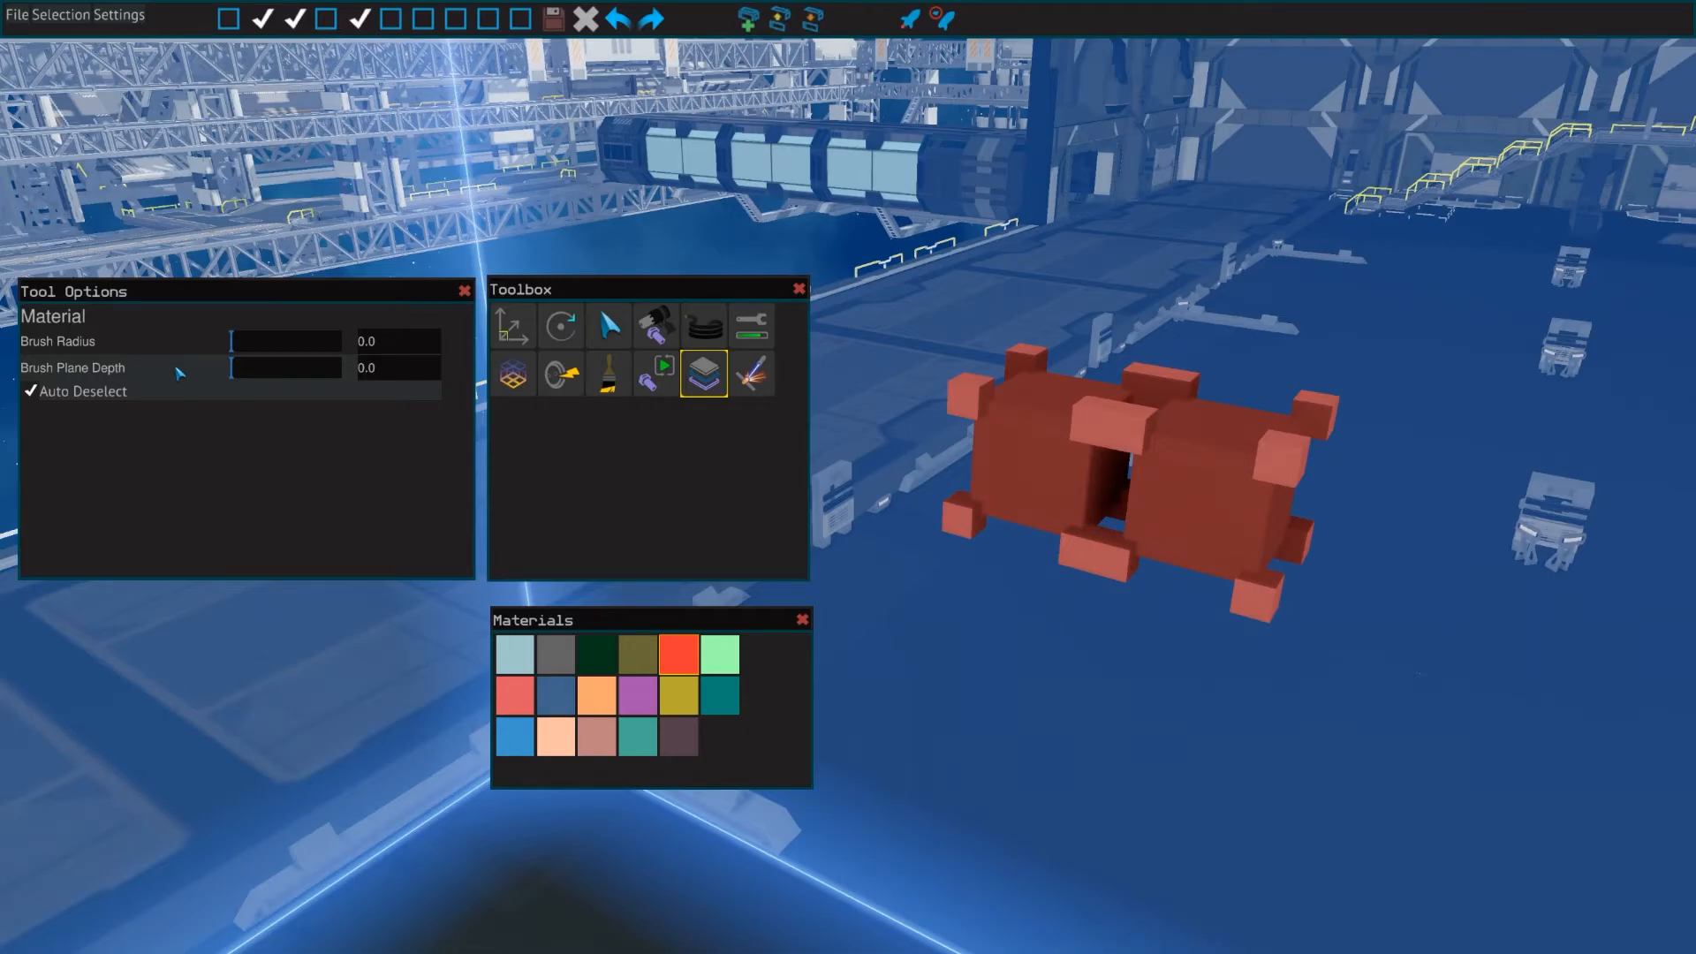
- Switch from the Material tool to the Welding tool for the red cubes
click(751, 374)
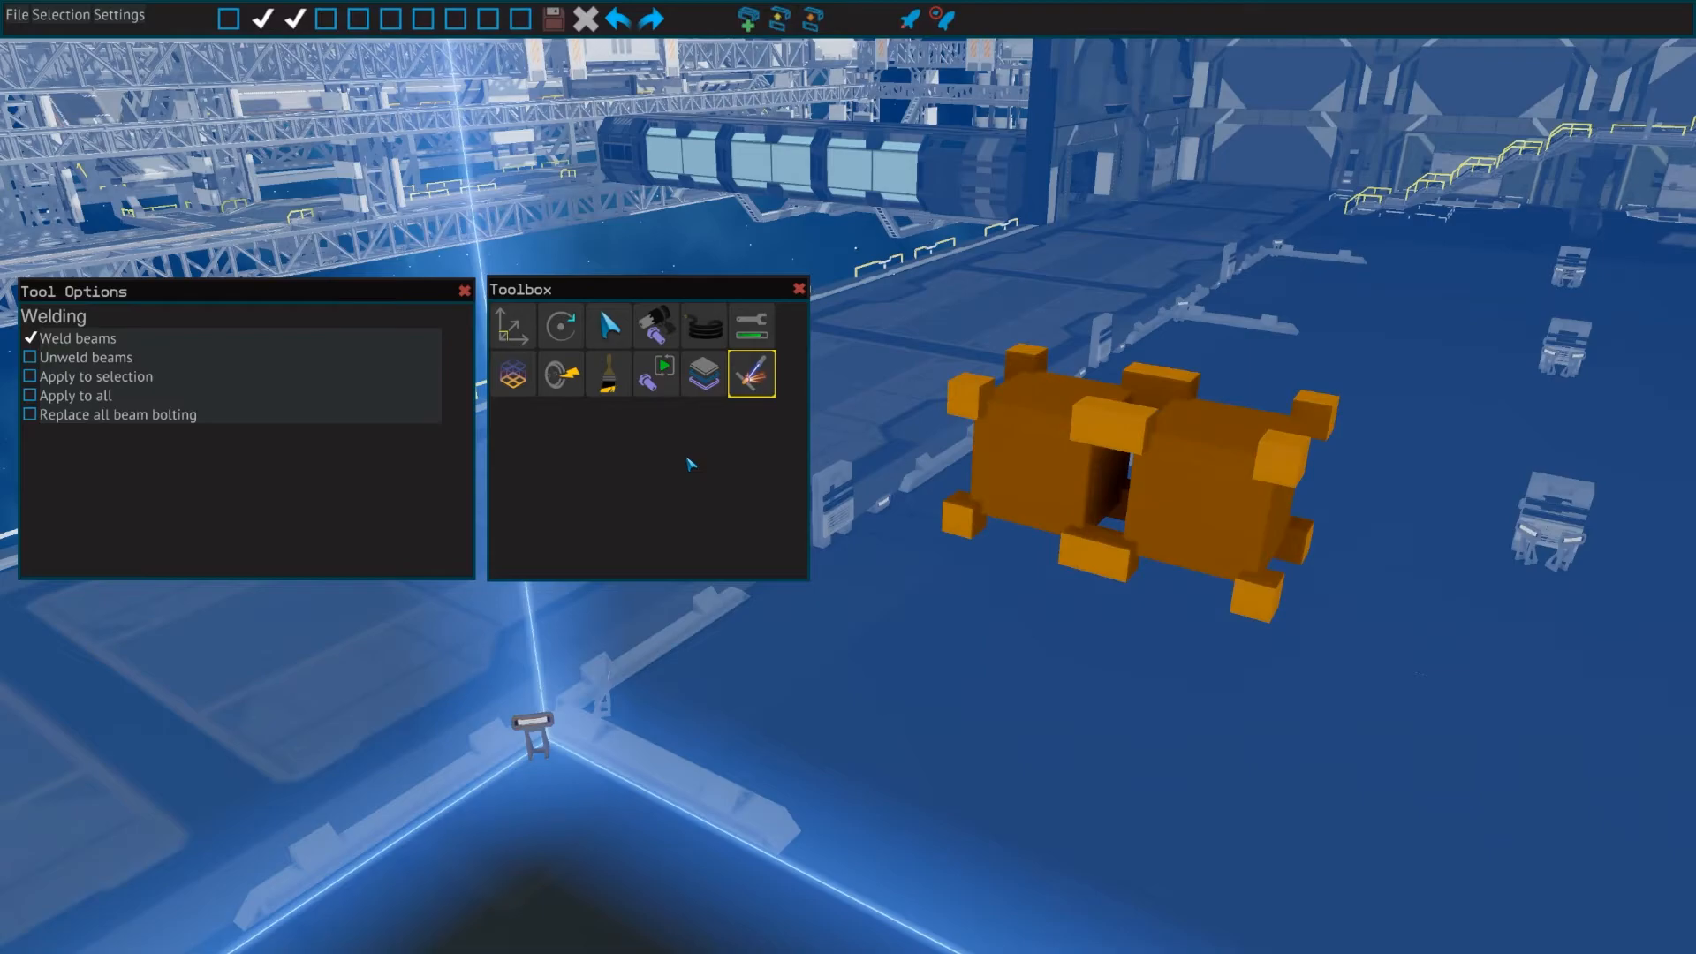
- Weld the beams of the two joined frame cubes with Weld beams enabled
click(1027, 473)
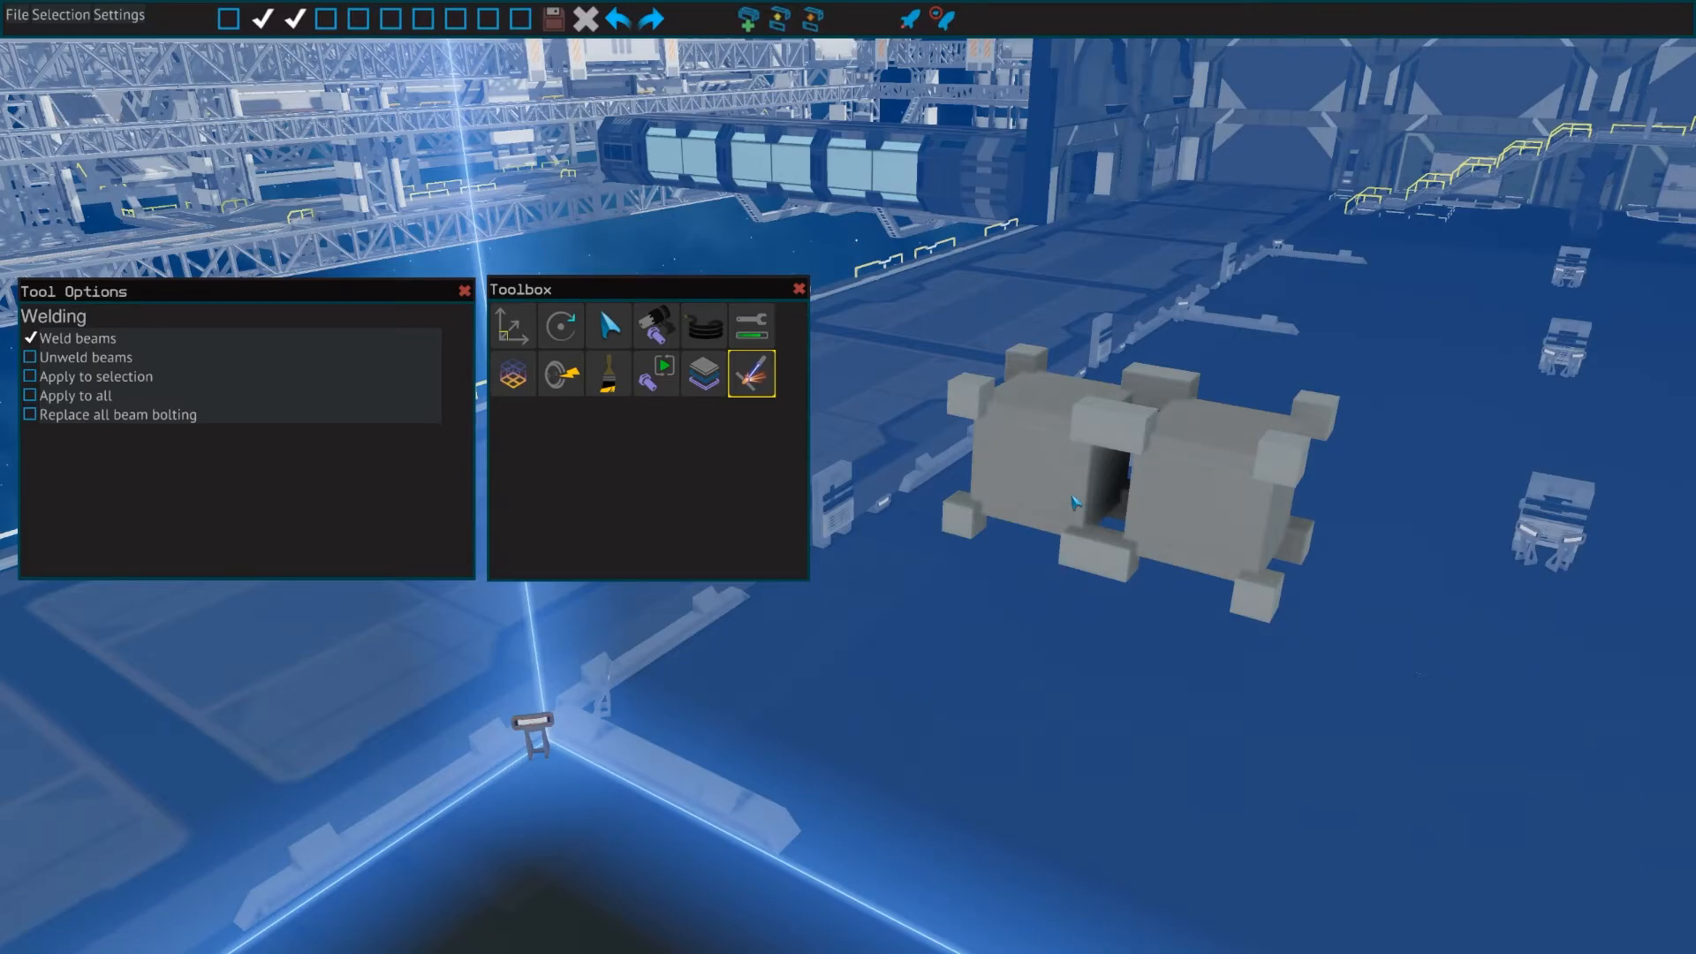
click(30, 414)
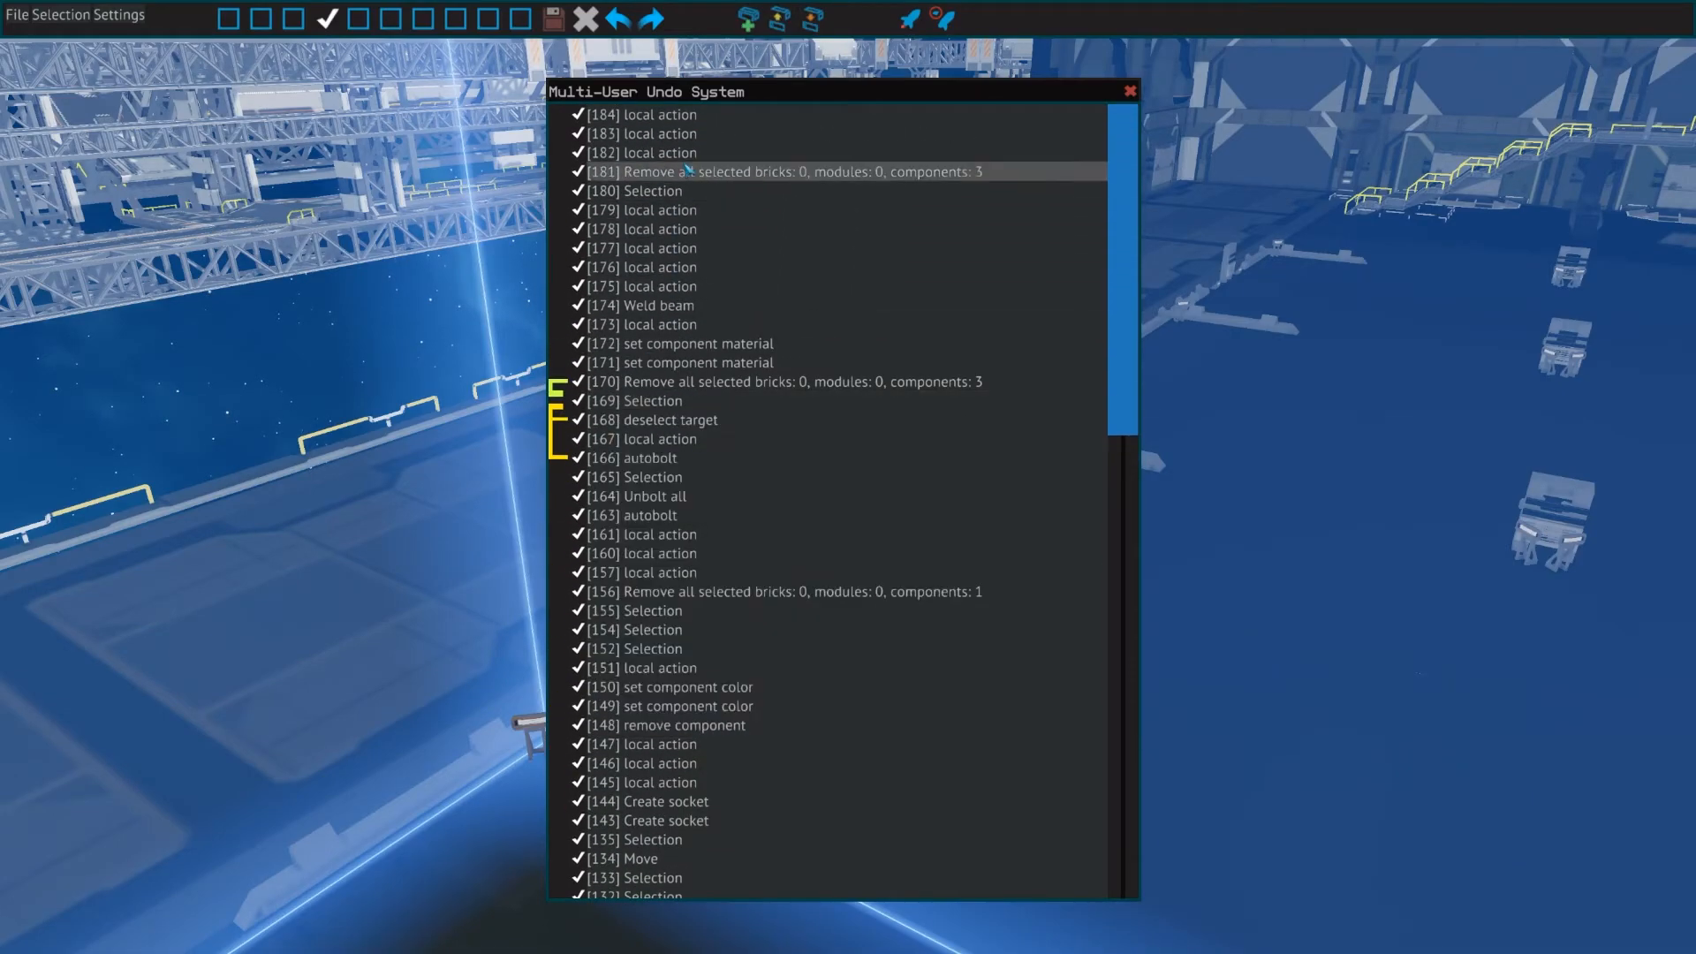
- Right-click an entry in the Multi-User Undo System history list
right_click(649, 237)
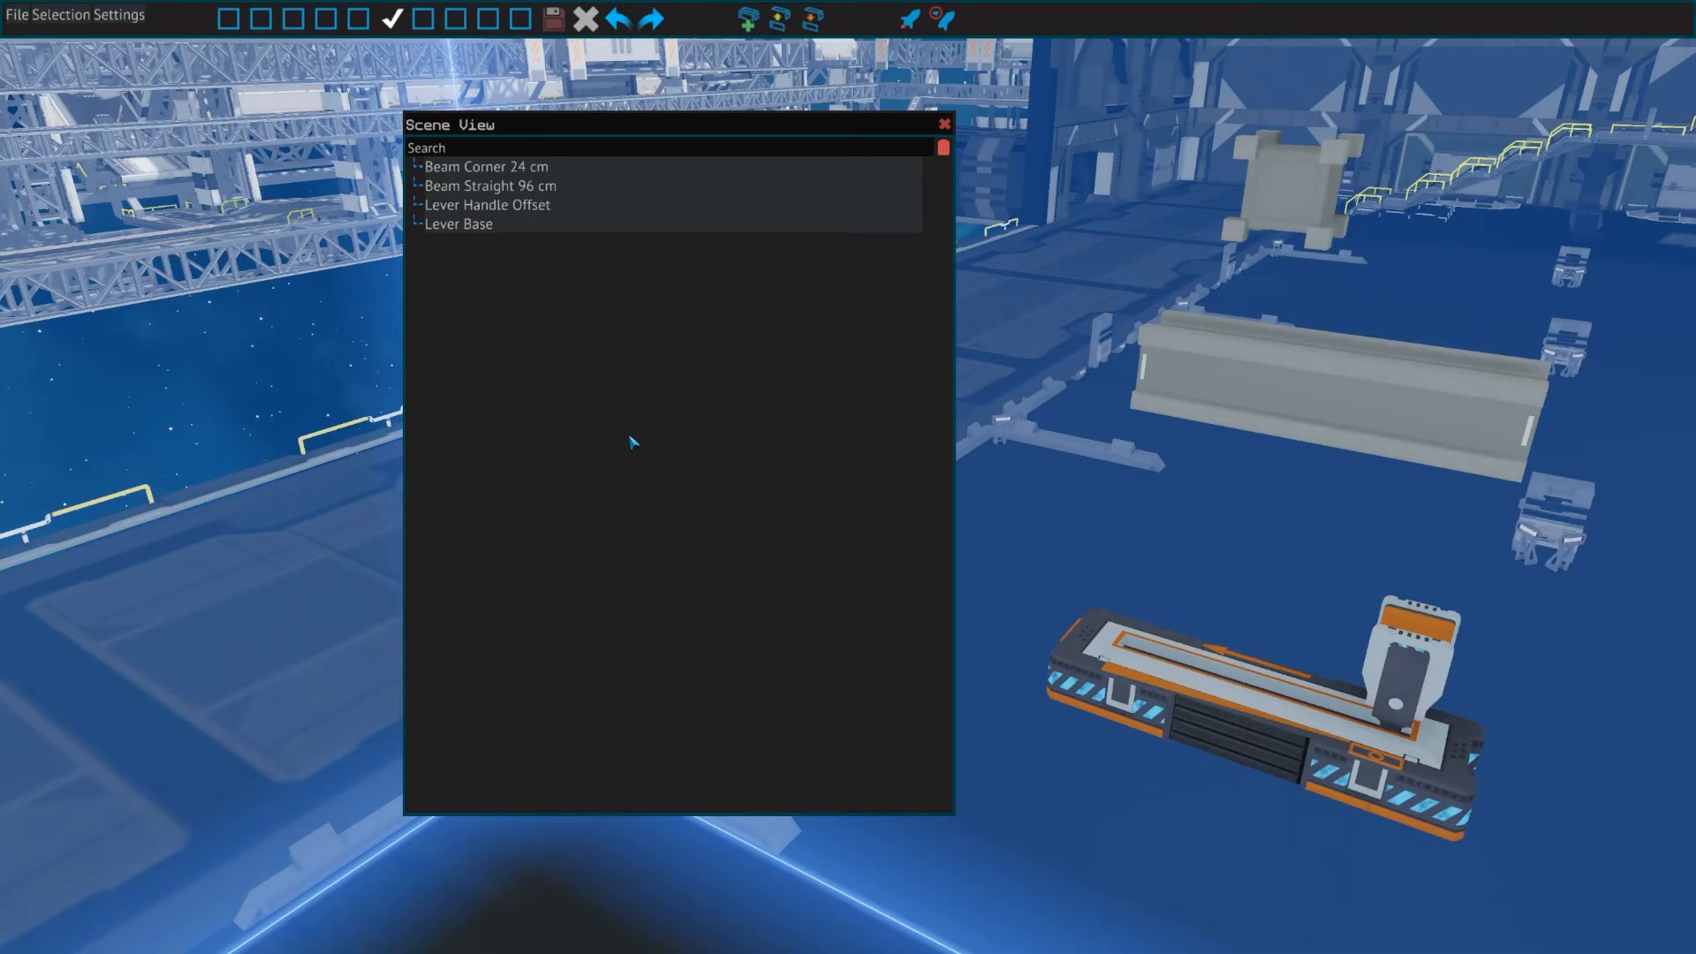
mouse_move(578, 425)
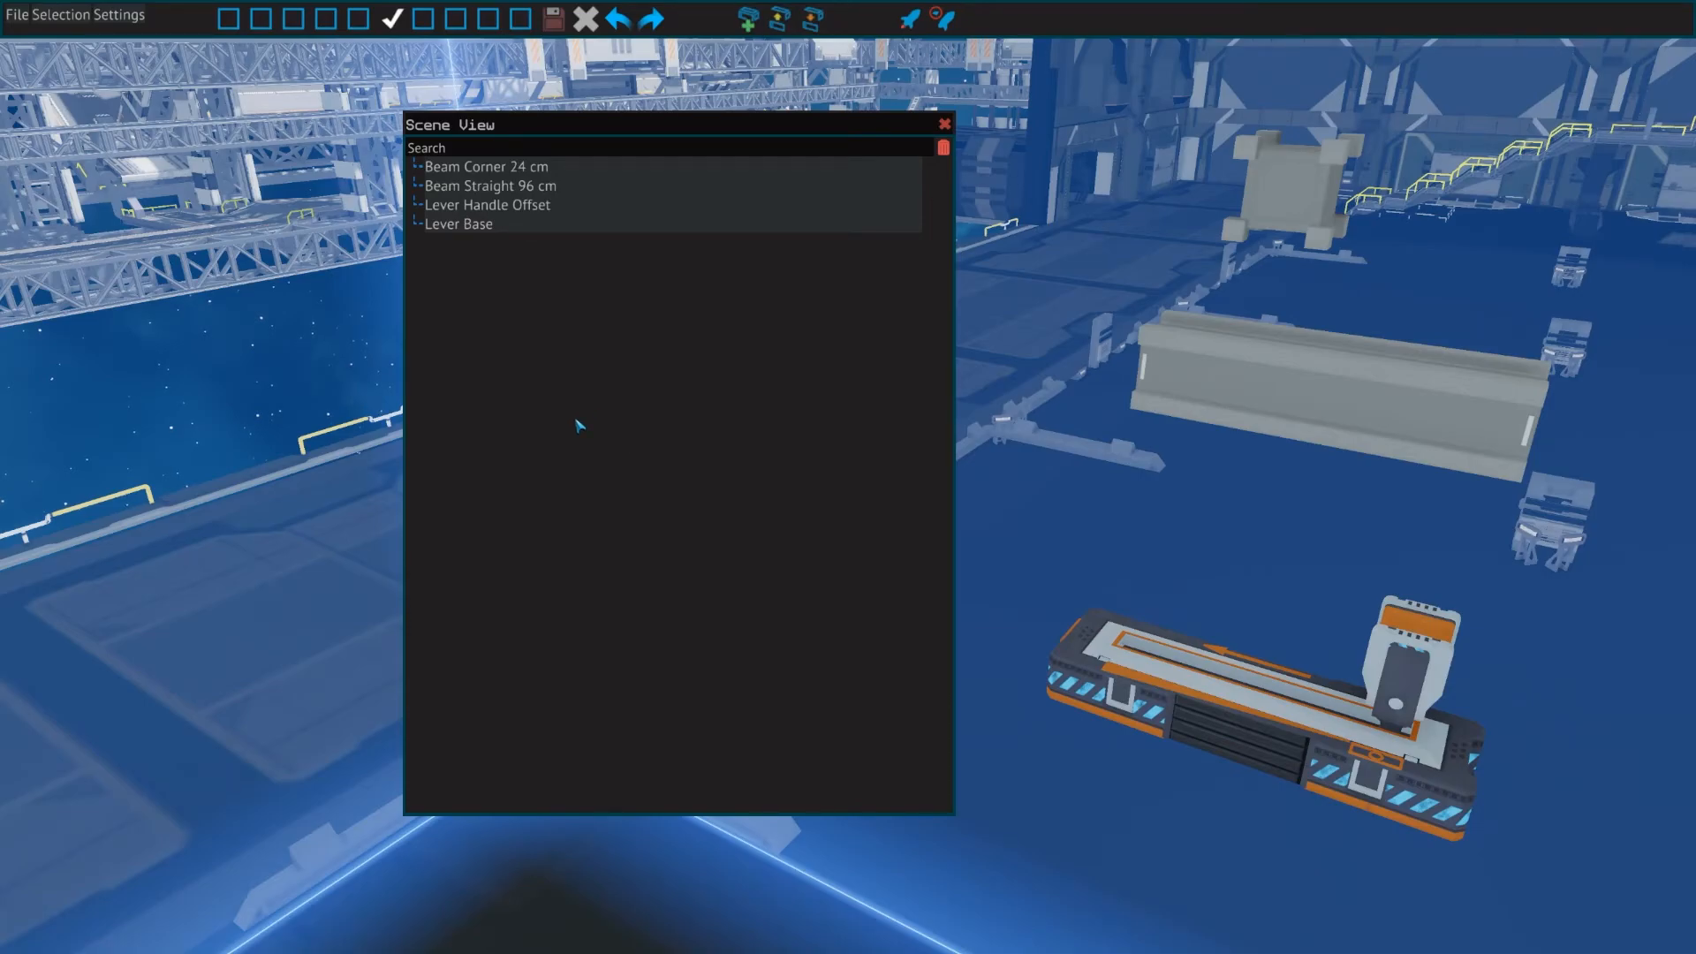
- Select the Lever Base part in the Scene View list
click(459, 224)
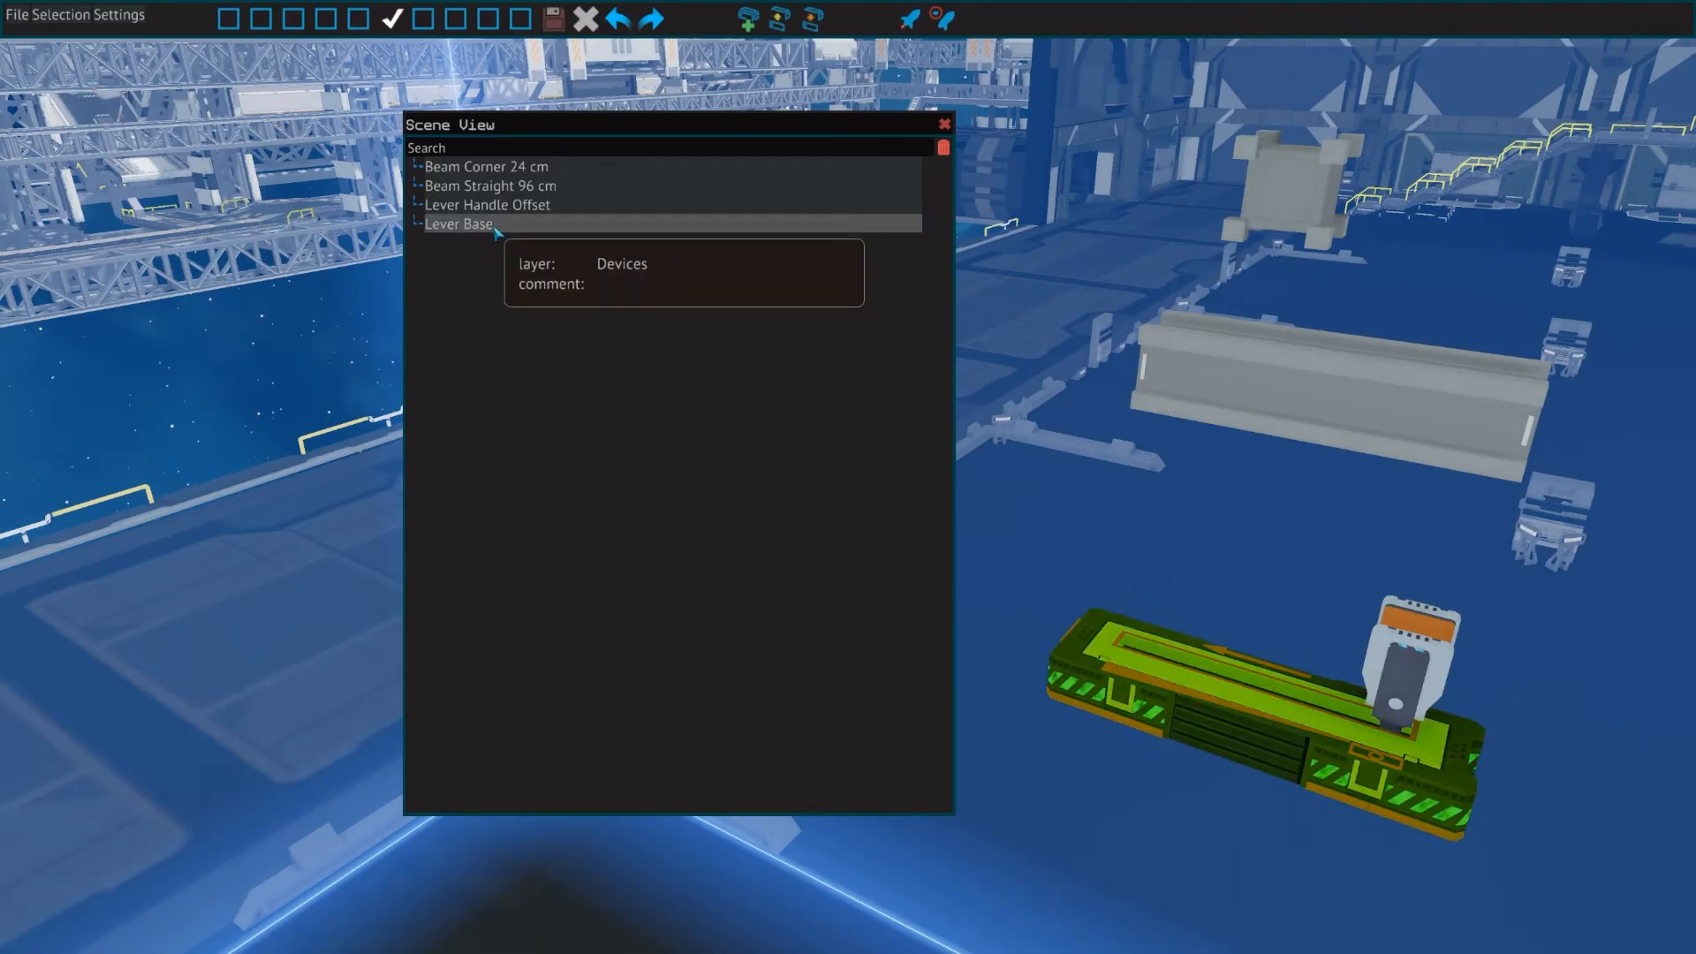
click(458, 224)
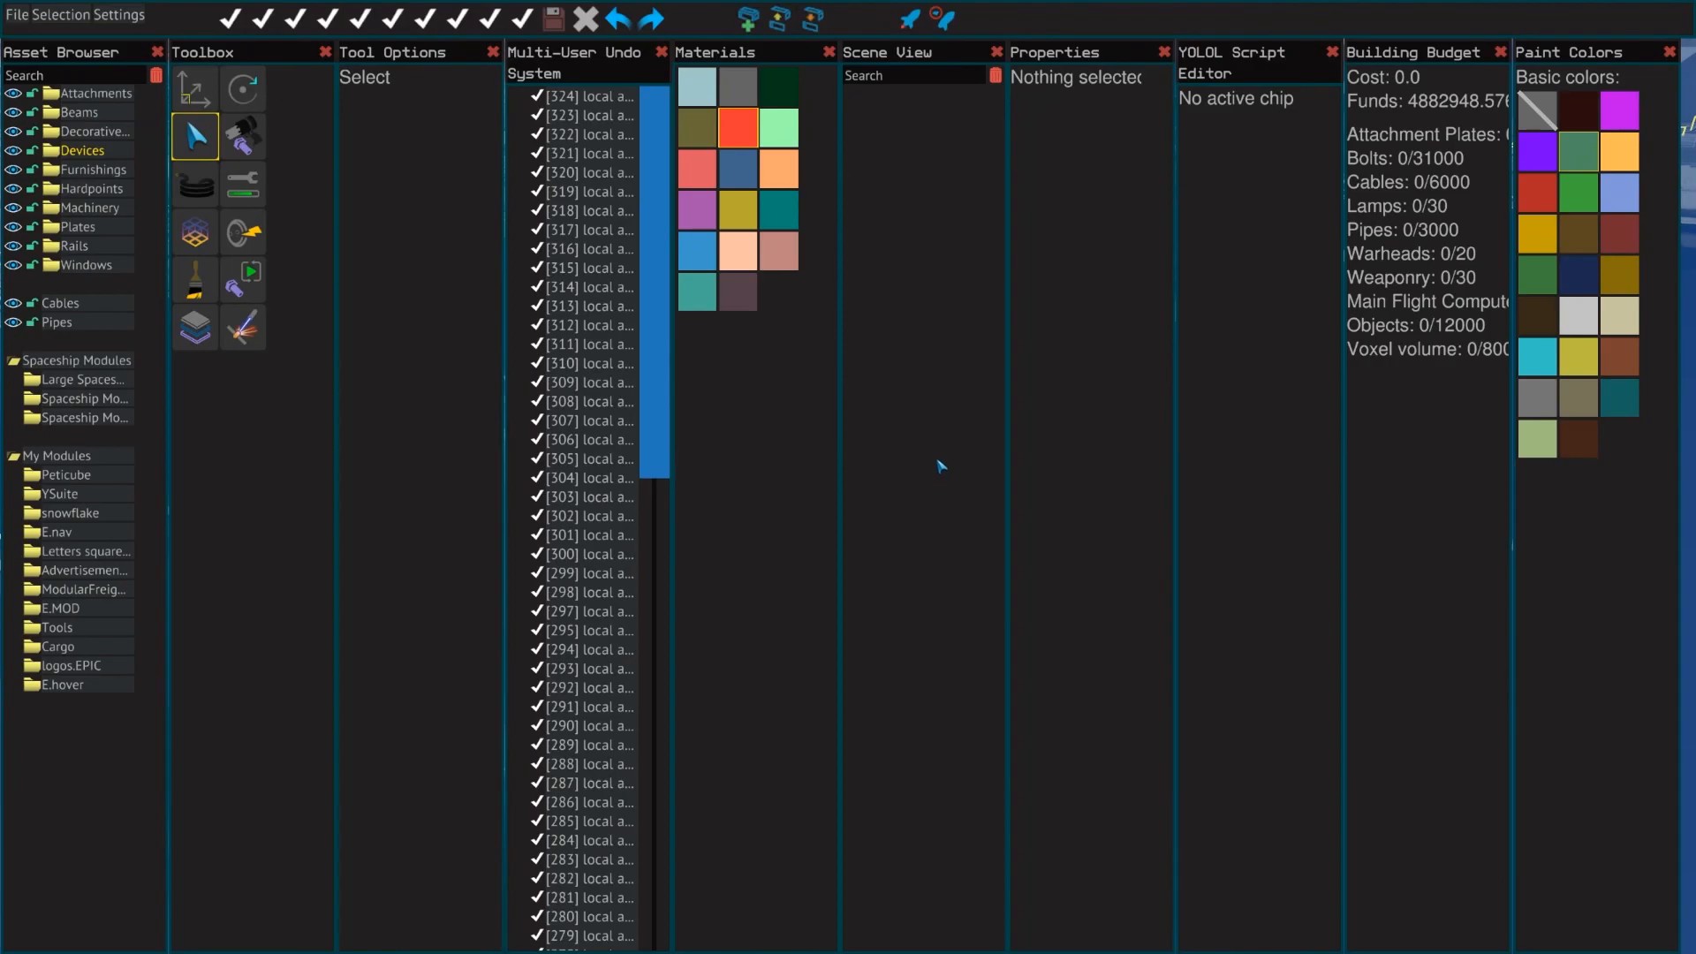
mouse_move(927, 487)
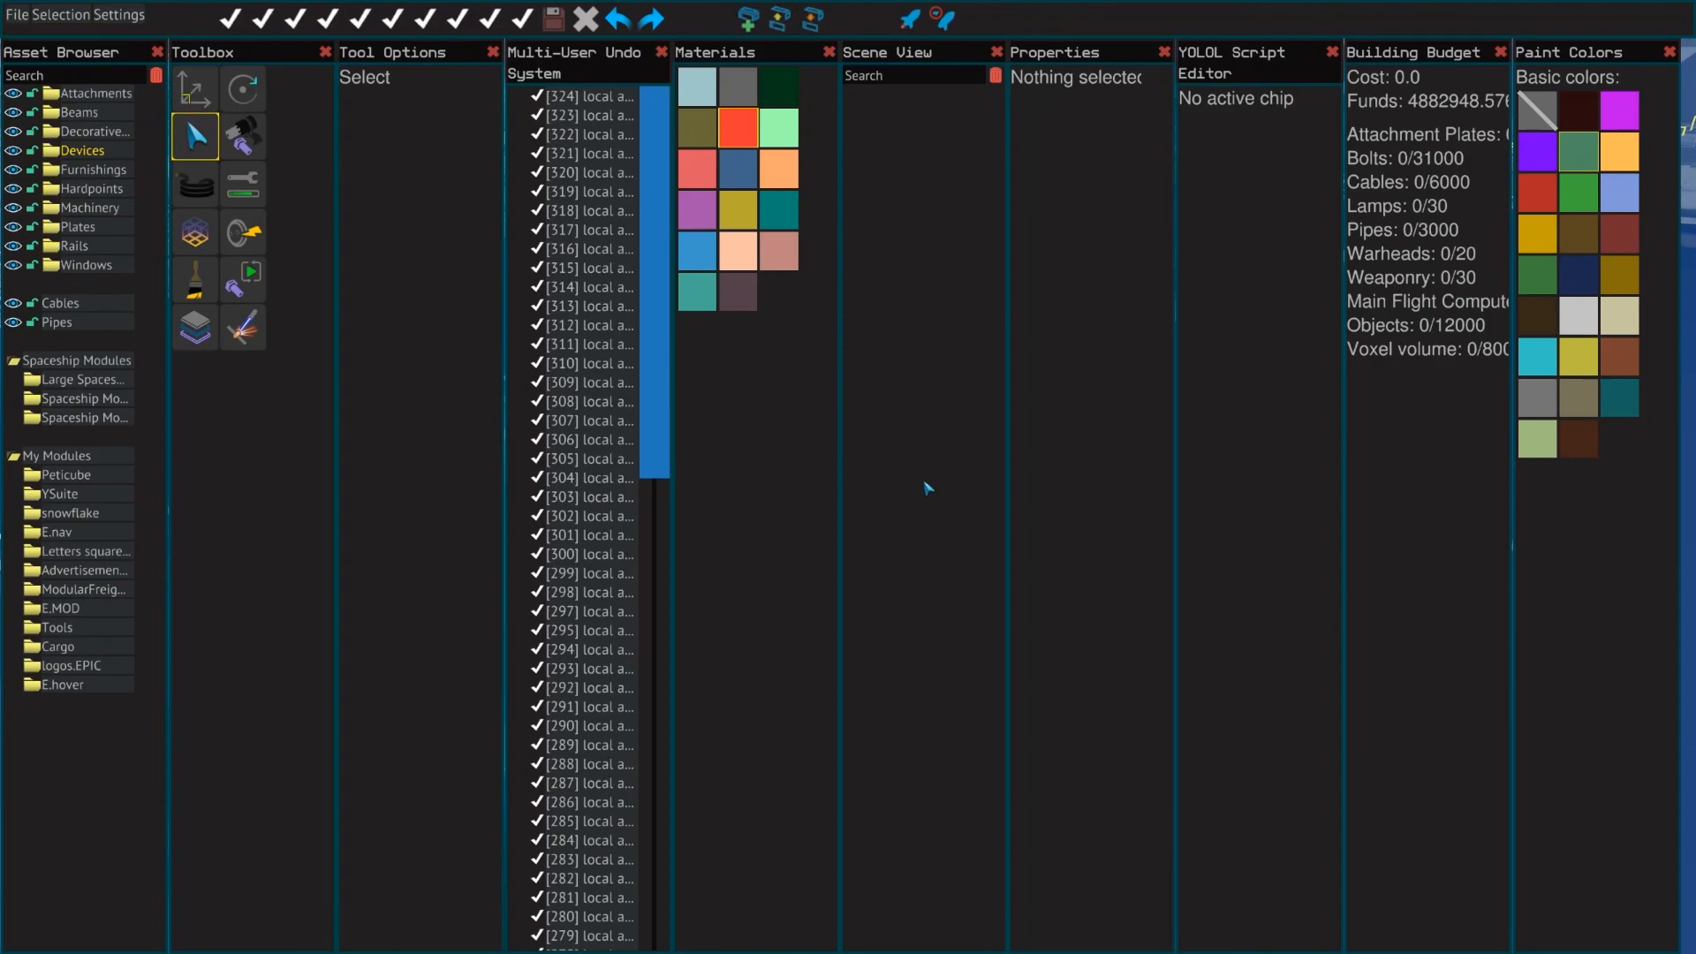
mouse_move(962, 401)
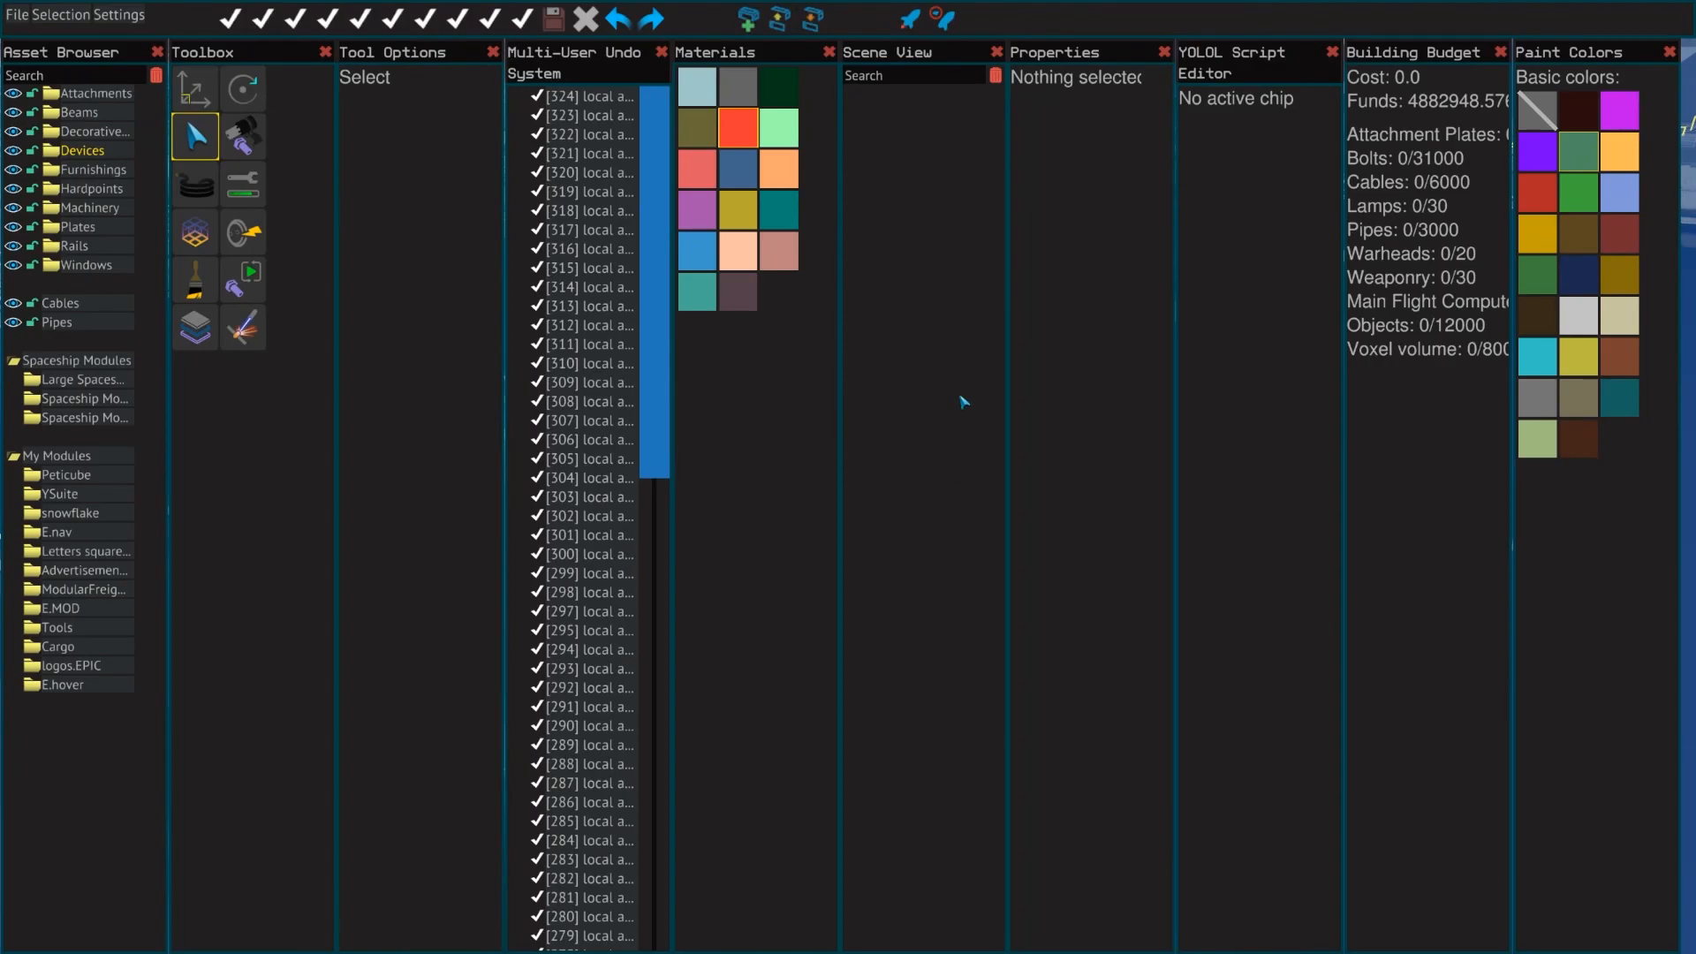